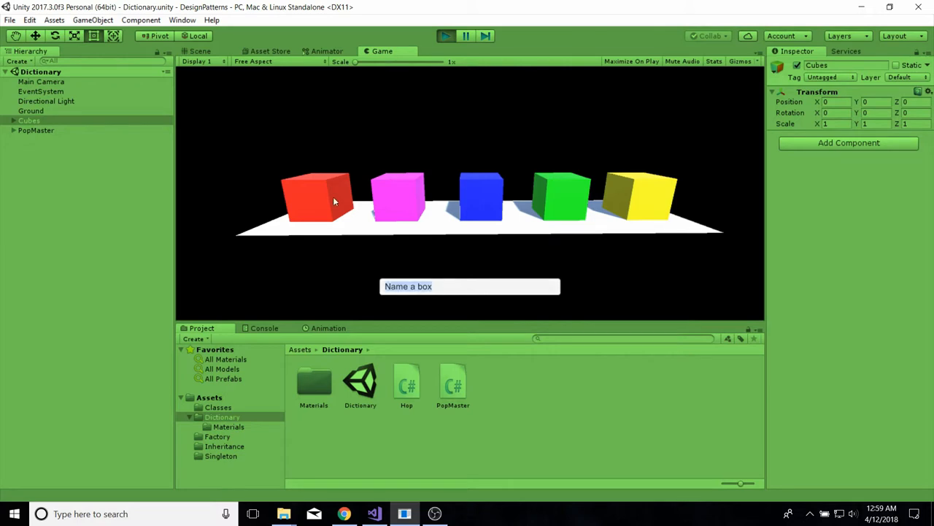
pyautogui.moveTo(266, 216)
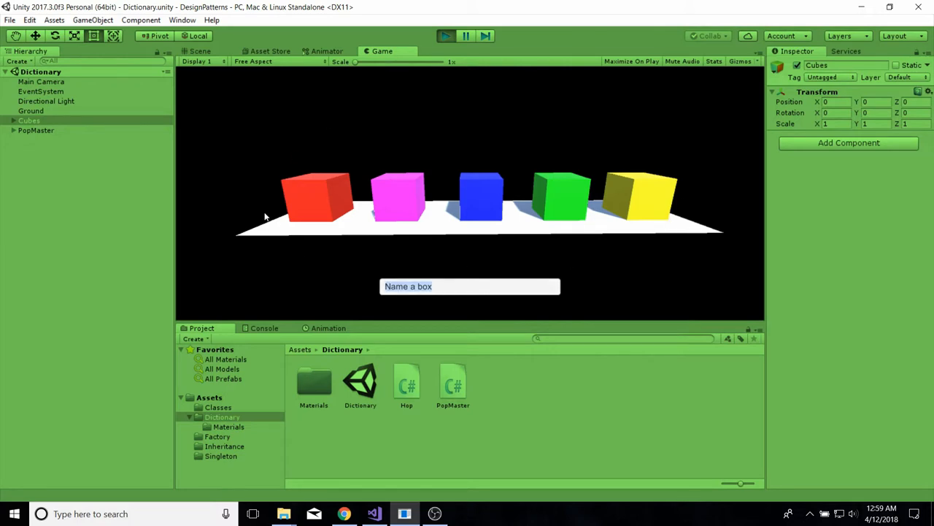
pyautogui.moveTo(488, 256)
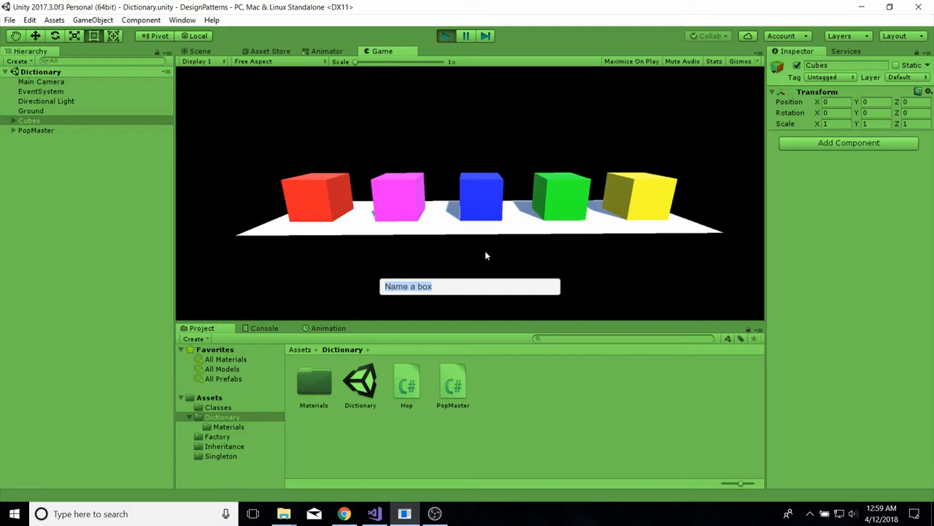
pyautogui.moveTo(295, 149)
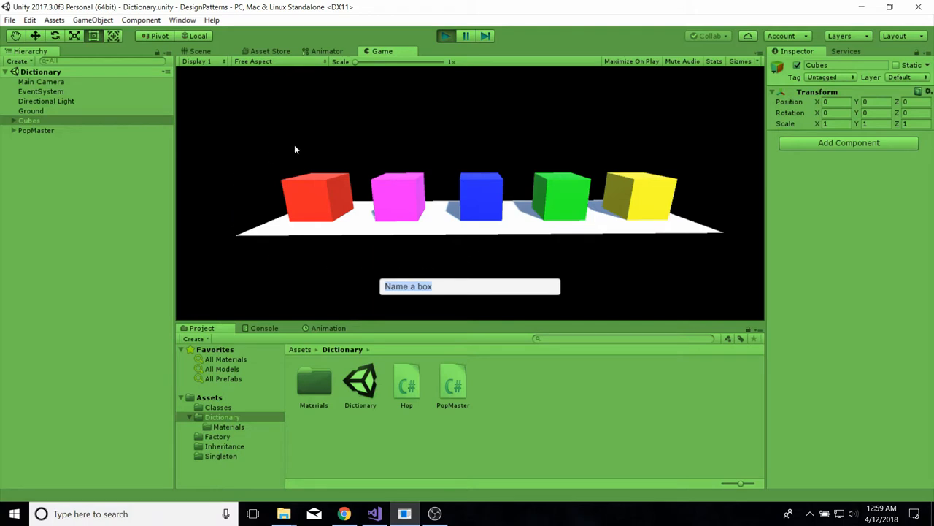
pyautogui.moveTo(528, 124)
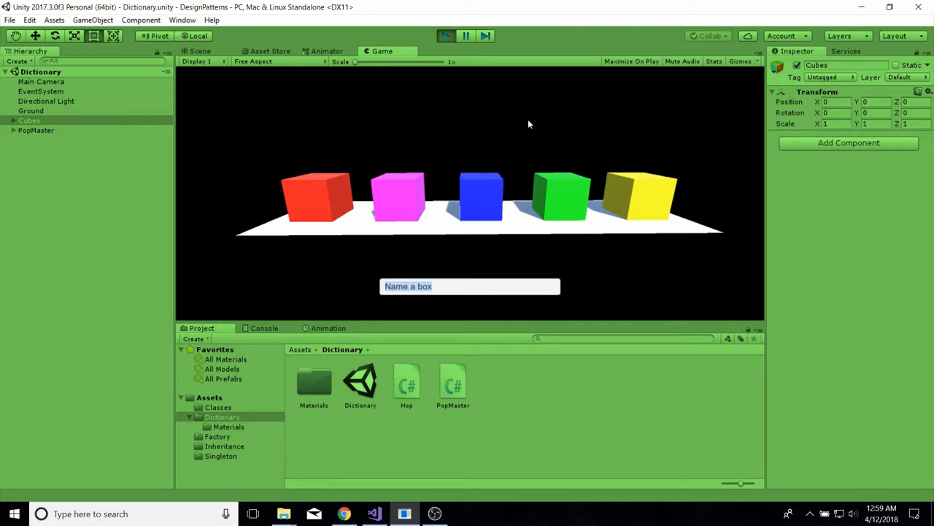
pyautogui.moveTo(240, 245)
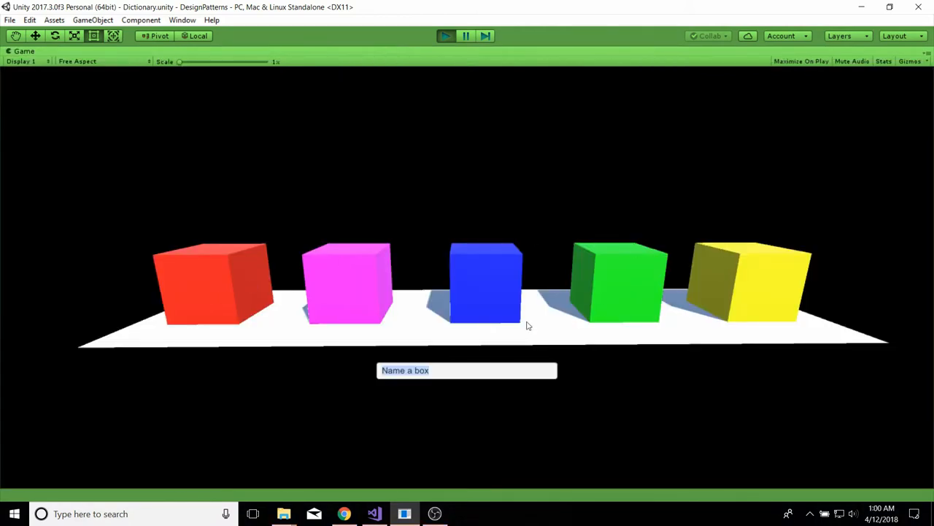
pyautogui.moveTo(197, 365)
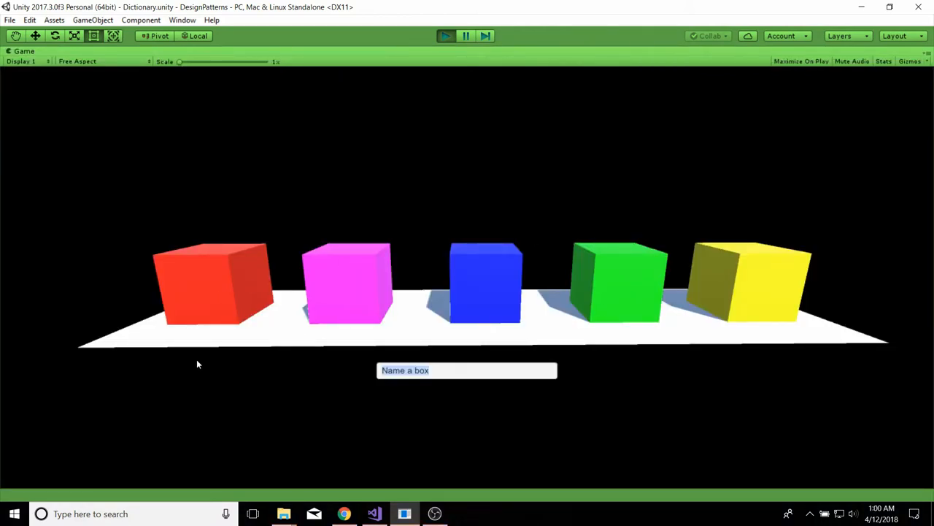
# Enter the names blue and green in the input field to make those cubes hop
pyautogui.write('b')
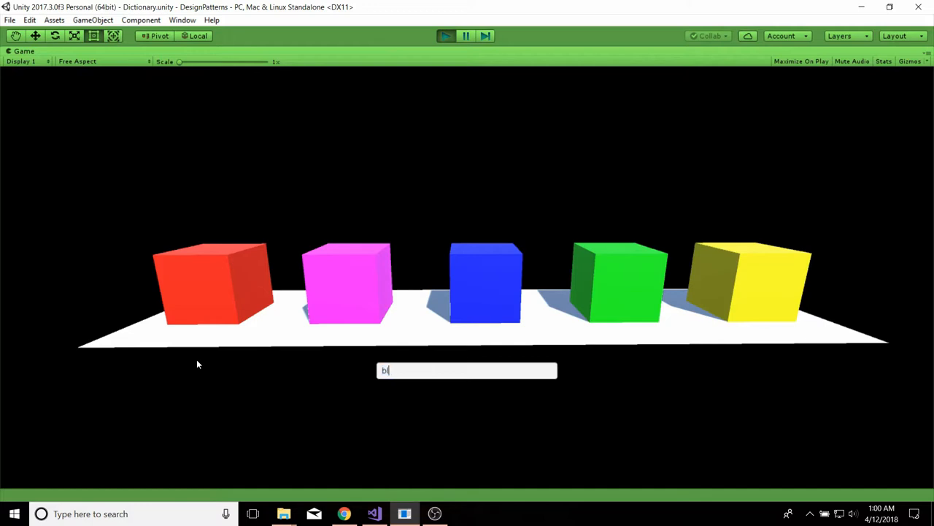
pyautogui.write('lue')
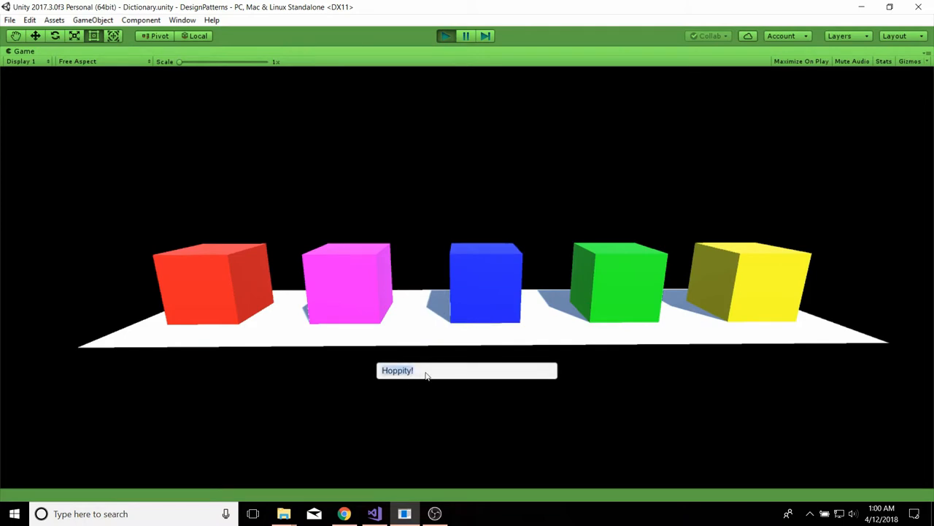
pyautogui.write('green')
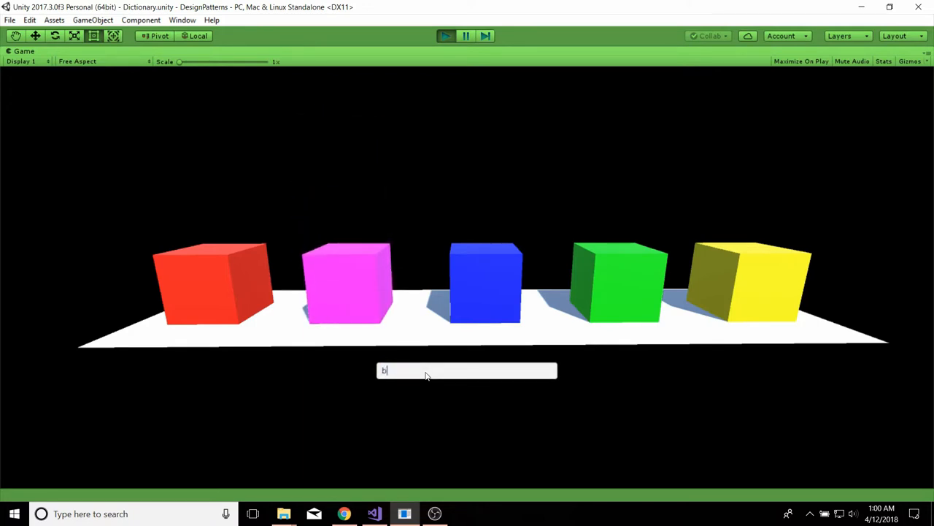
pyautogui.write('lue')
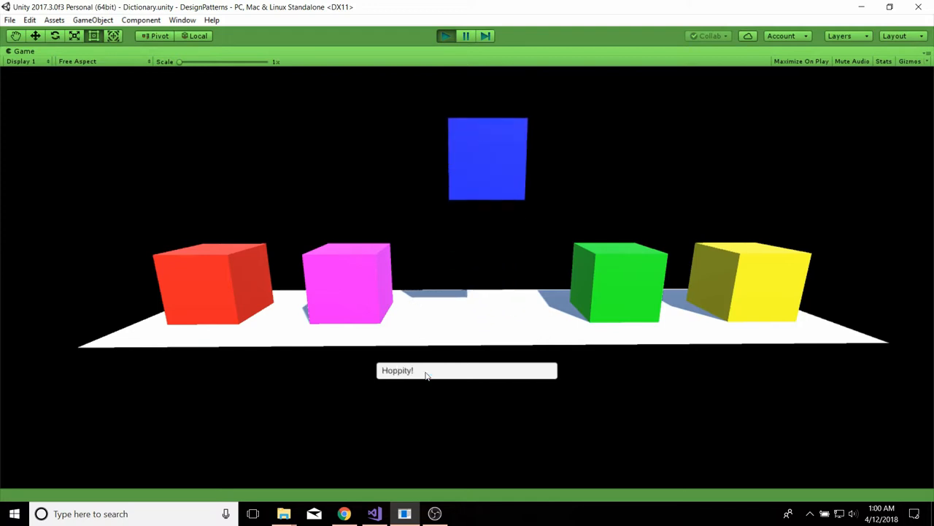
pyautogui.write('b')
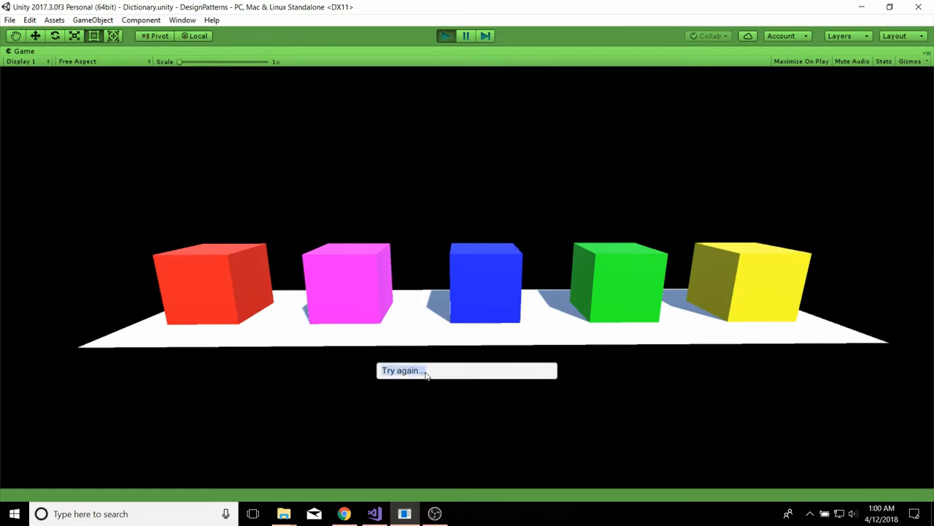
pyautogui.moveTo(353, 461)
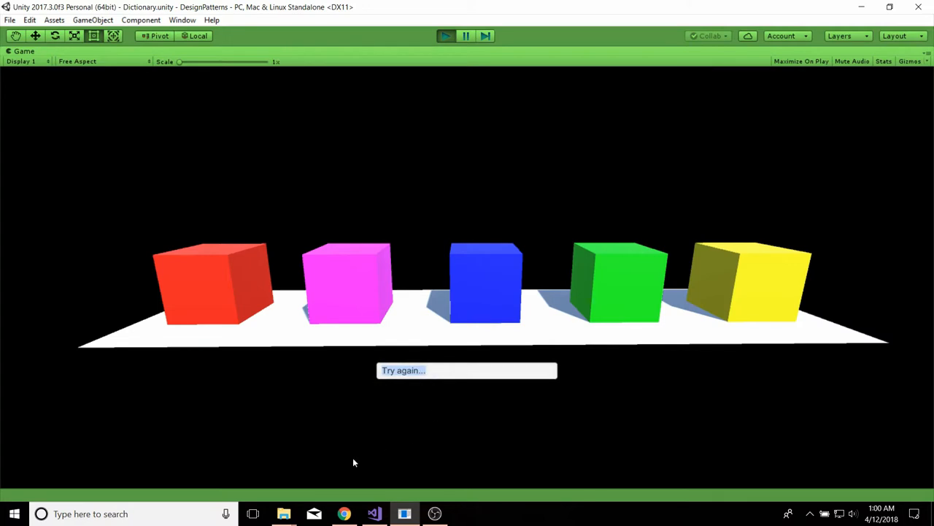
# Submit blue again for a "Hoppity!", then enter the name yellow
pyautogui.write('blue')
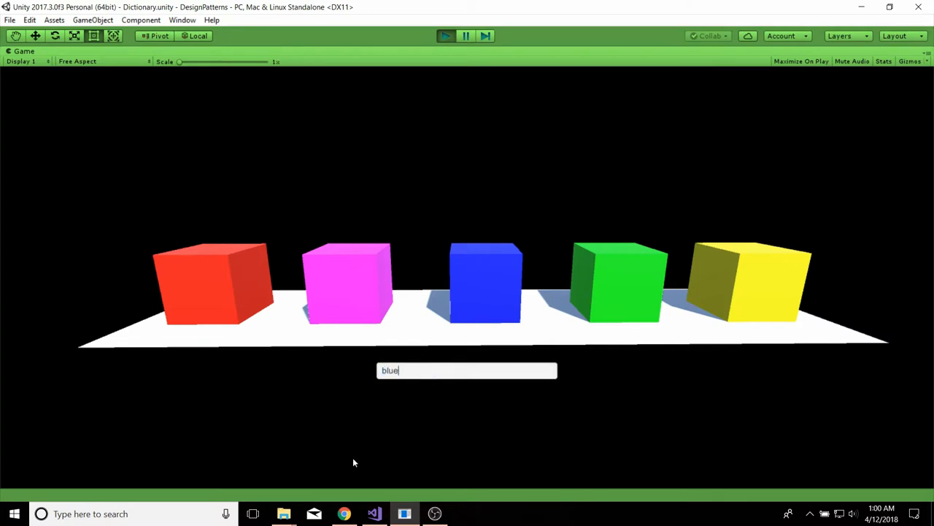
pyautogui.moveTo(441, 305)
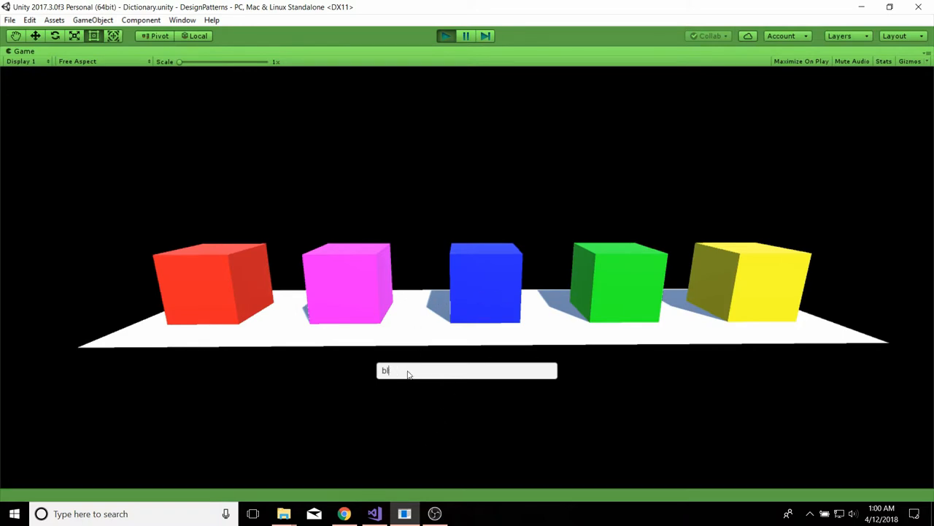
pyautogui.write('yellow')
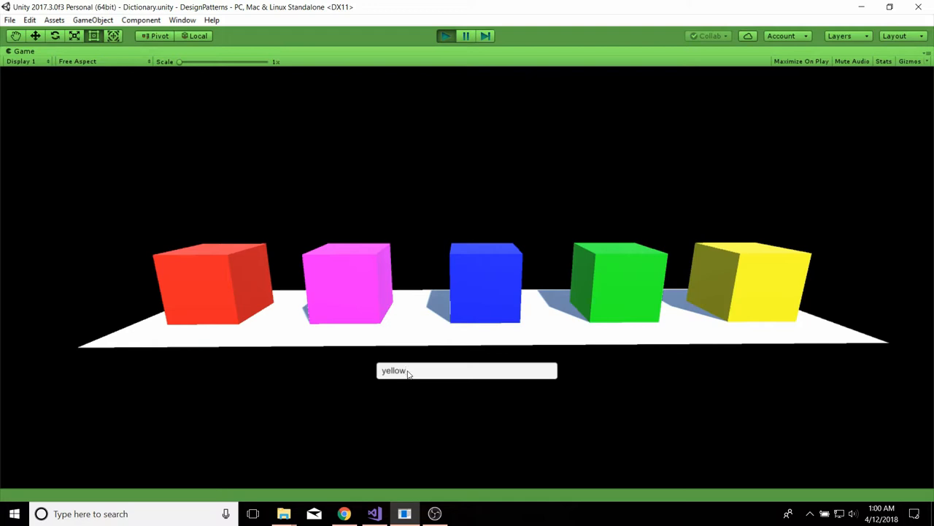
pyautogui.moveTo(388, 452)
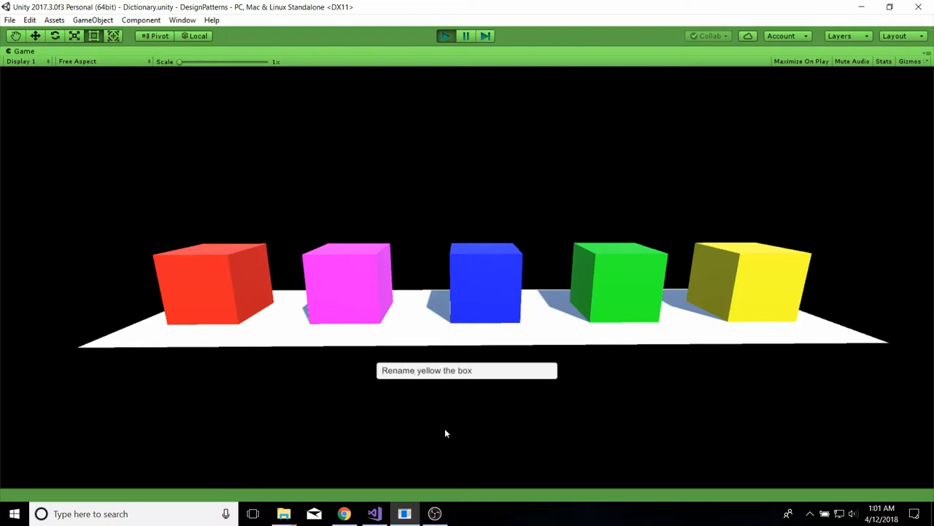
pyautogui.moveTo(488, 374)
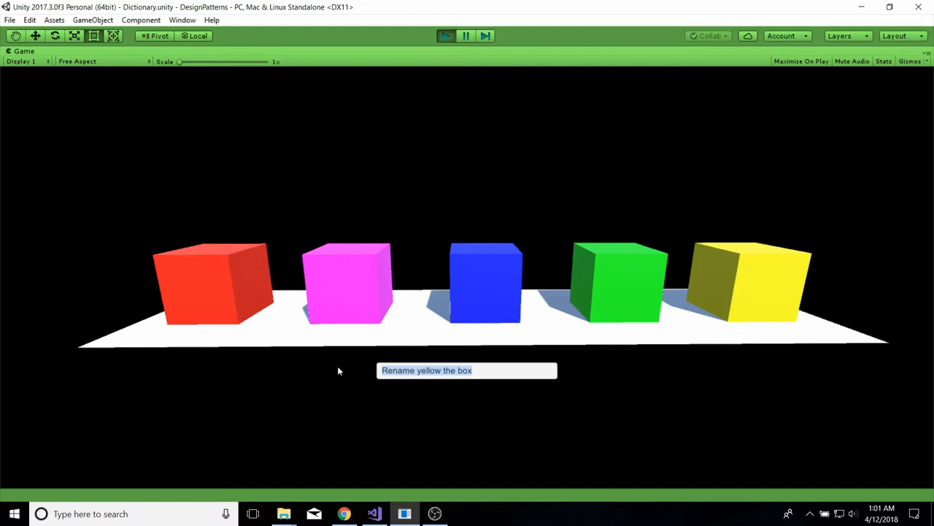
# Rename the yellow cube to jane and submit yellow to confirm the rename prompt
pyautogui.write('jane')
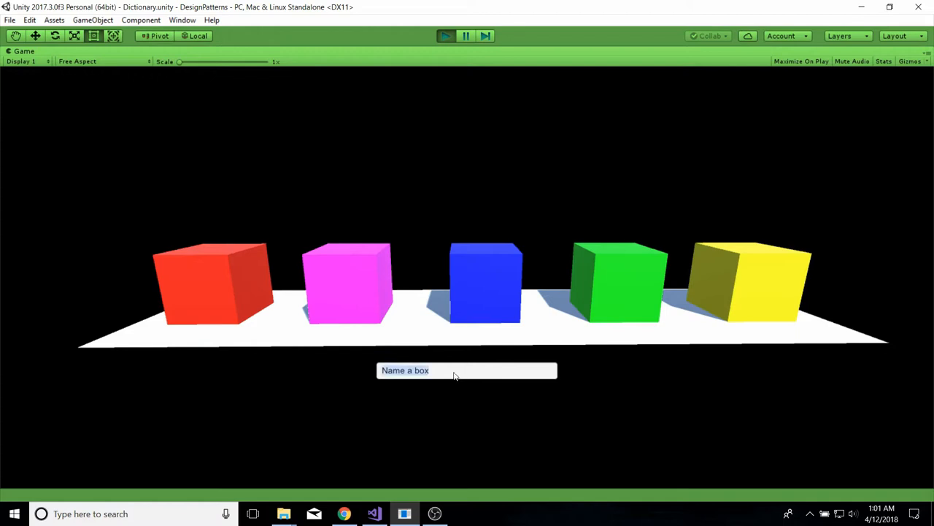
pyautogui.write('yellow')
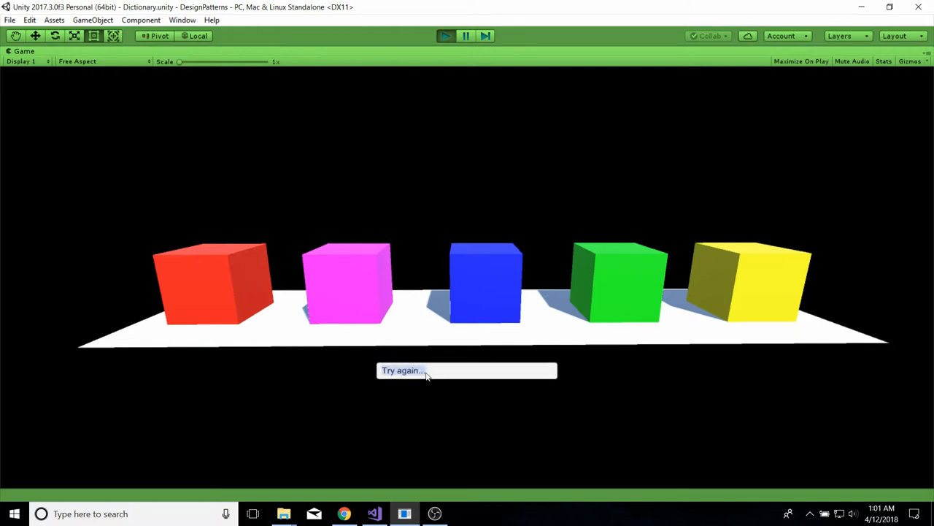
pyautogui.click(467, 370)
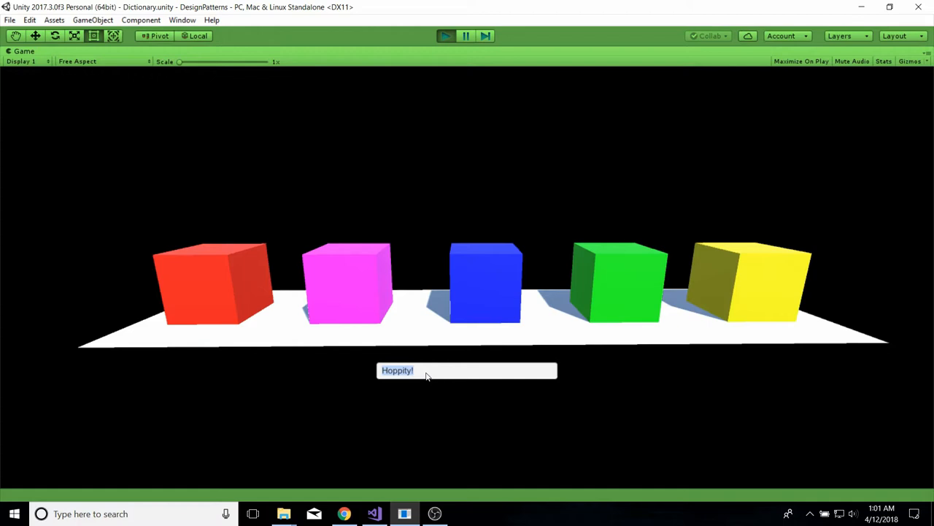
# Answer the "Rename jane the box" prompt with the new name stev
pyautogui.write('Rename jane the box')
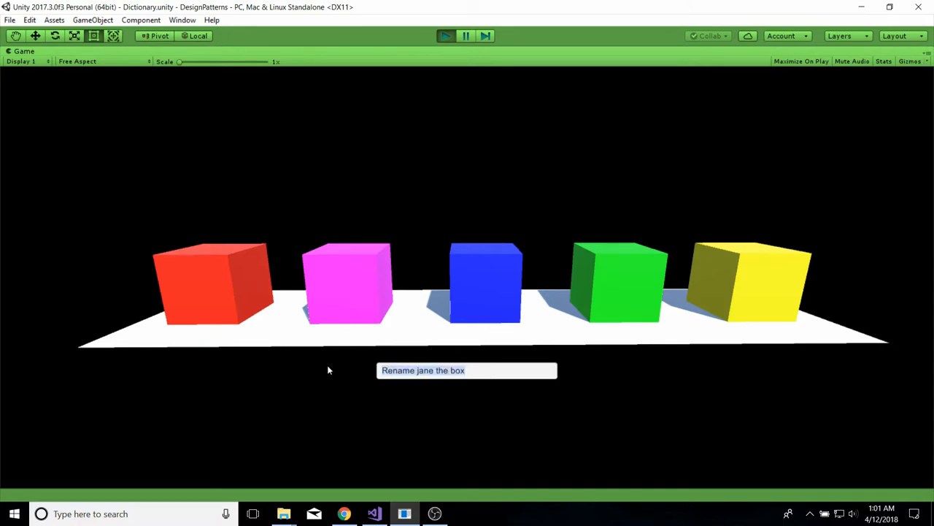
pyautogui.write('s')
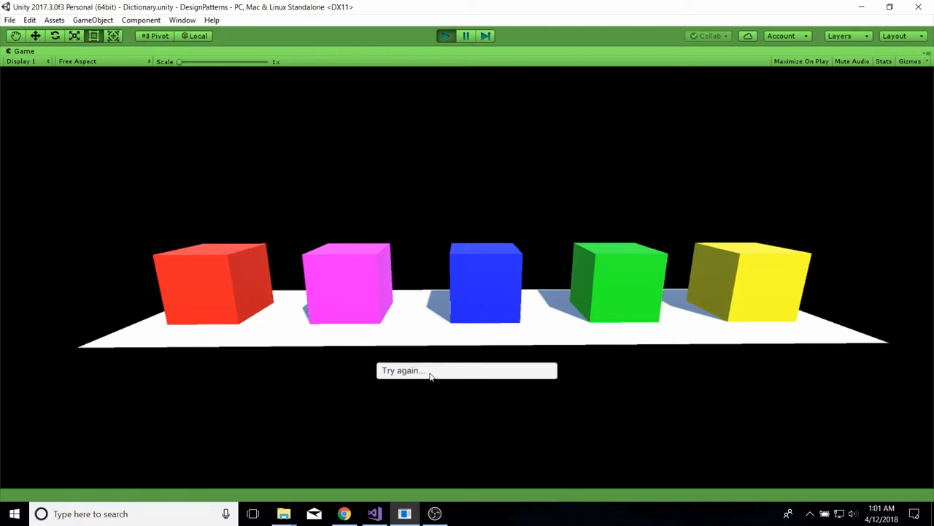
pyautogui.write('stev')
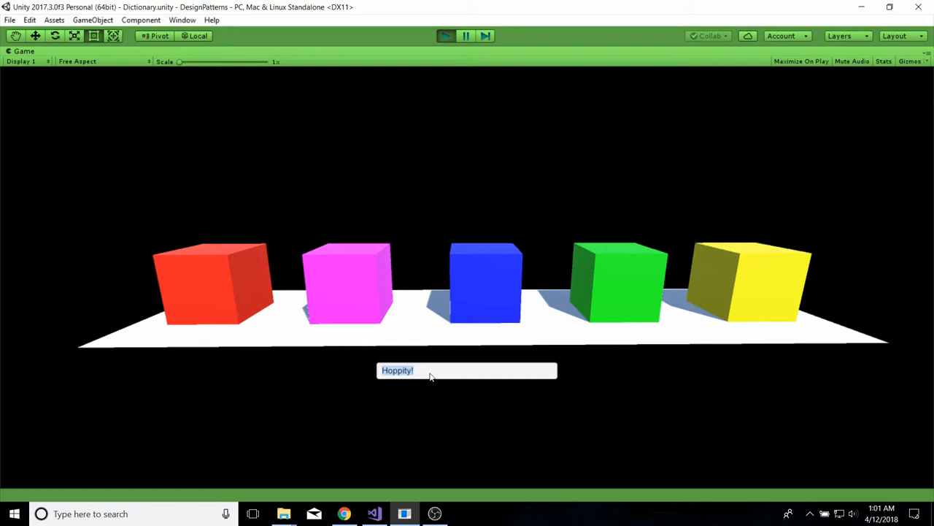
# Submit blue and jane again, ending with the game replying "Try again..."
pyautogui.write('blue')
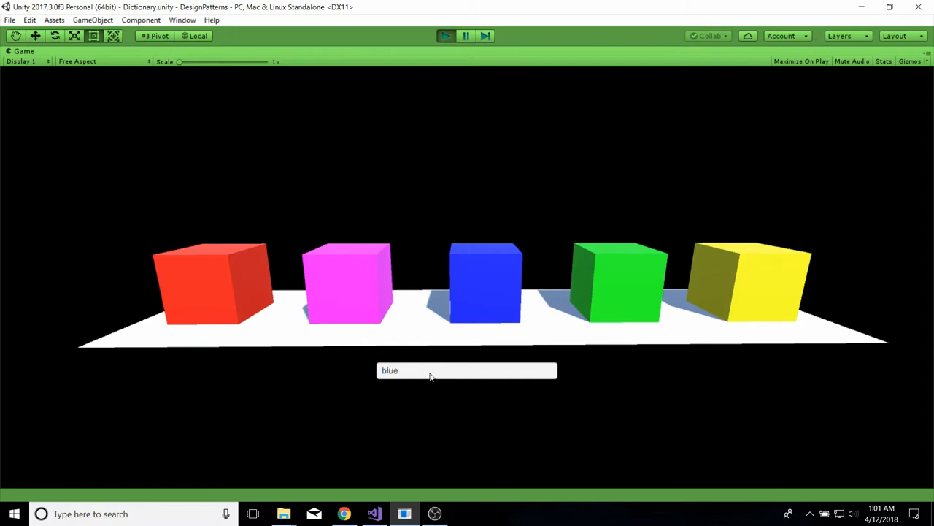
pyautogui.write('b')
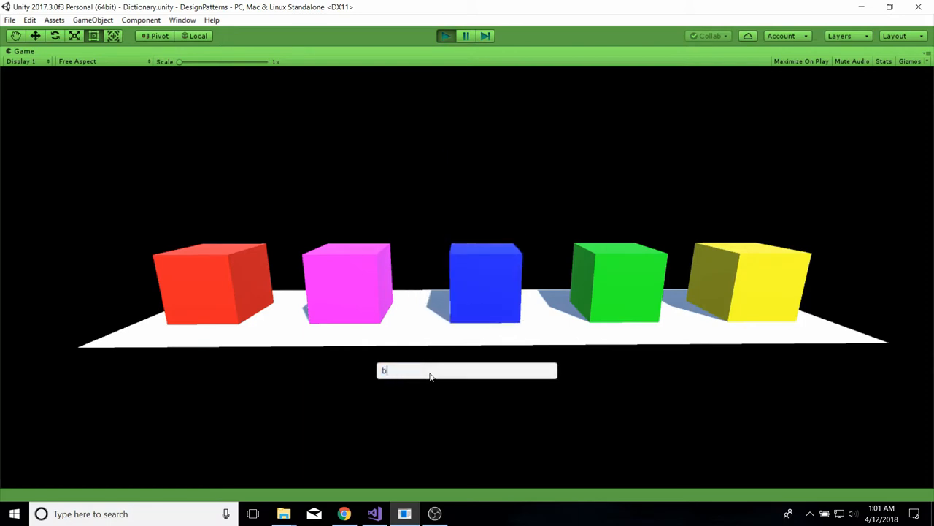
pyautogui.write('l')
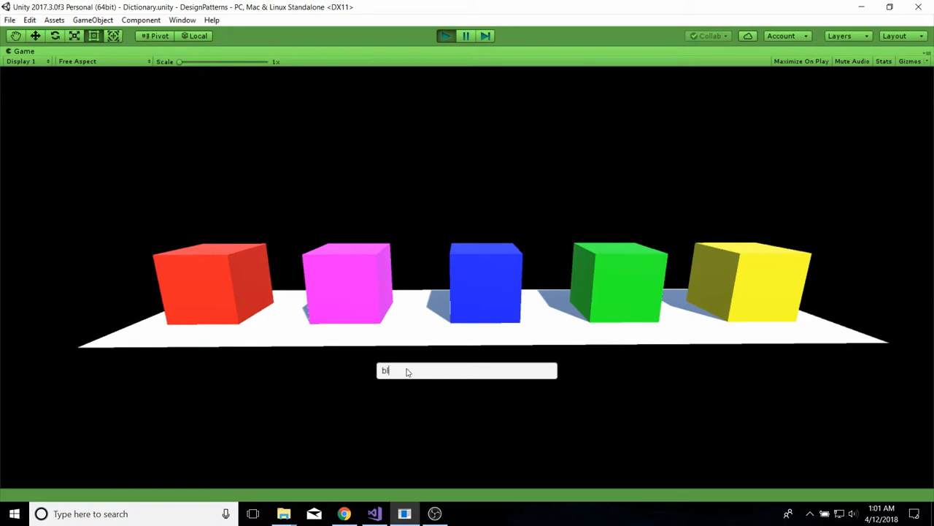
pyautogui.write('ue')
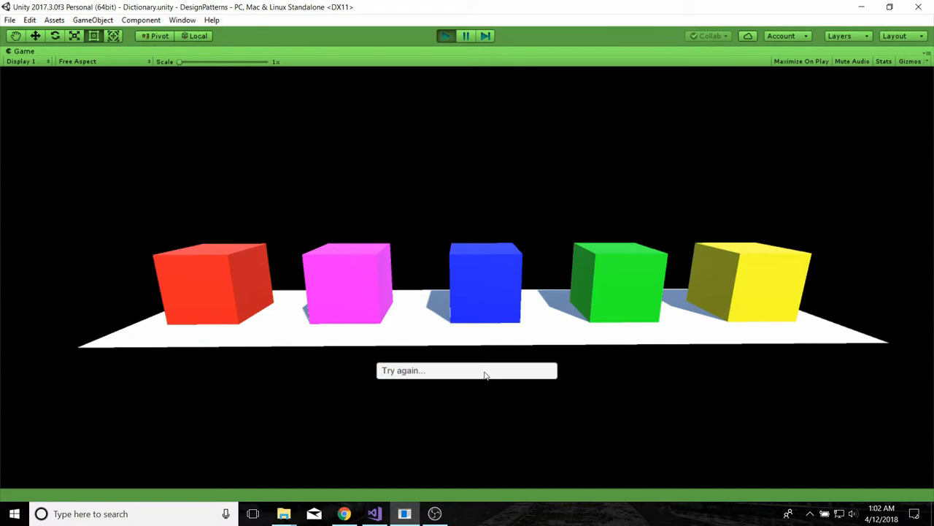
pyautogui.write('jane')
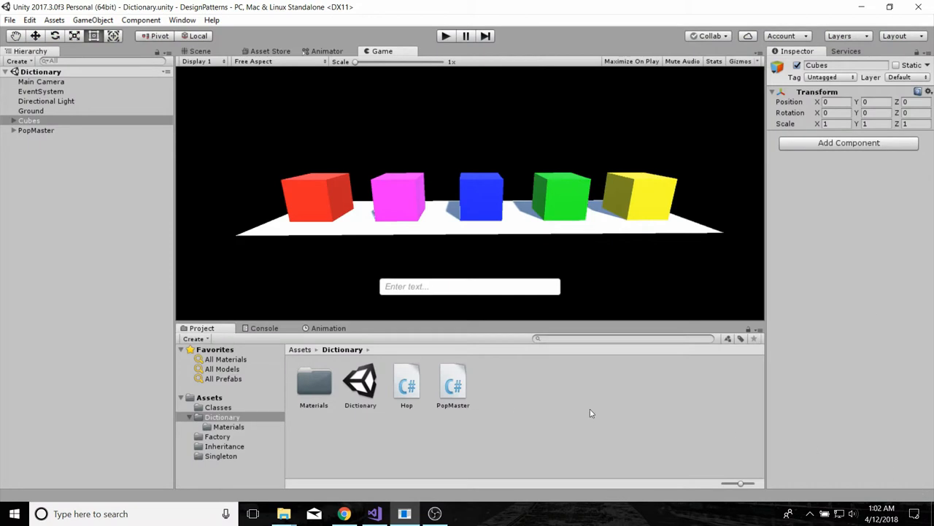
pyautogui.moveTo(204, 193)
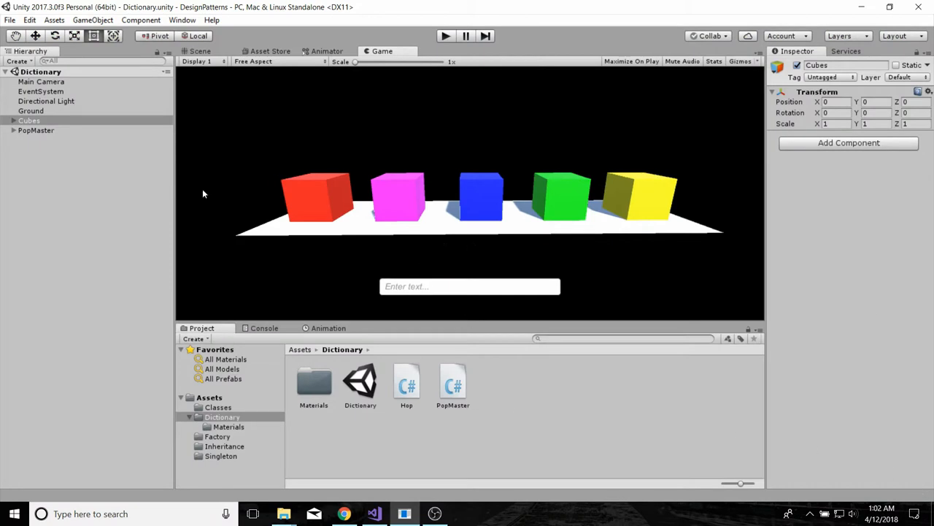
pyautogui.click(41, 81)
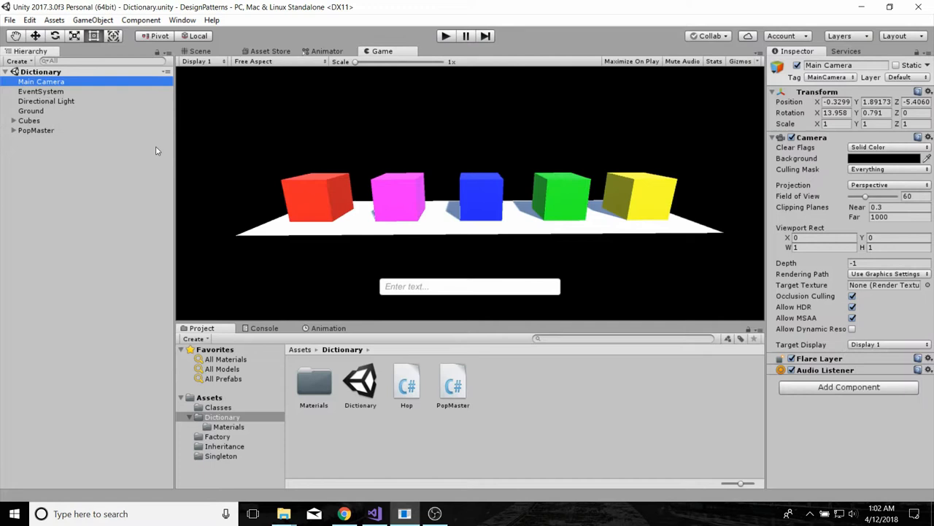
pyautogui.moveTo(80, 158)
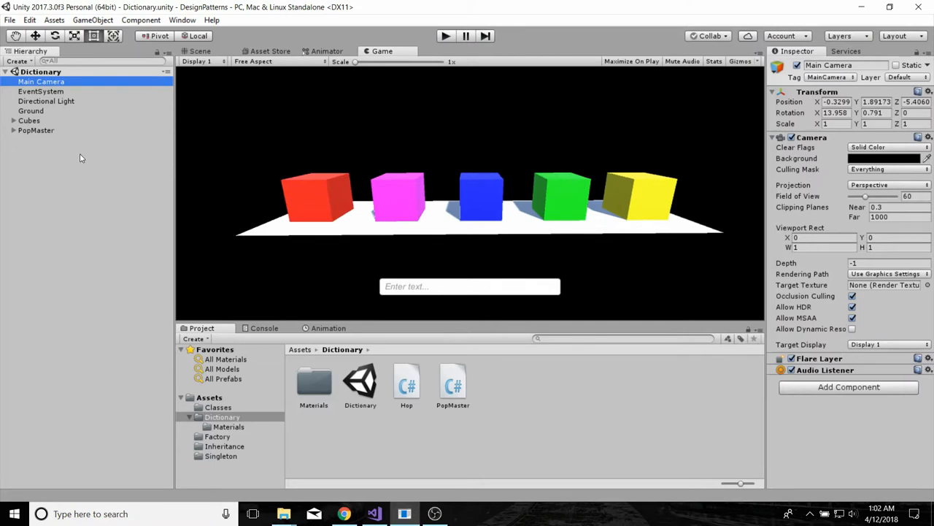
pyautogui.moveTo(38, 102)
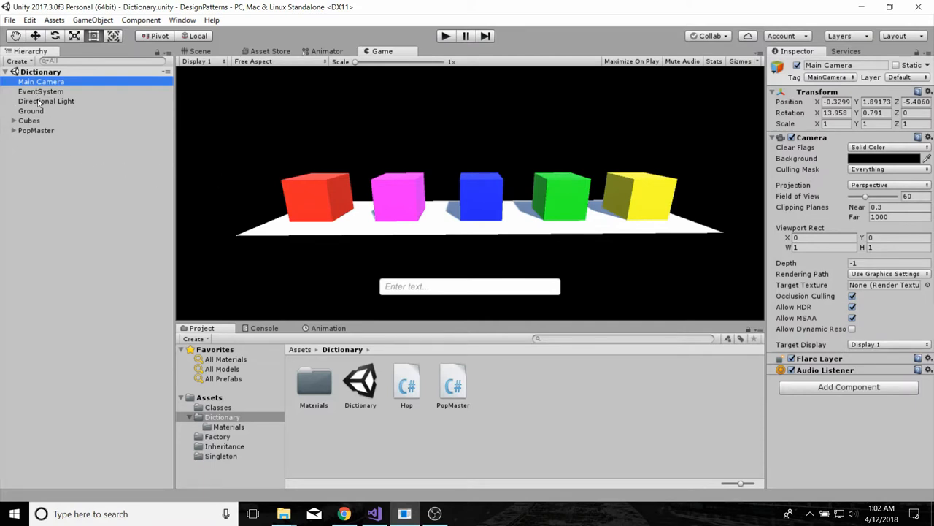
pyautogui.click(41, 90)
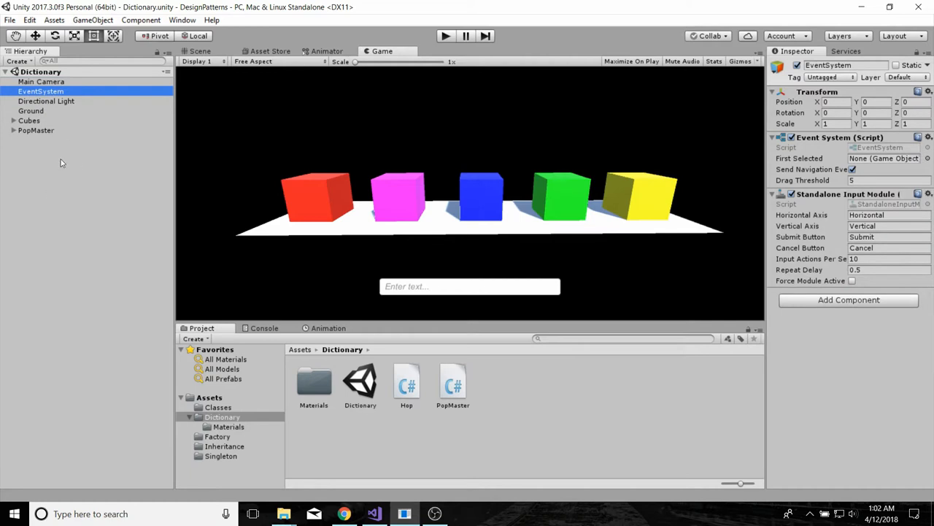
pyautogui.click(47, 101)
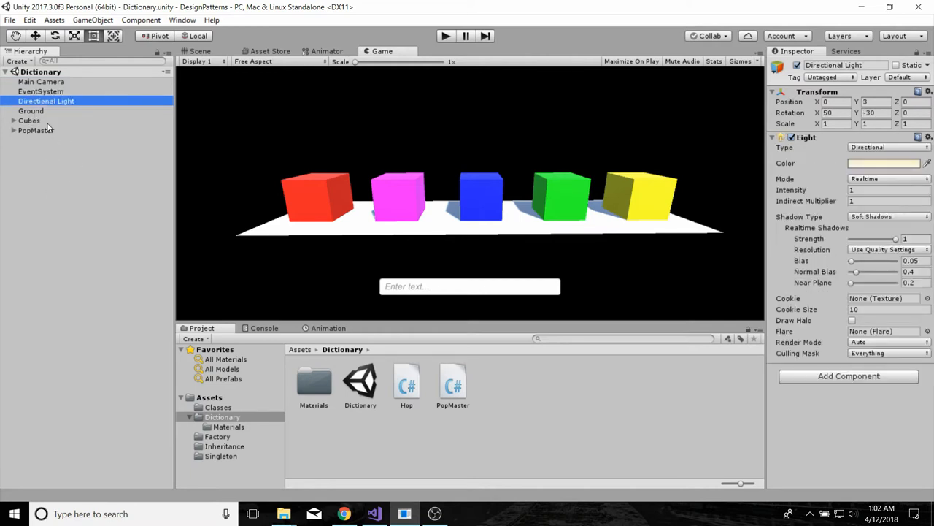
pyautogui.moveTo(44, 119)
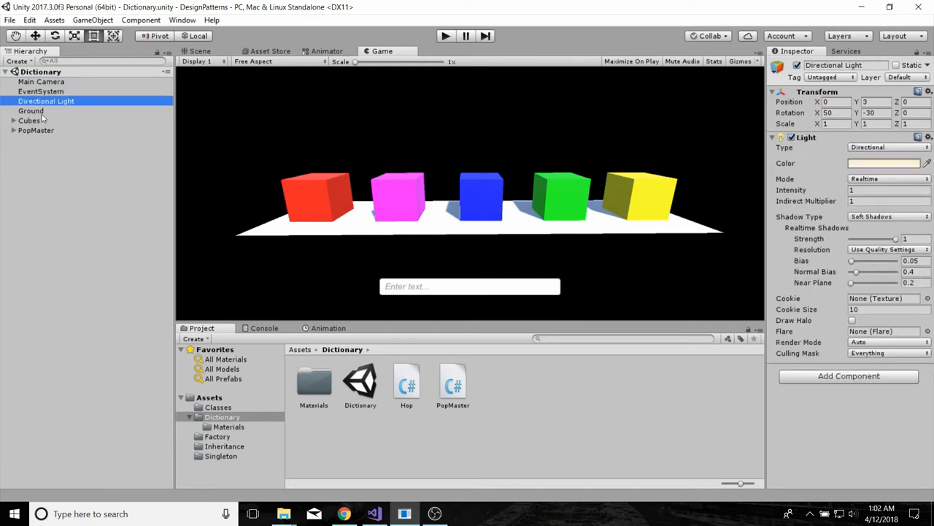
pyautogui.click(32, 111)
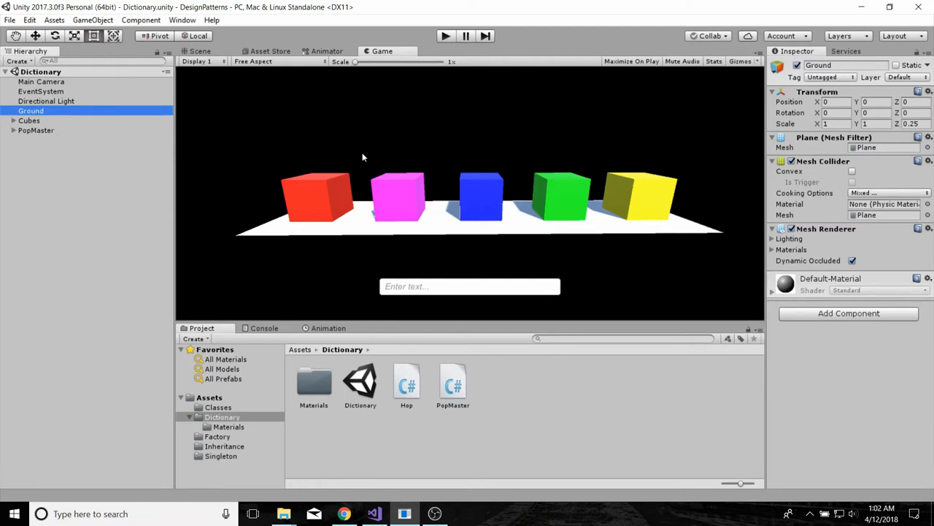
pyautogui.click(200, 51)
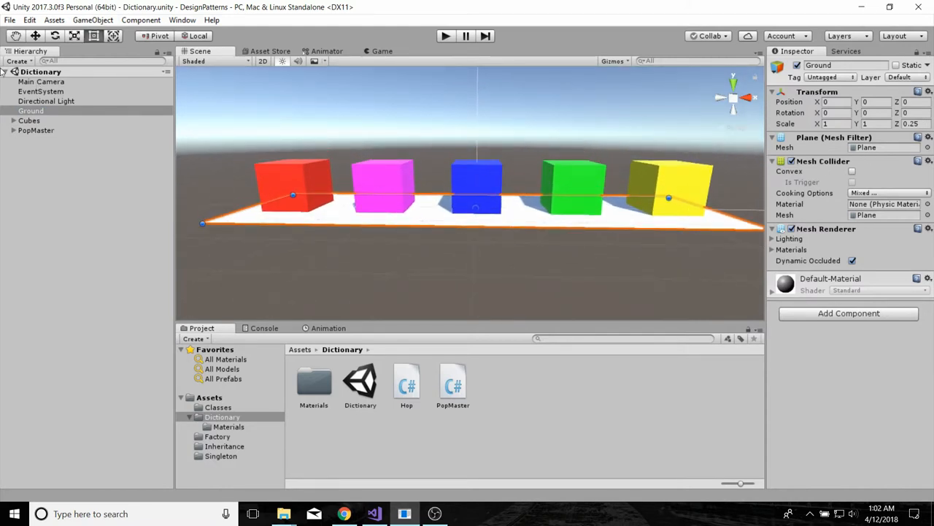
# Show the Scene view and expand the Cubes group in the Hierarchy
pyautogui.click(40, 81)
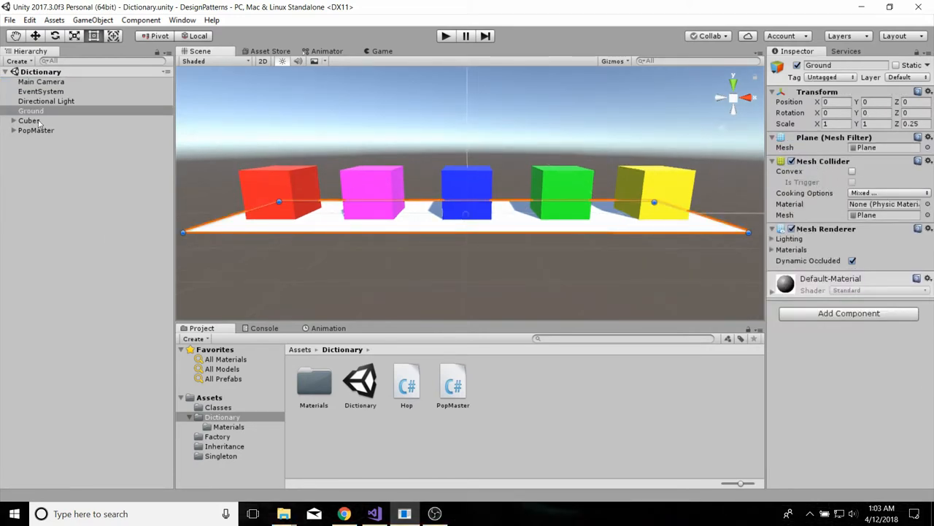
pyautogui.click(29, 120)
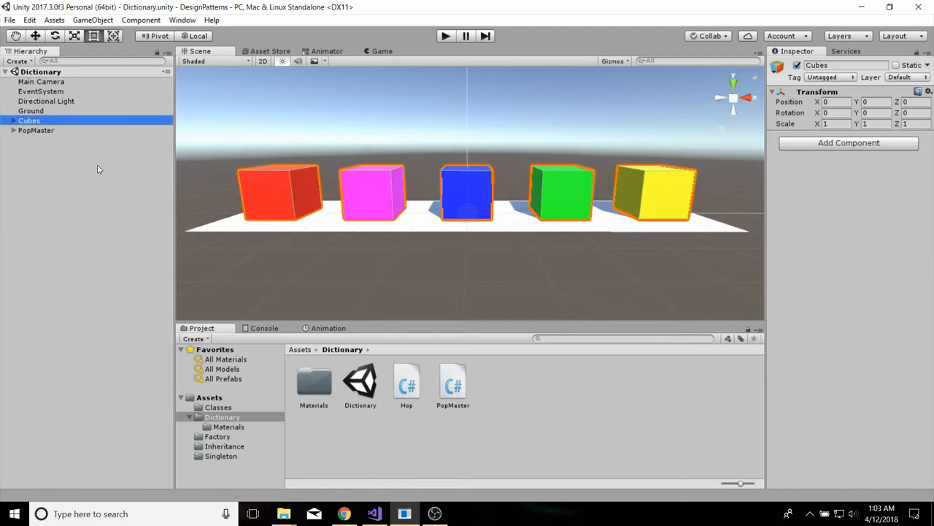
pyautogui.click(12, 119)
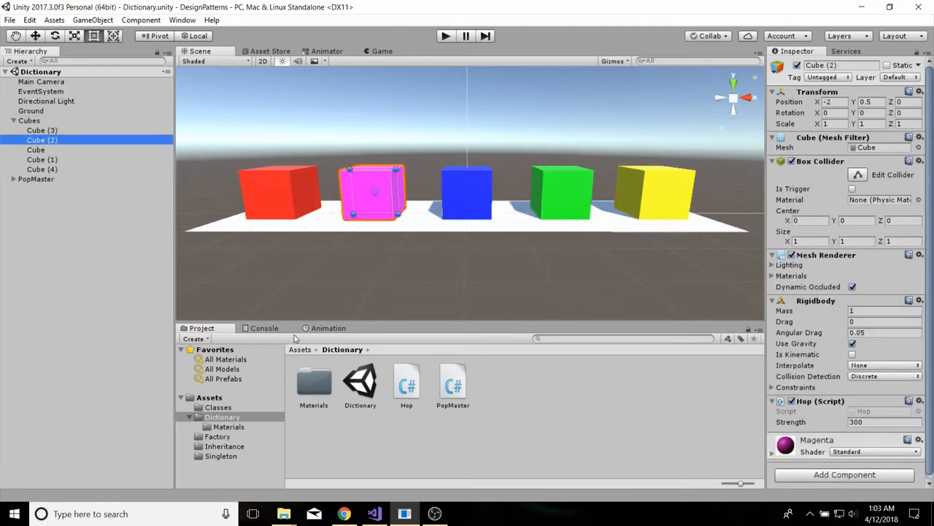
# Inspect the green, yellow and red cubes' Hop Strength, then open Hop.cs in Visual Studio
pyautogui.click(41, 130)
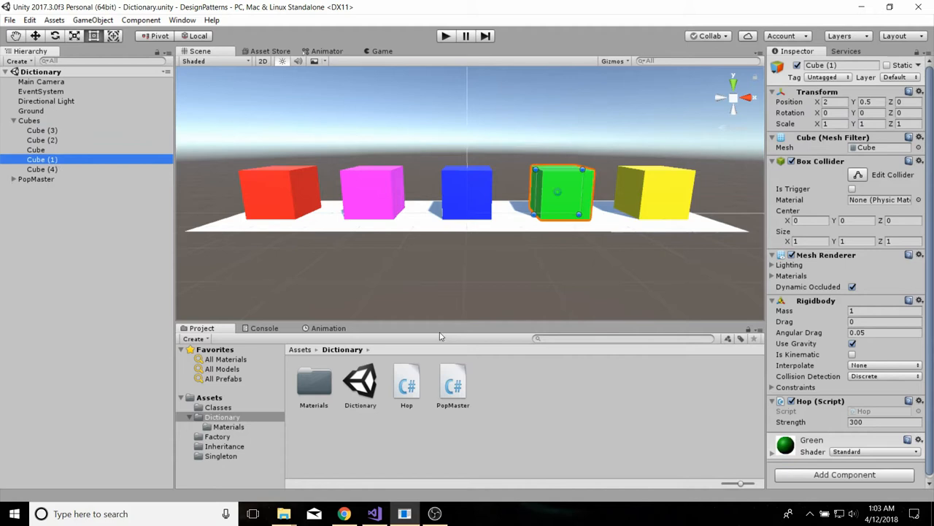
pyautogui.click(41, 169)
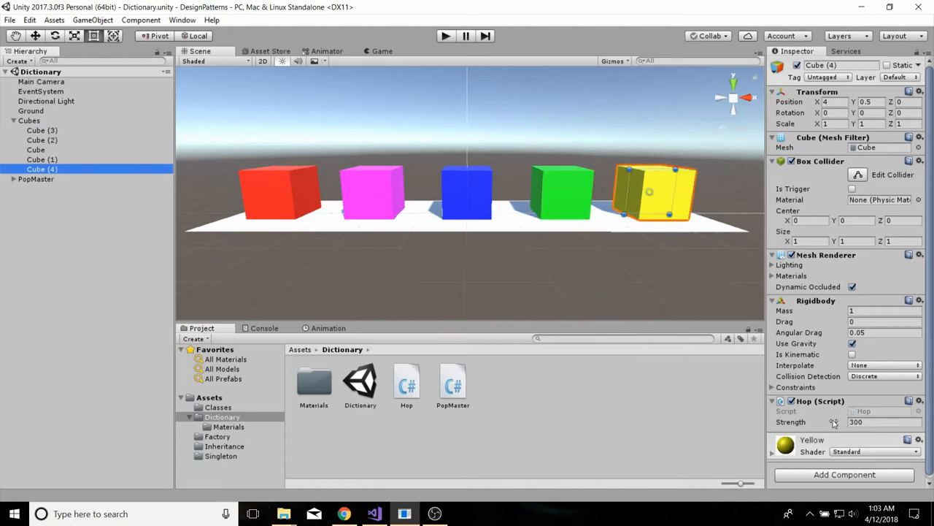
pyautogui.click(40, 130)
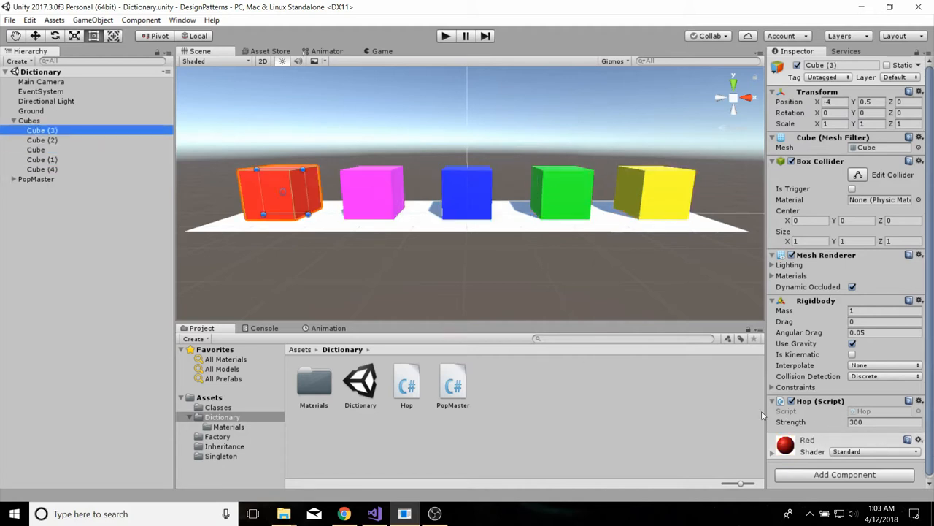
pyautogui.click(920, 400)
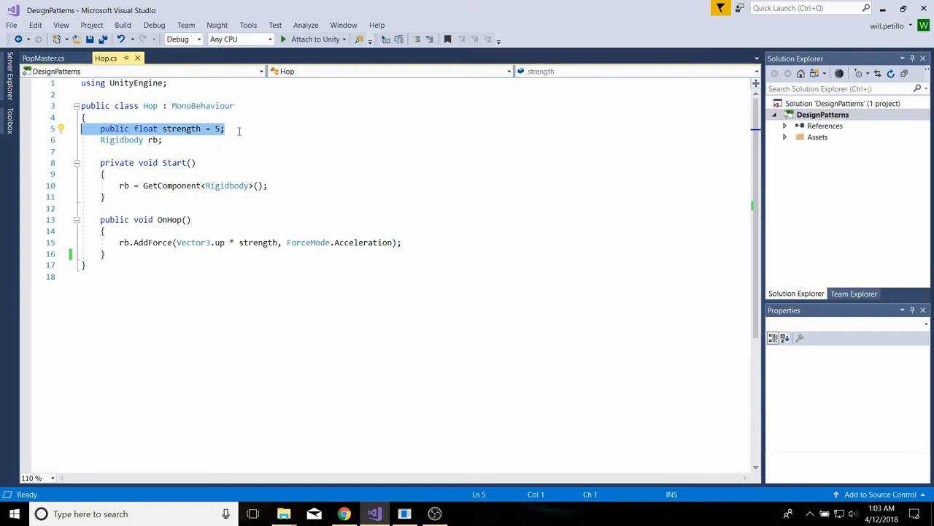
pyautogui.click(163, 141)
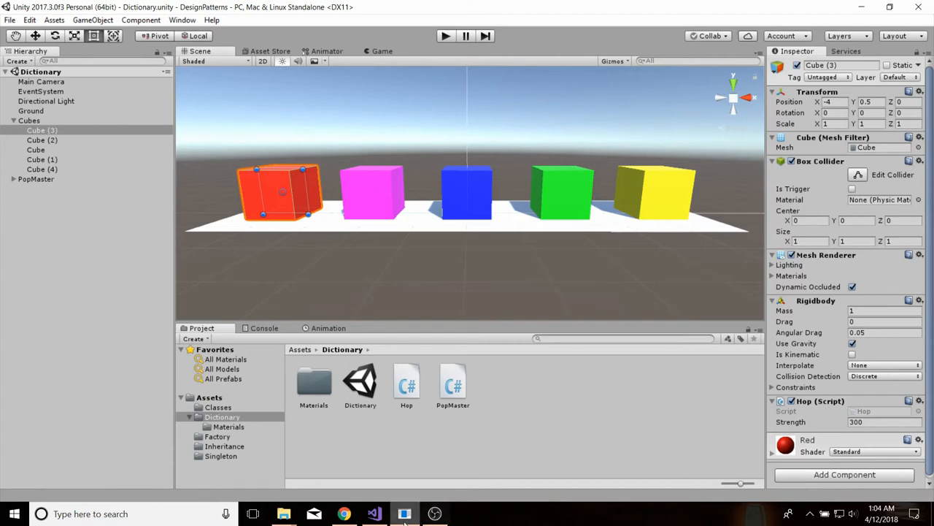
pyautogui.click(374, 514)
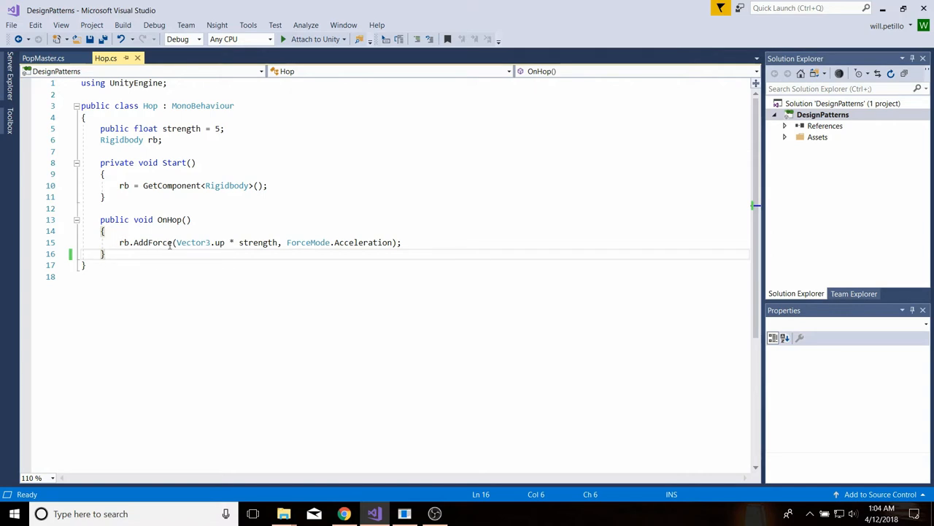
pyautogui.moveTo(191, 262)
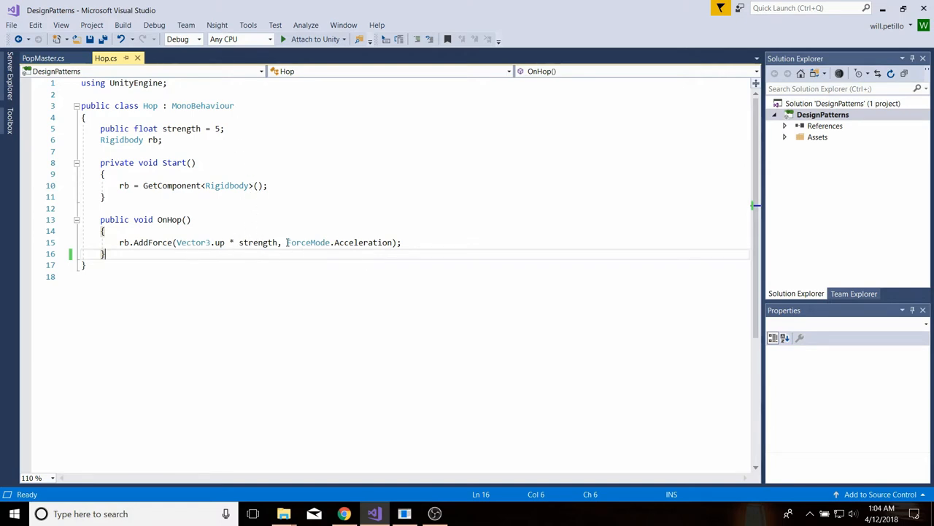
pyautogui.doubleClick(339, 243)
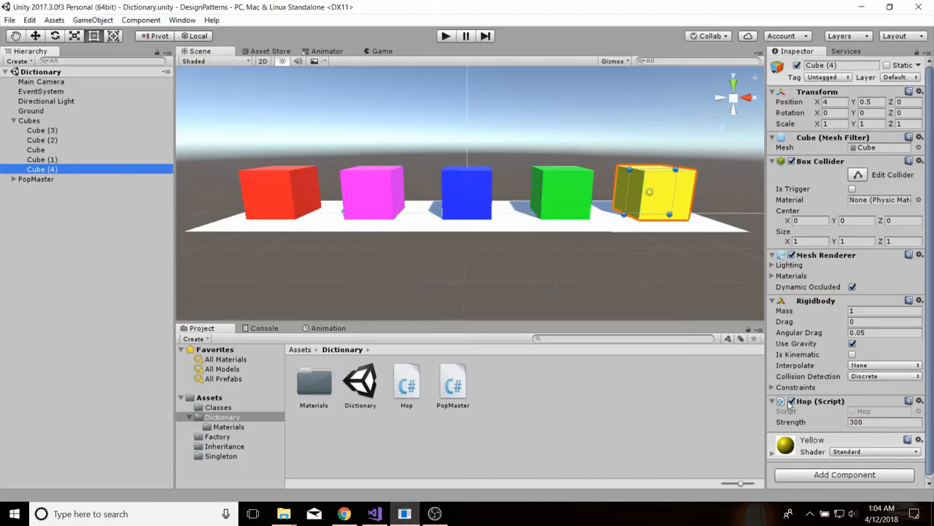
pyautogui.click(884, 310)
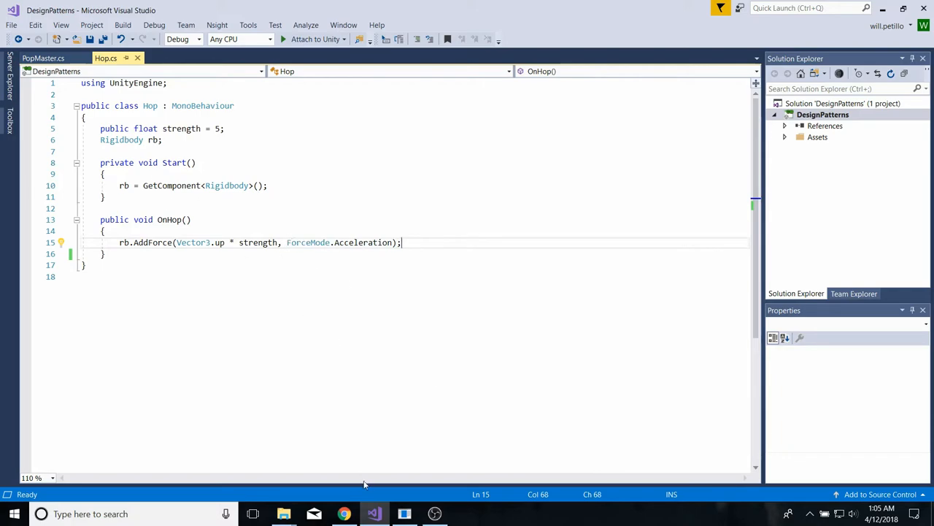
# Back in Unity, collapse Cubes and inspect PopMaster's Hoppers list with its Canvas children expanded
pyautogui.click(403, 514)
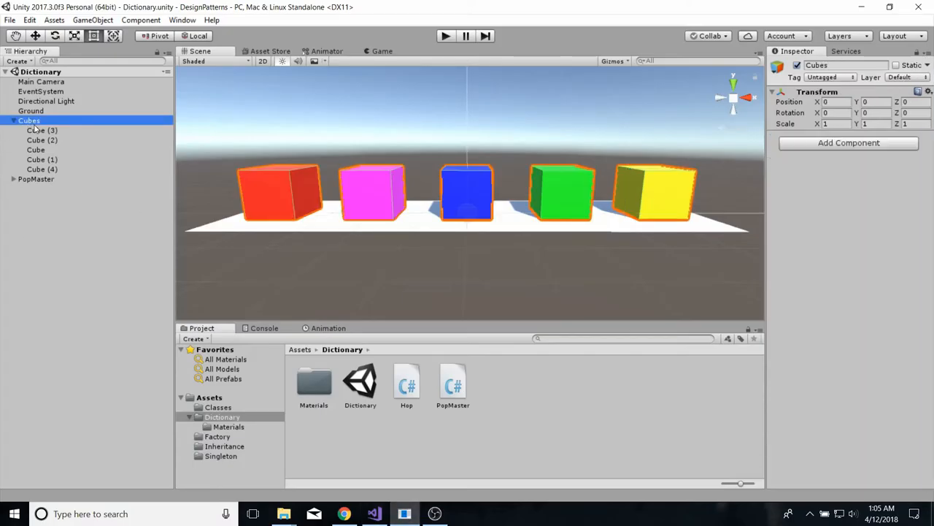
pyautogui.click(13, 120)
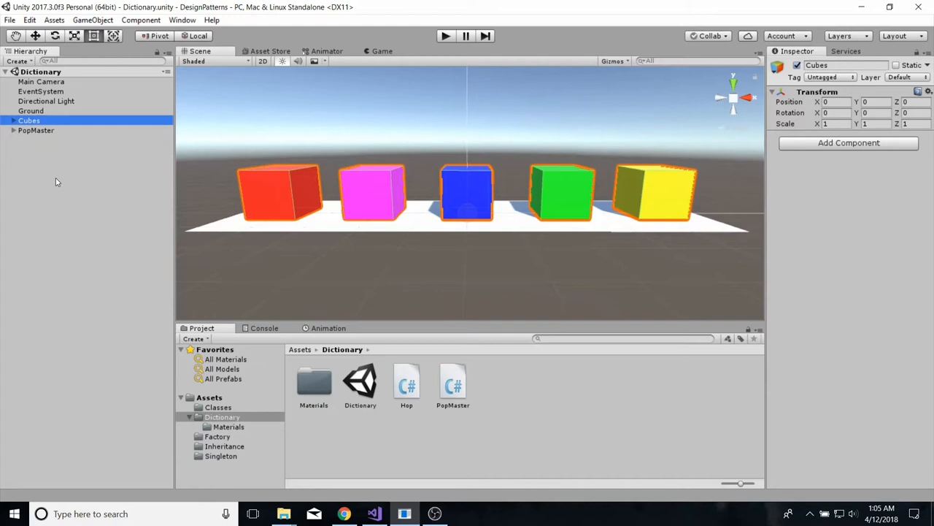
pyautogui.click(35, 130)
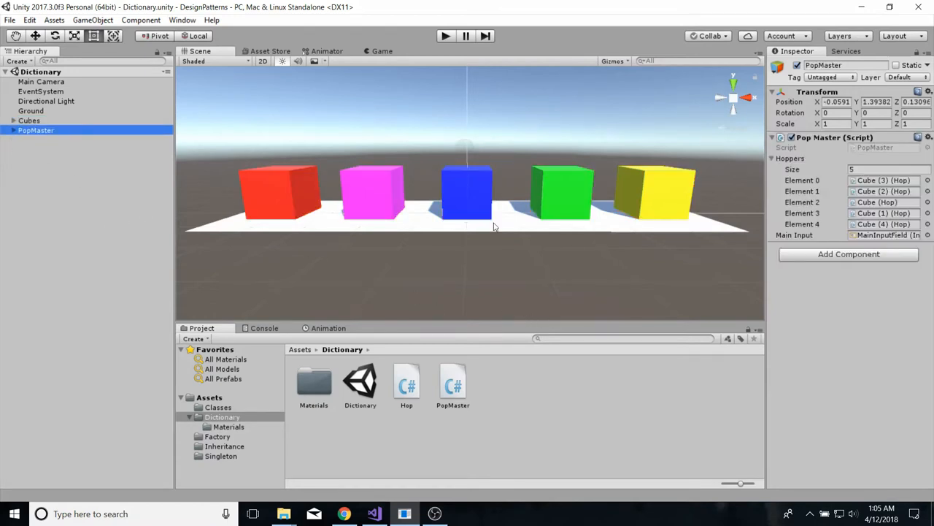
pyautogui.moveTo(803, 227)
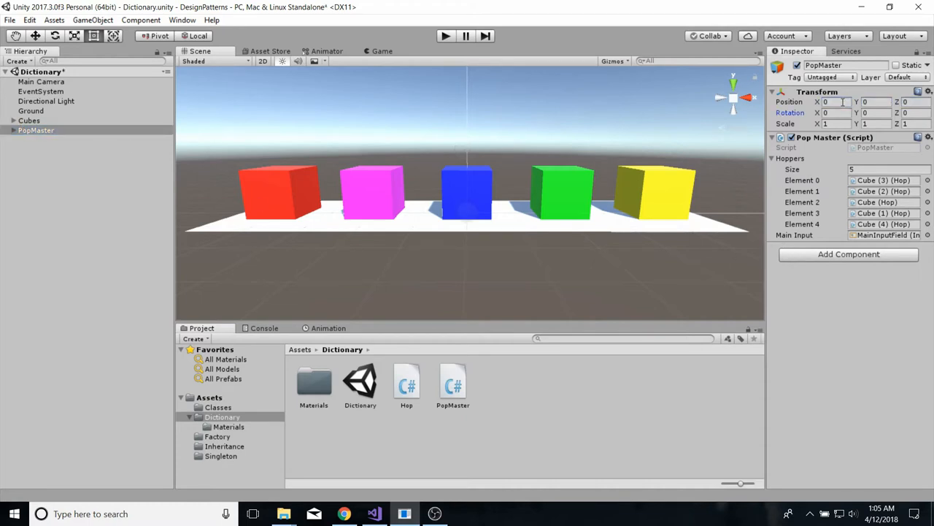
pyautogui.click(9, 20)
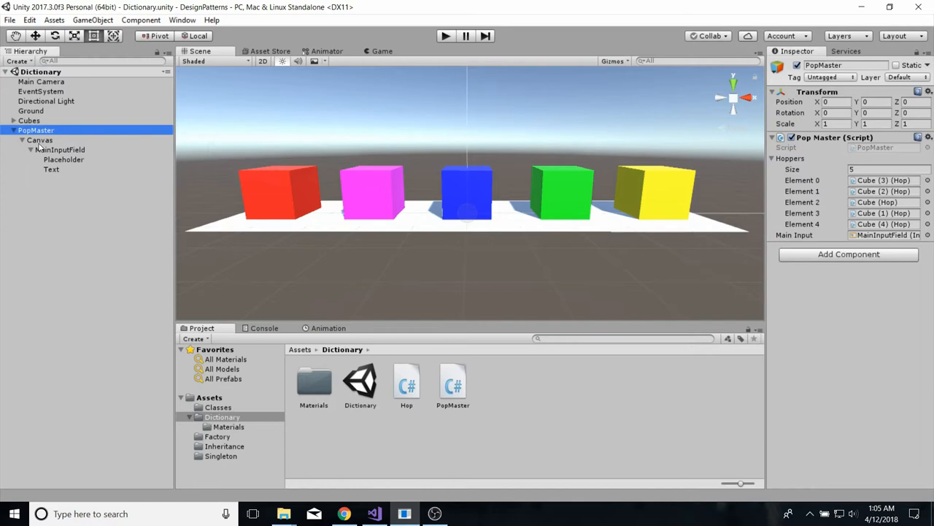
# Inspect the Canvas, MainInputField and its Placeholder under PopMaster
pyautogui.click(40, 140)
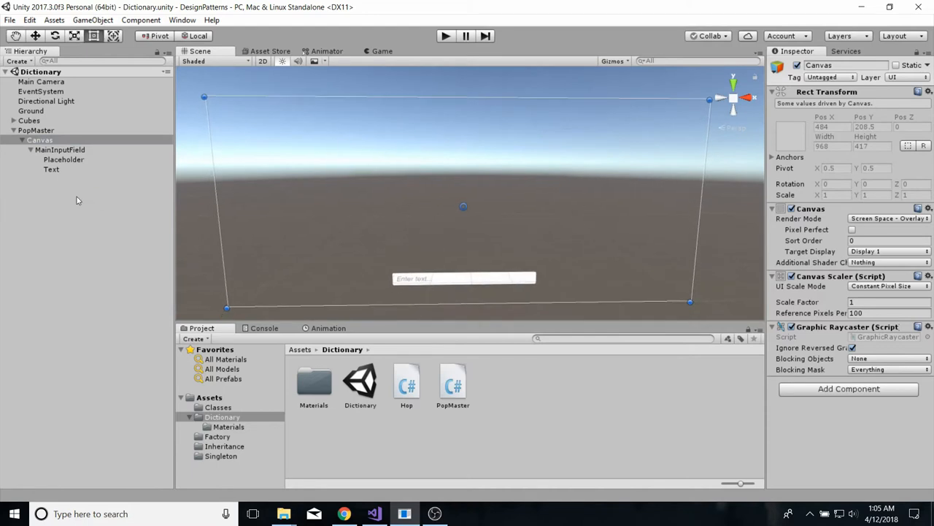
pyautogui.click(60, 149)
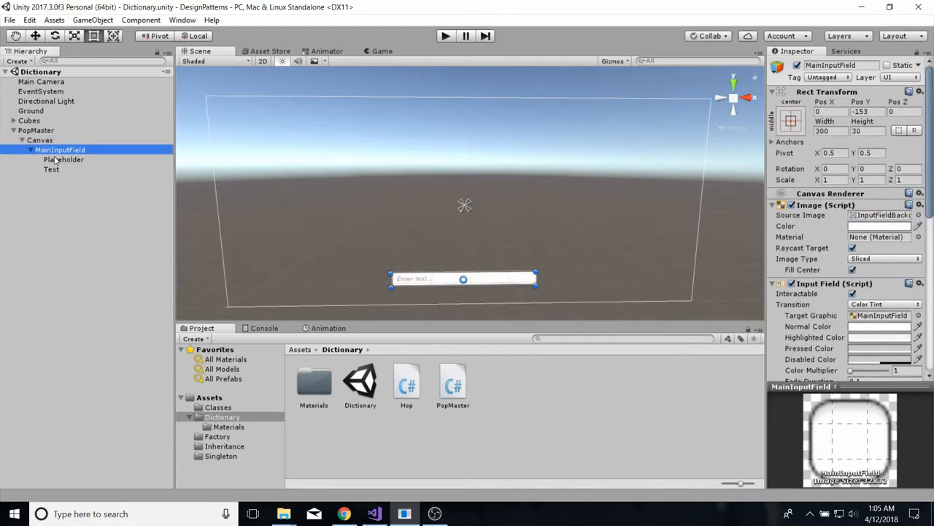
pyautogui.rightClick(56, 159)
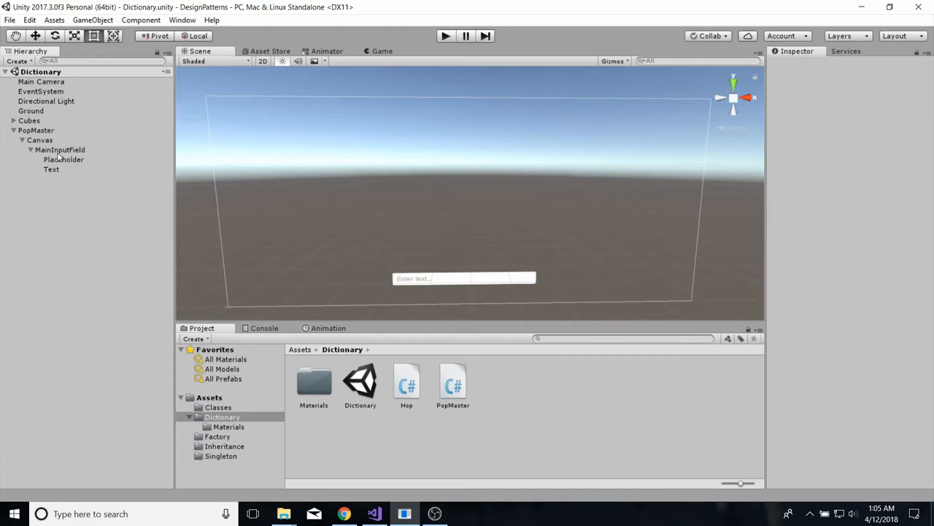
pyautogui.click(59, 149)
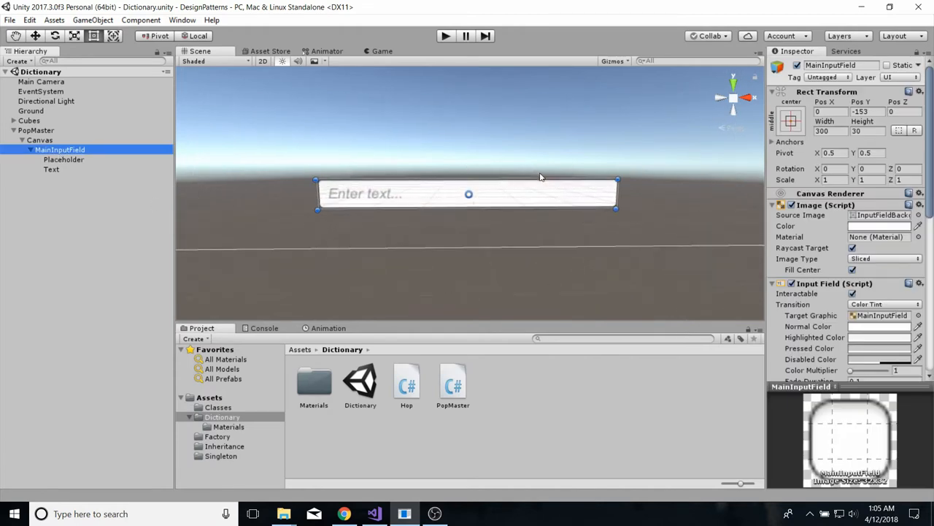
pyautogui.click(64, 159)
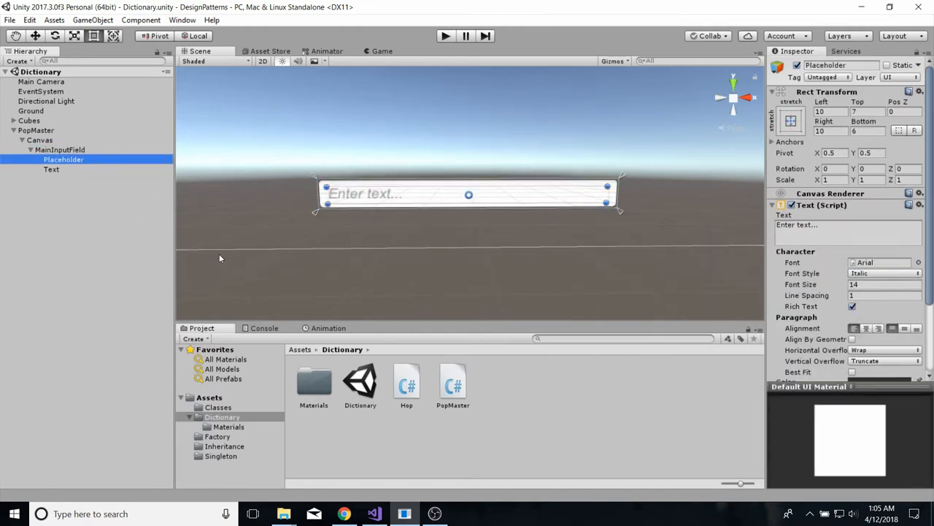
# Recheck the input field and Canvas, then show the Game view with the five cubes
pyautogui.click(60, 149)
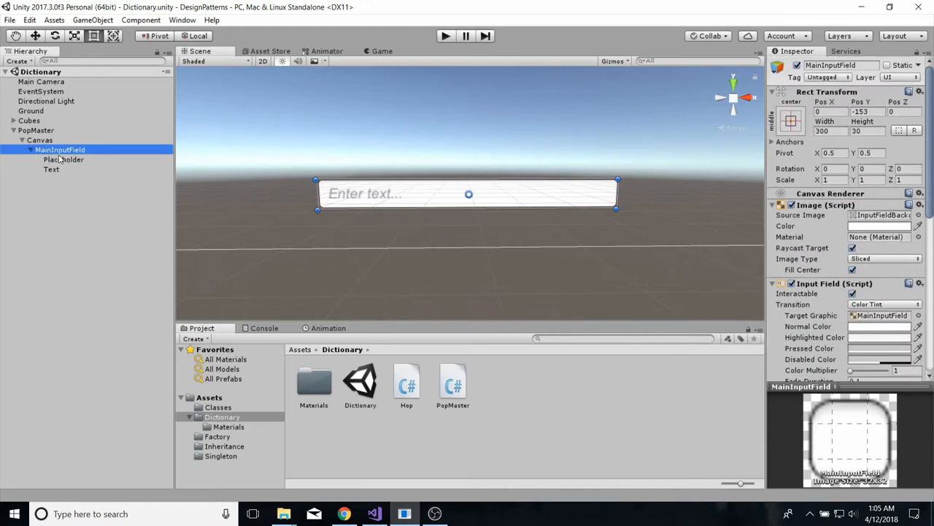
pyautogui.click(39, 140)
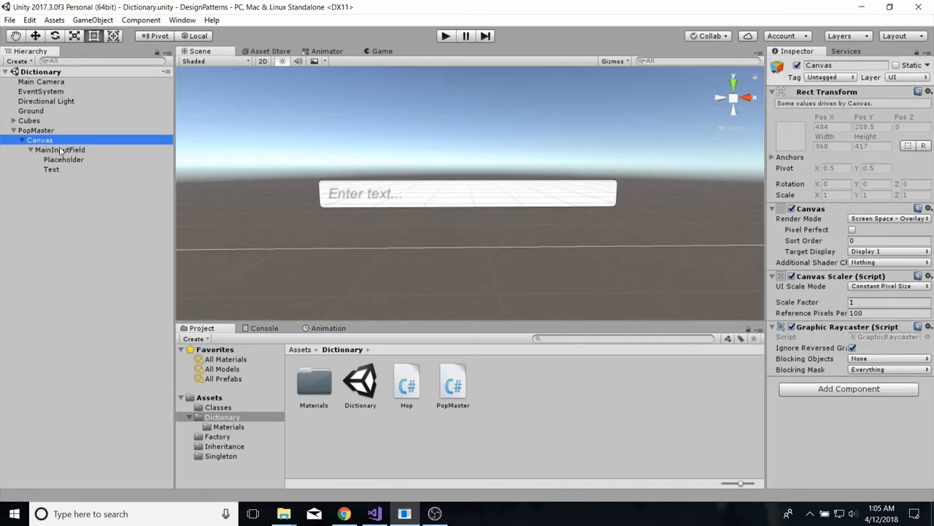
pyautogui.click(60, 149)
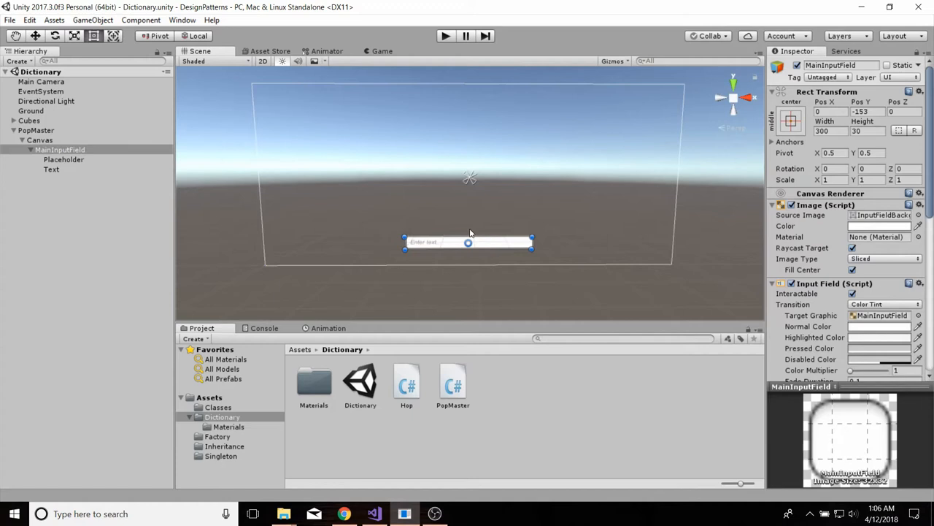
pyautogui.click(383, 51)
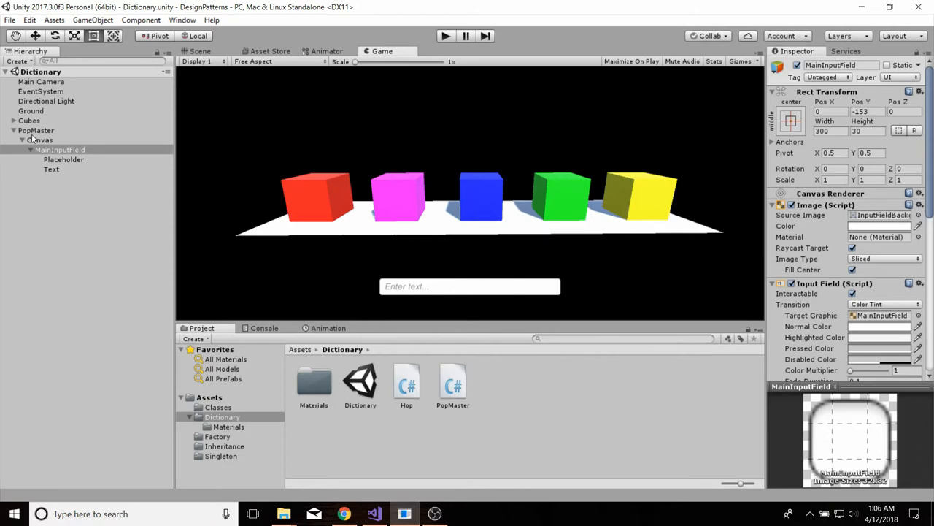
# Select PopMaster and ping the cubes in Hoppers elements 0, 2 and 4
pyautogui.click(60, 149)
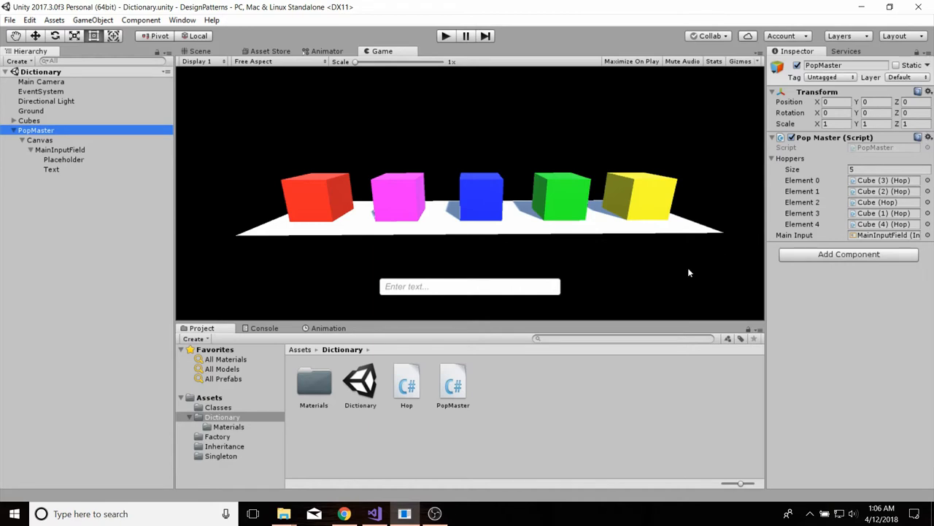
pyautogui.moveTo(850, 225)
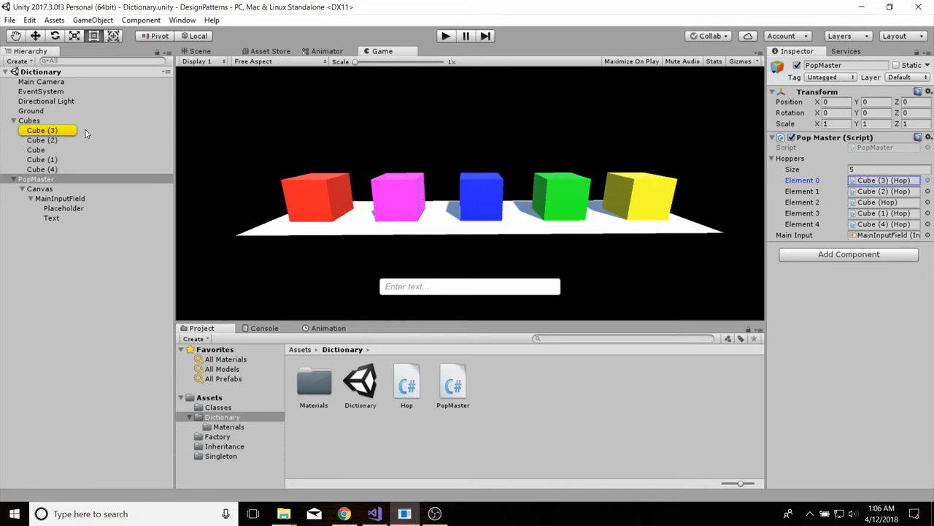
pyautogui.click(35, 149)
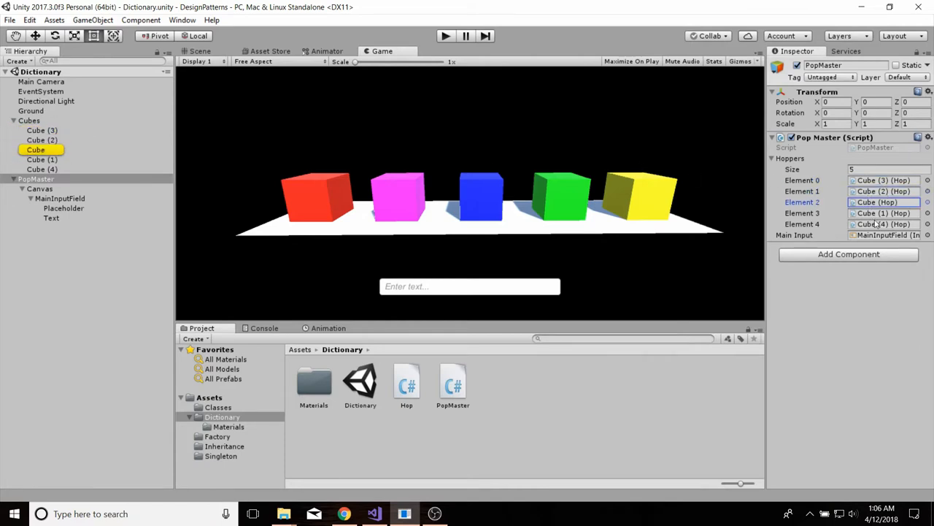
pyautogui.click(41, 170)
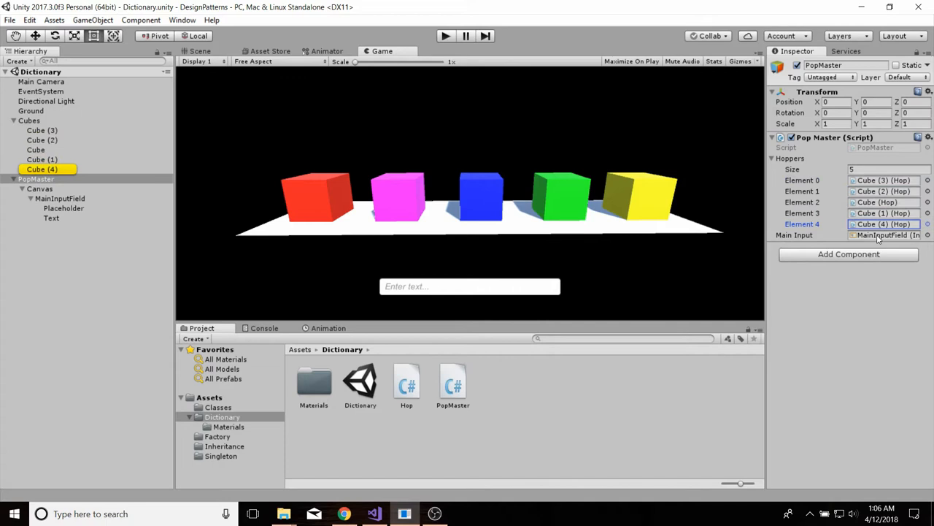
pyautogui.click(60, 199)
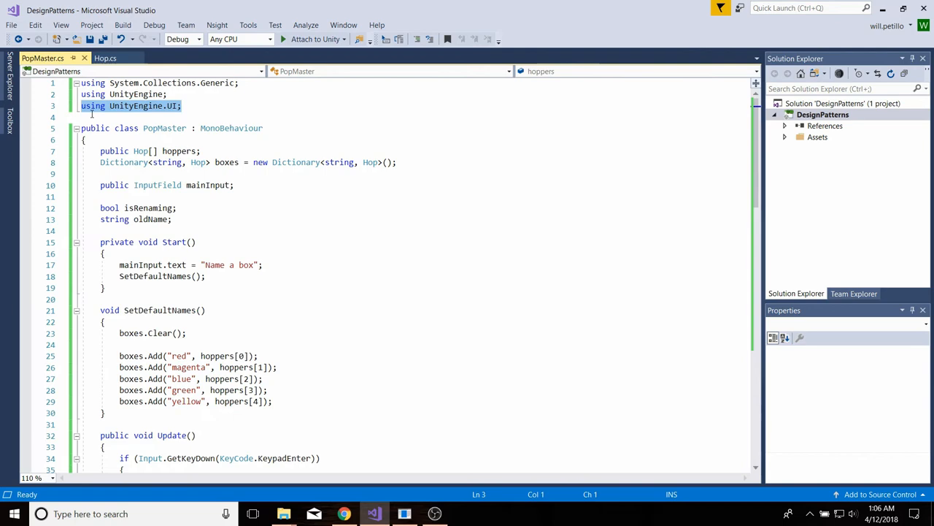
# Review PopMaster's hoppers array and string-to-Hop dictionary declarations, then return to Hop.cs
pyautogui.scroll(-3)
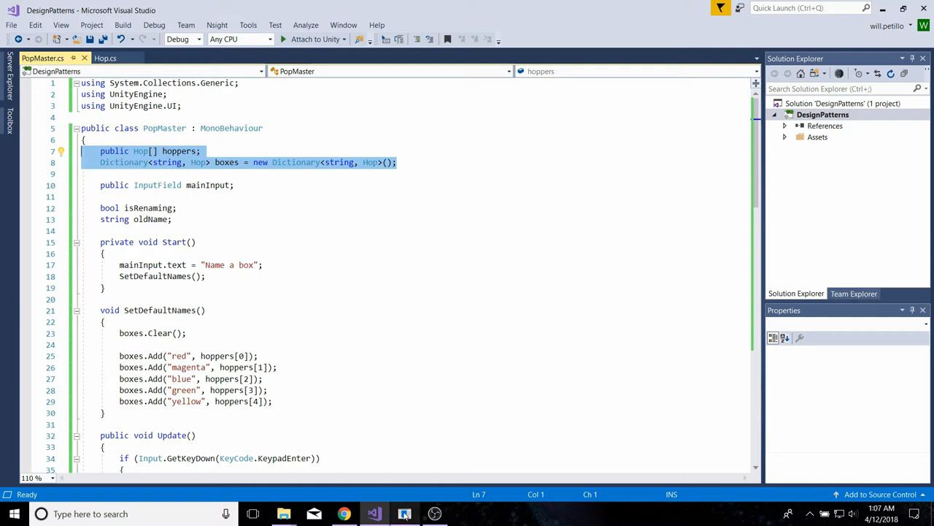
pyautogui.click(404, 514)
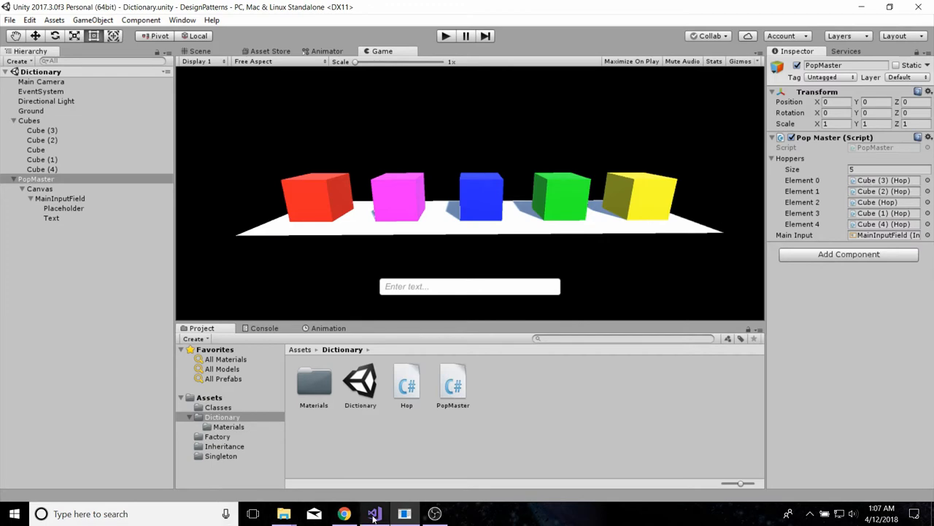
pyautogui.click(374, 514)
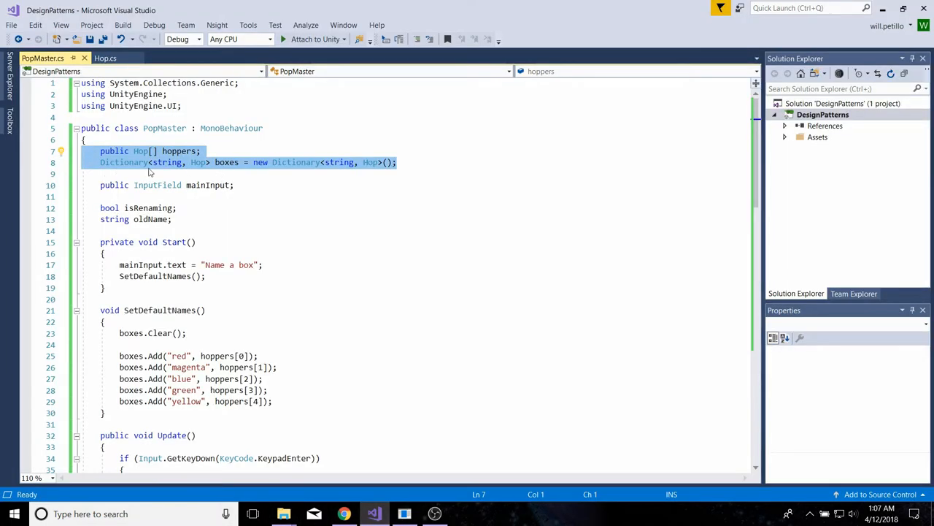
pyautogui.click(219, 163)
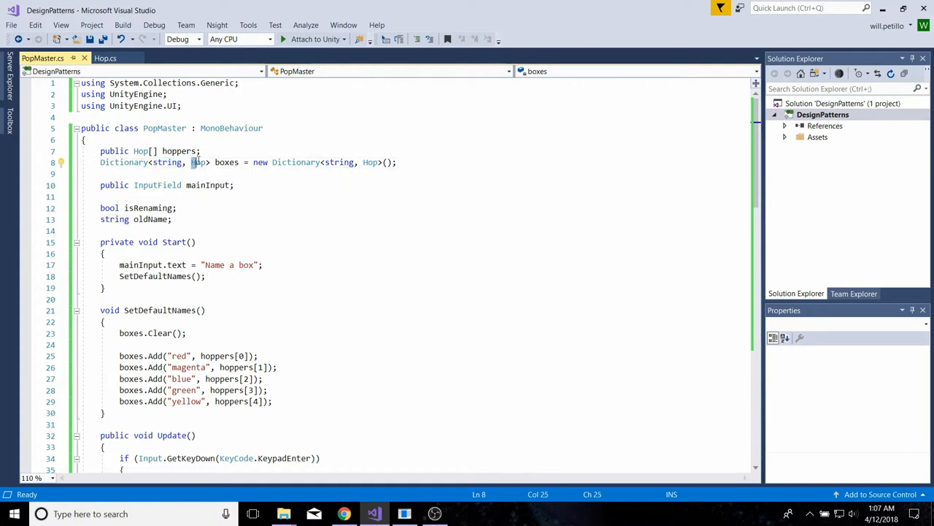
pyautogui.doubleClick(199, 162)
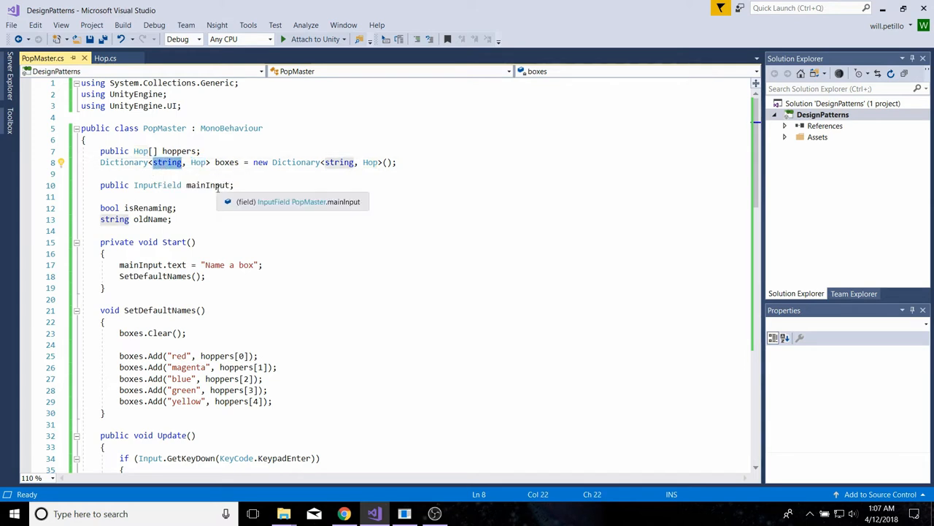
pyautogui.moveTo(167, 162)
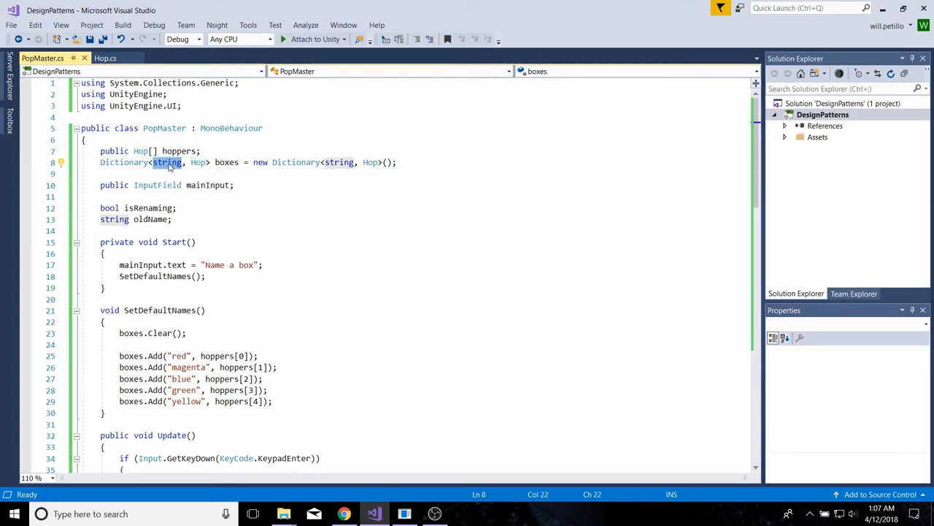
pyautogui.moveTo(166, 162)
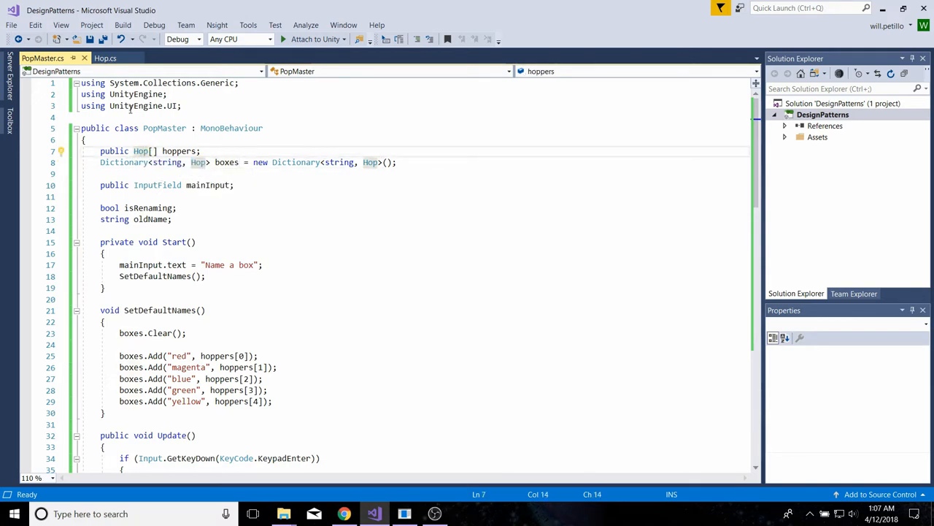
pyautogui.click(105, 58)
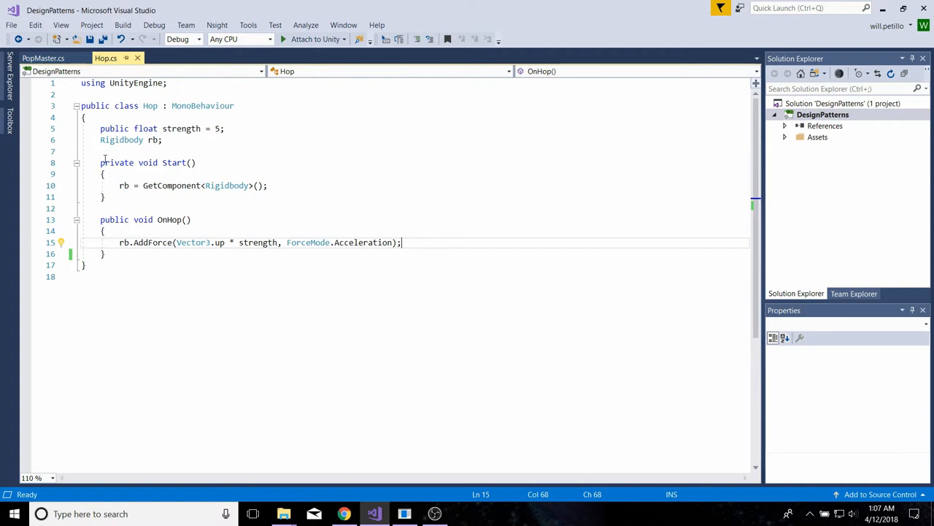
# Back in PopMaster.cs, point out isRenaming, oldName and the boxes dictionary in SetDefaultNames
pyautogui.click(42, 59)
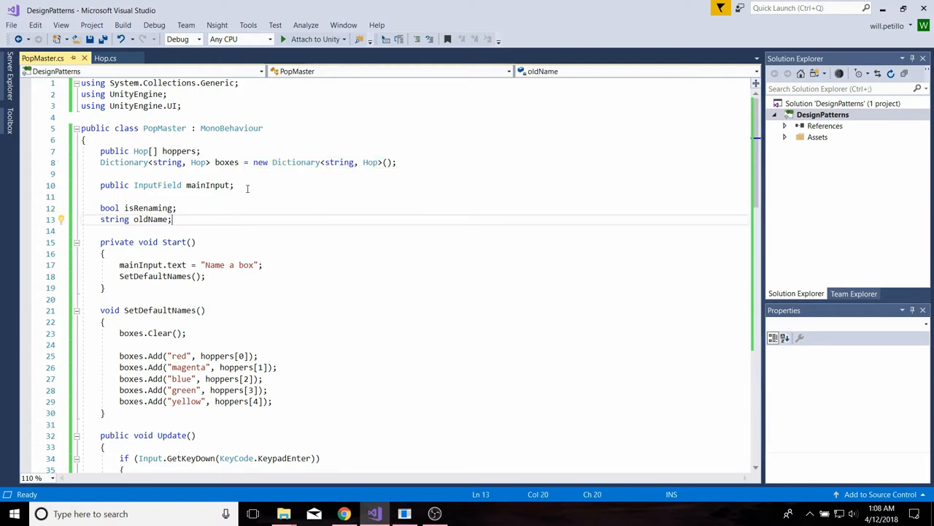
pyautogui.click(147, 184)
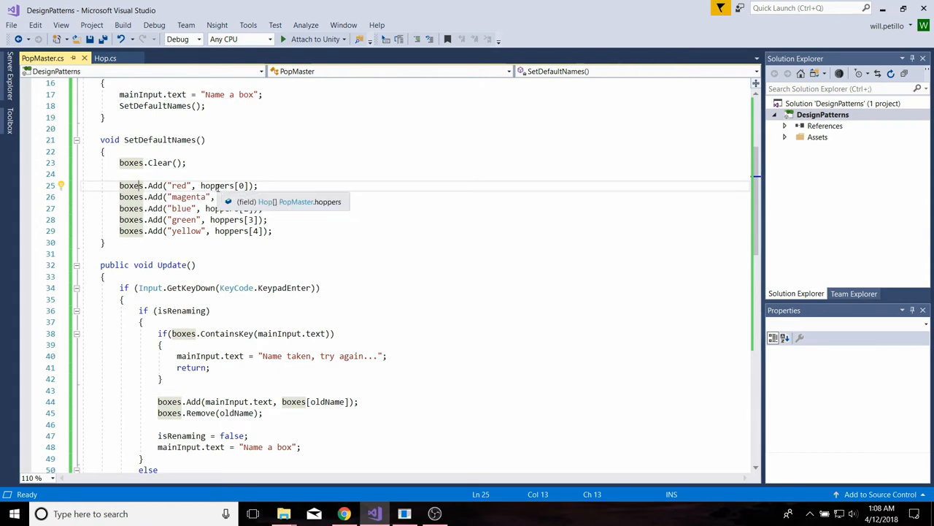
pyautogui.doubleClick(178, 186)
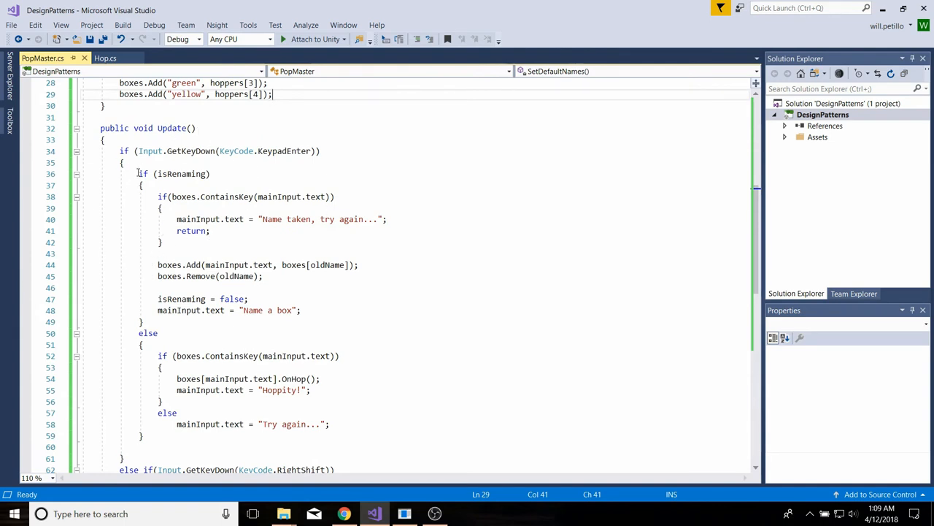
# Walk through Update's rename and ContainsKey hop branches, then switch back to Unity to test
pyautogui.moveTo(137, 174); pyautogui.dragTo(158, 333)
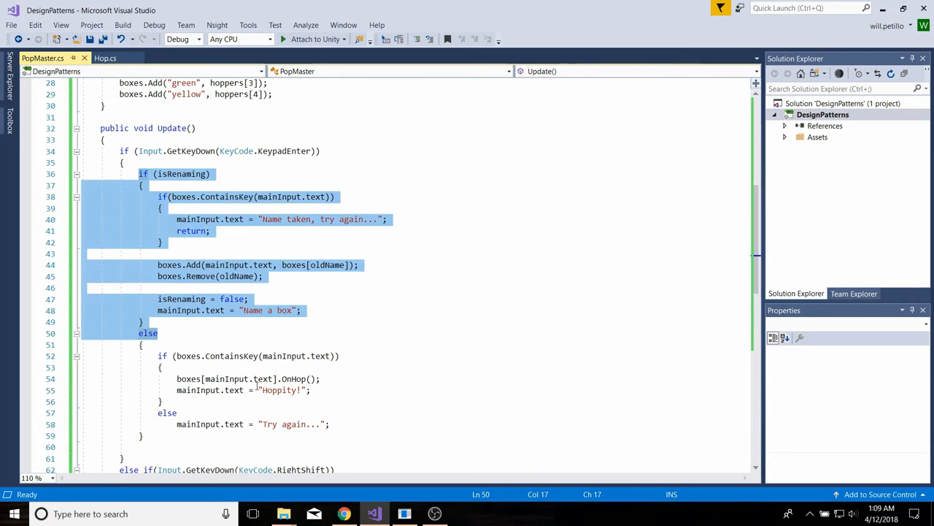
pyautogui.scroll(-3)
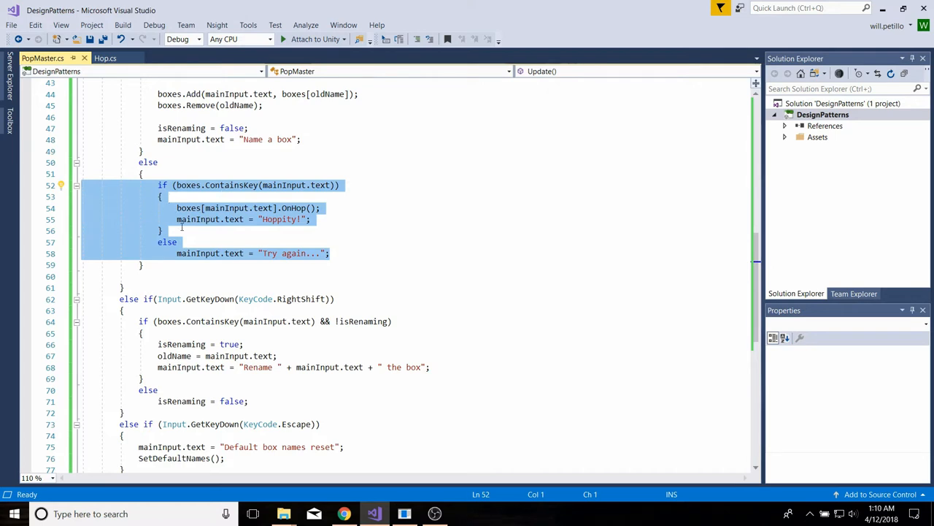
pyautogui.scroll(3)
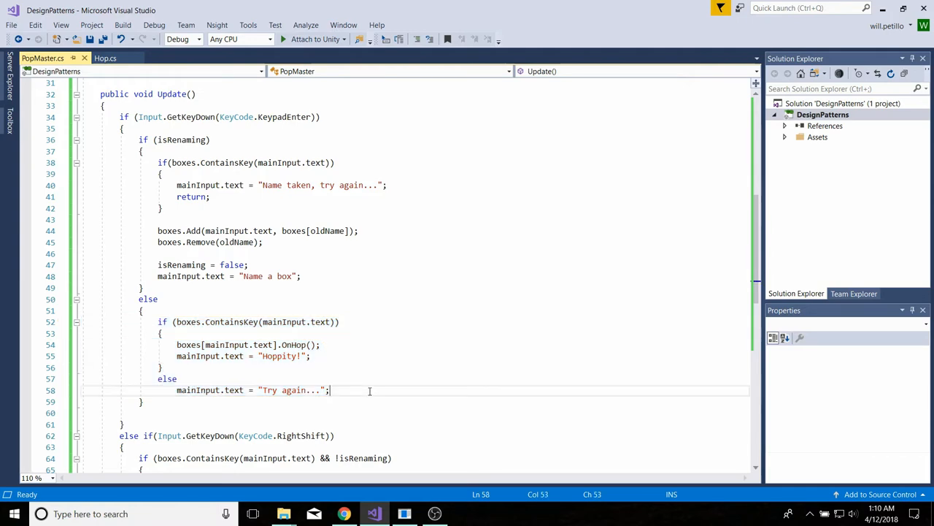
pyautogui.scroll(-3)
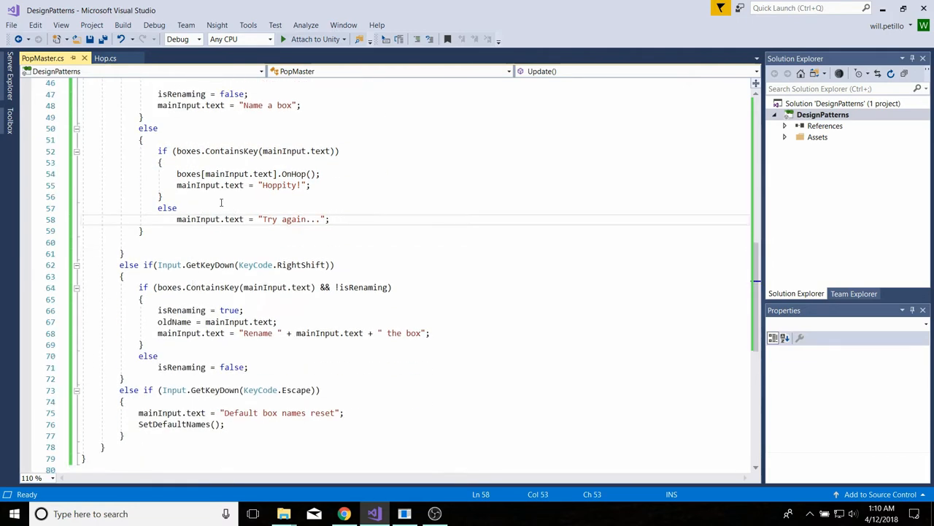
pyautogui.click(181, 151)
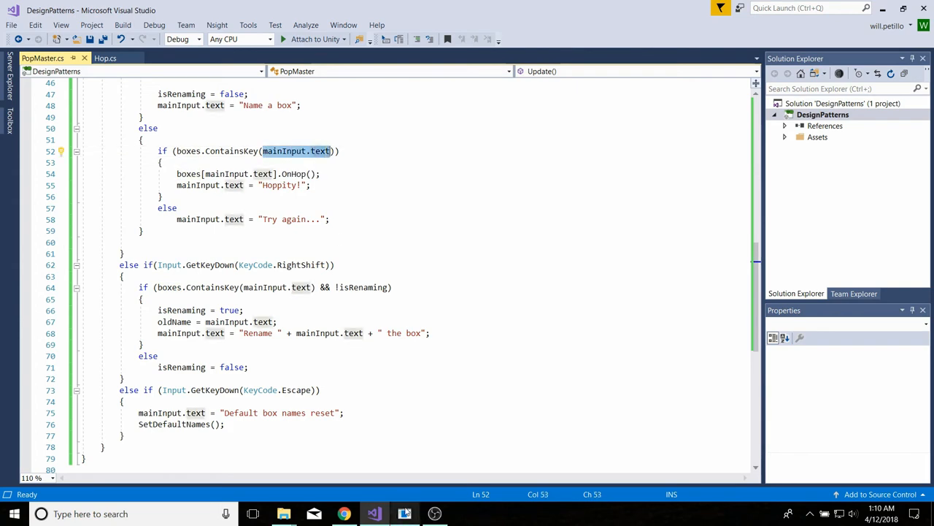
pyautogui.click(403, 514)
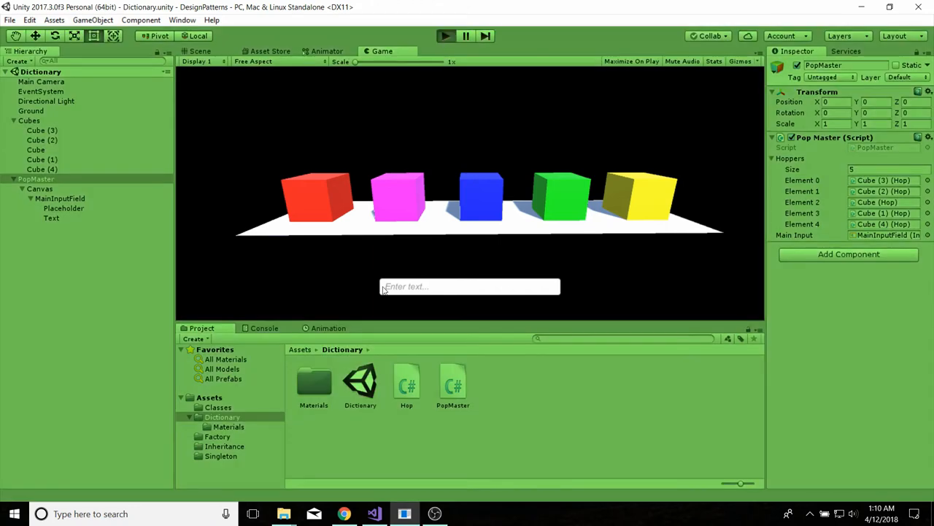
# Enter an unknown name in the game's input field and see the reply 'Try again...'
pyautogui.click(470, 285)
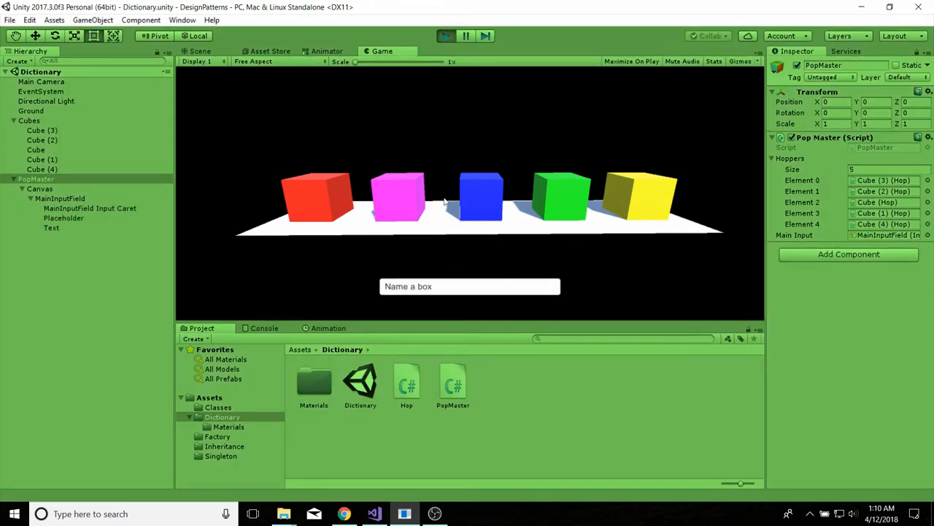
pyautogui.moveTo(394, 266)
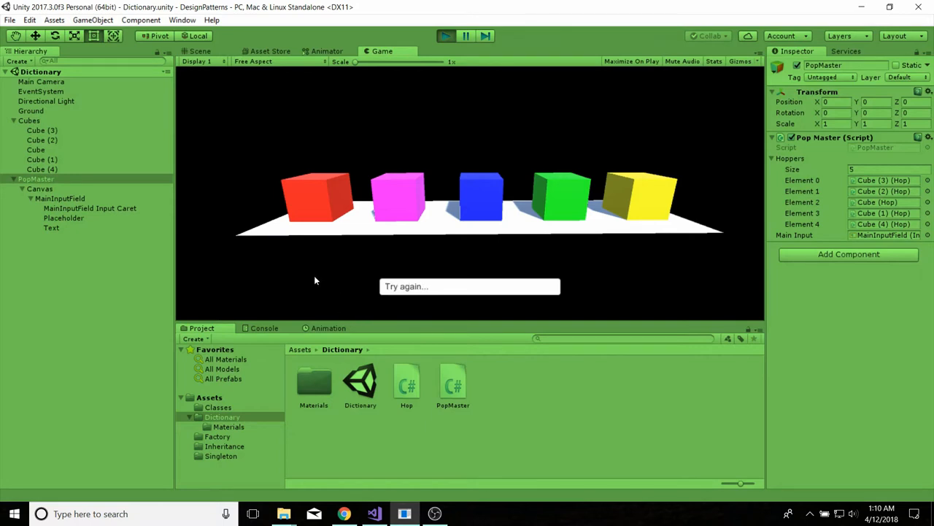
pyautogui.moveTo(438, 205)
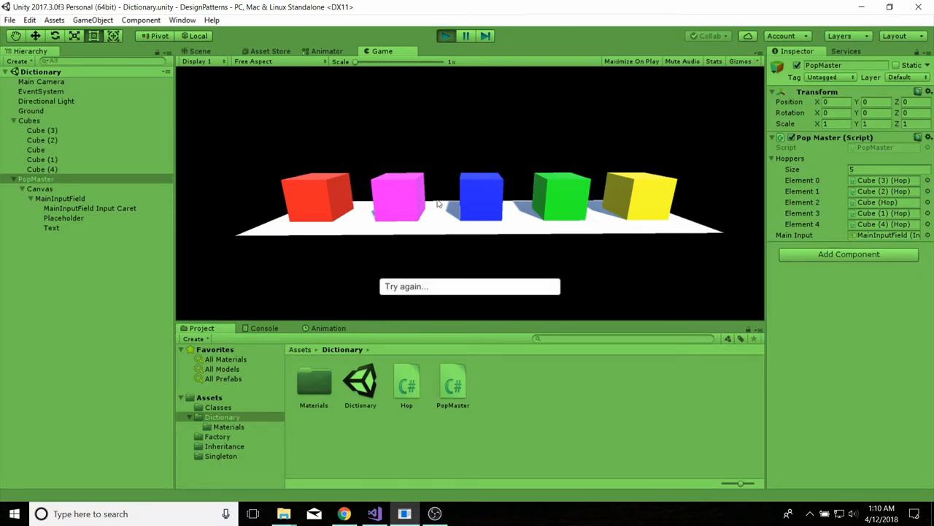
pyautogui.moveTo(353, 327)
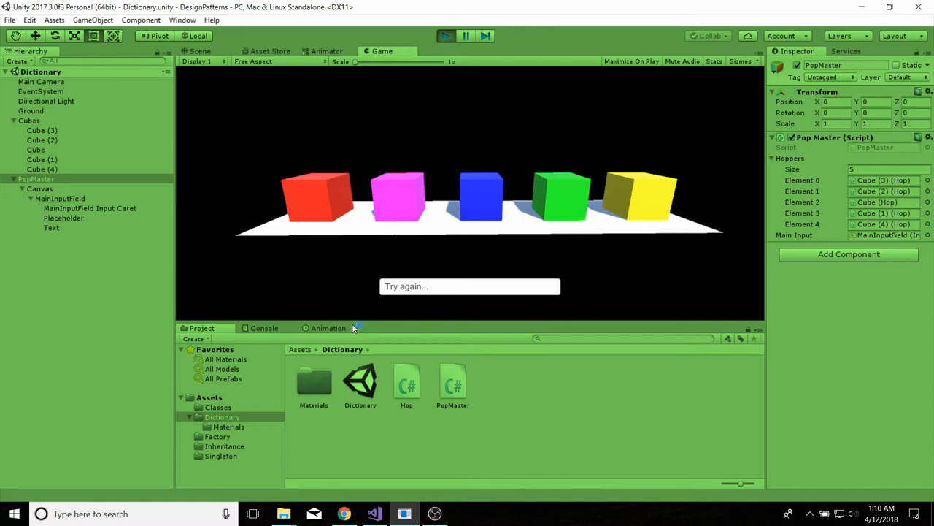
pyautogui.click(374, 514)
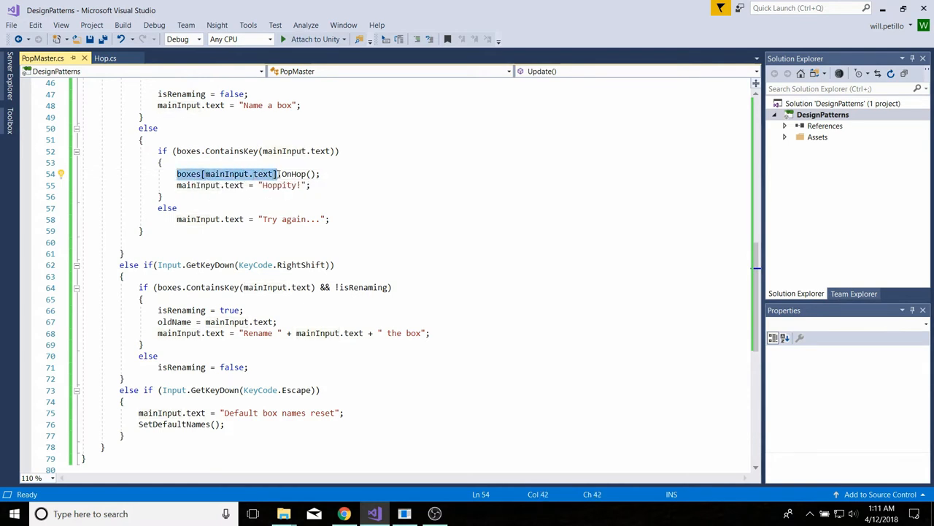
pyautogui.moveTo(280, 175)
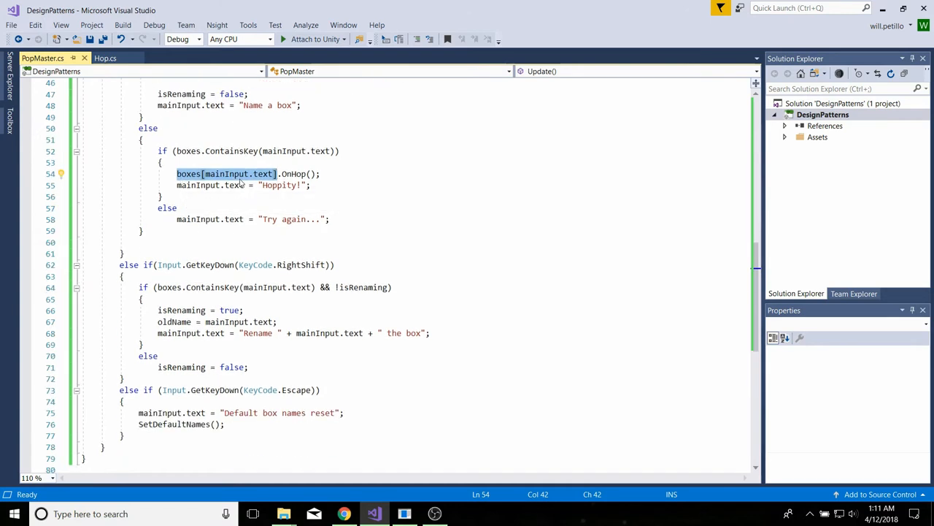
pyautogui.moveTo(234, 184)
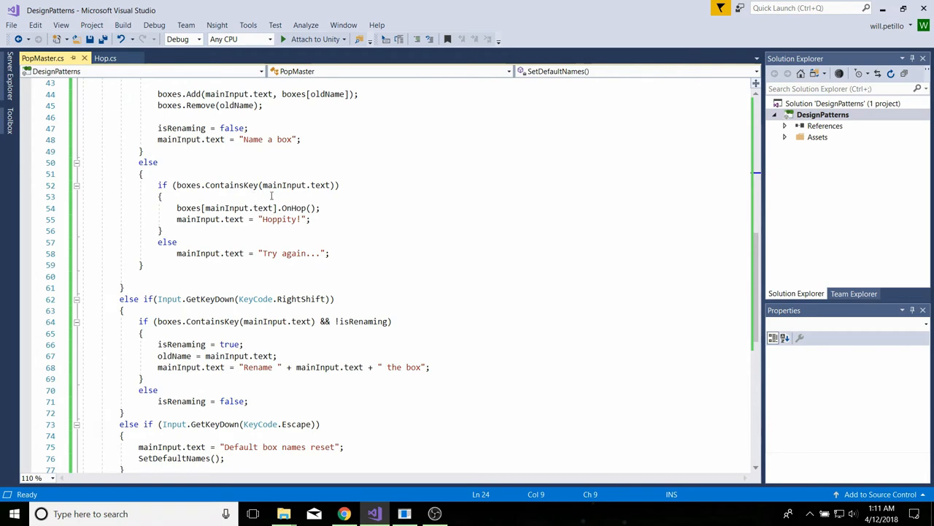
pyautogui.doubleClick(295, 184)
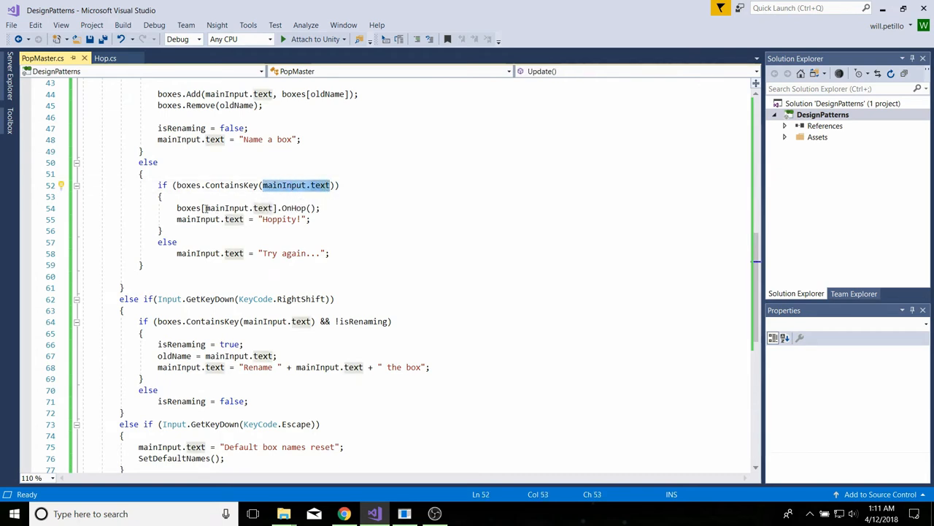
pyautogui.moveTo(190, 207)
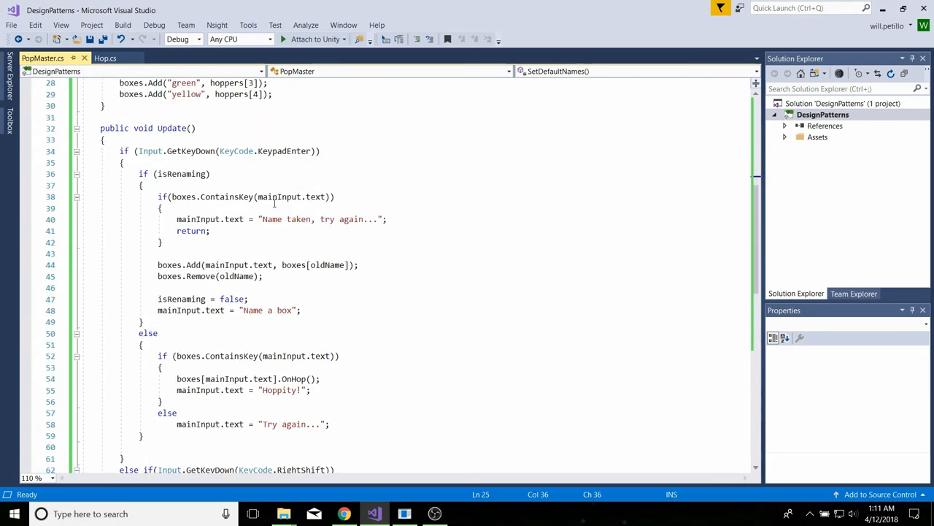
pyautogui.scroll(-3)
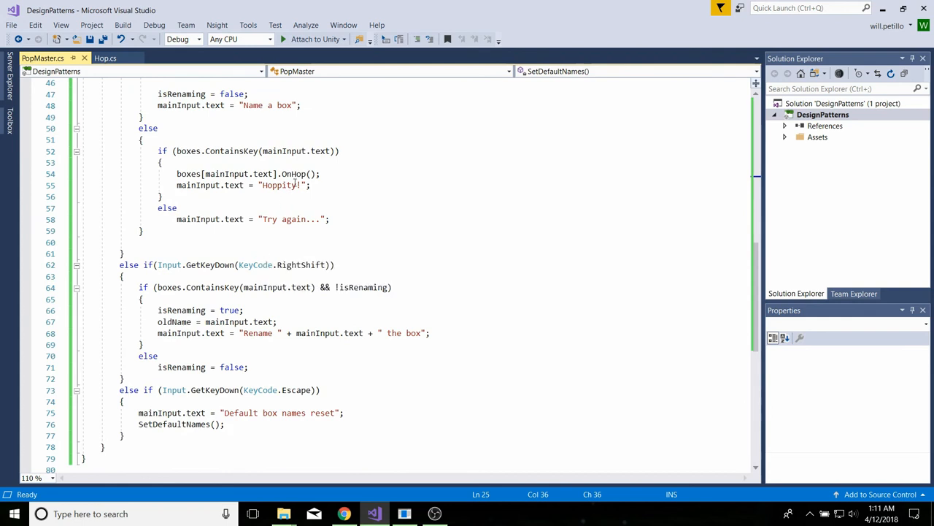
pyautogui.click(242, 174)
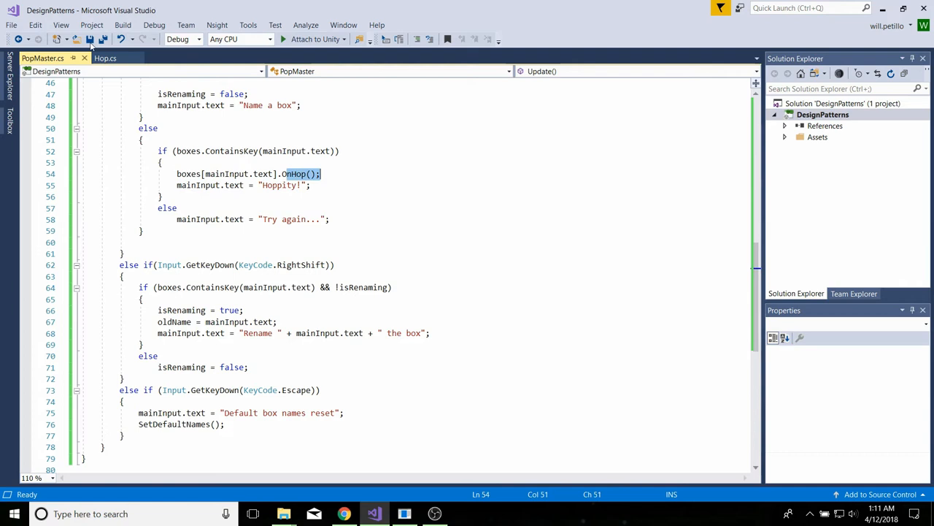
pyautogui.click(105, 59)
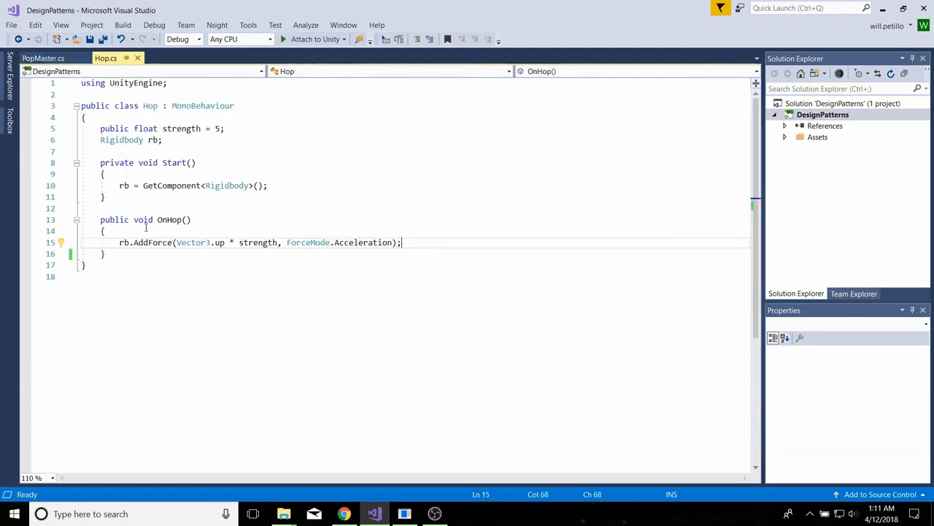
pyautogui.click(42, 59)
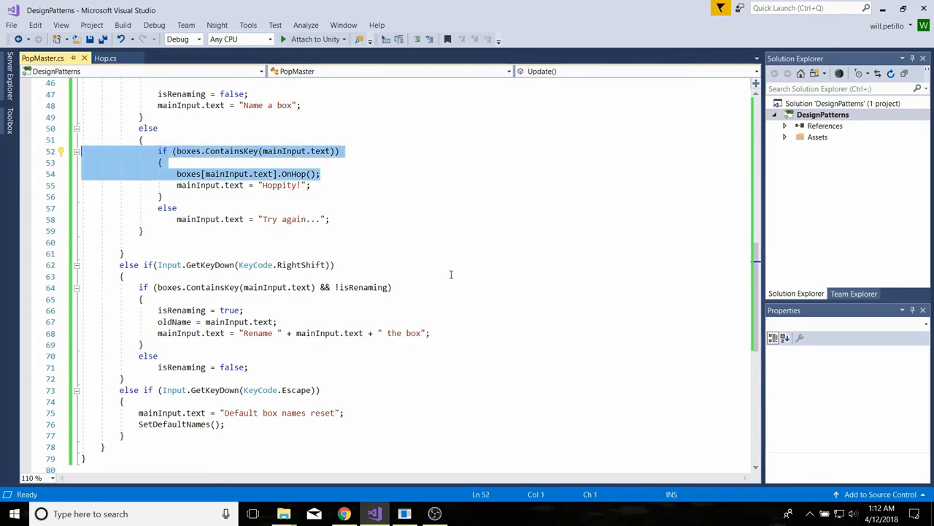
pyautogui.scroll(-3)
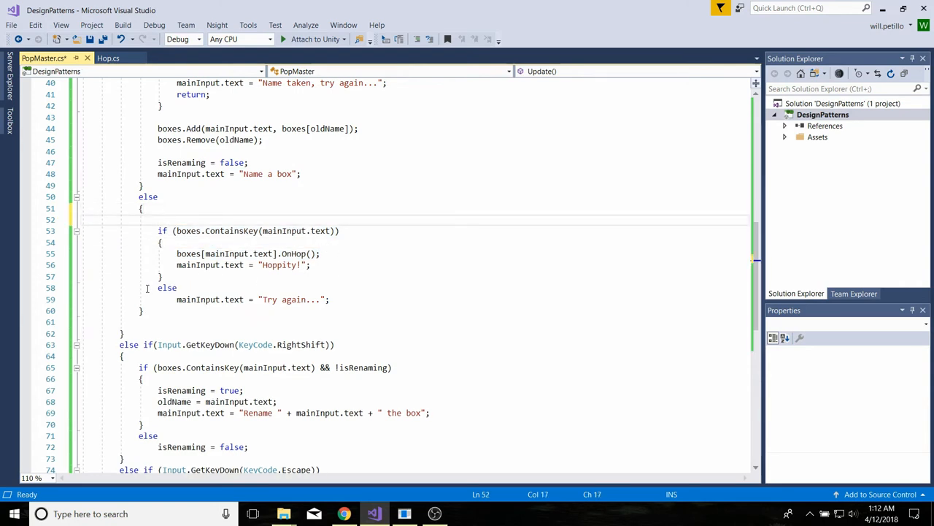
pyautogui.write('//')
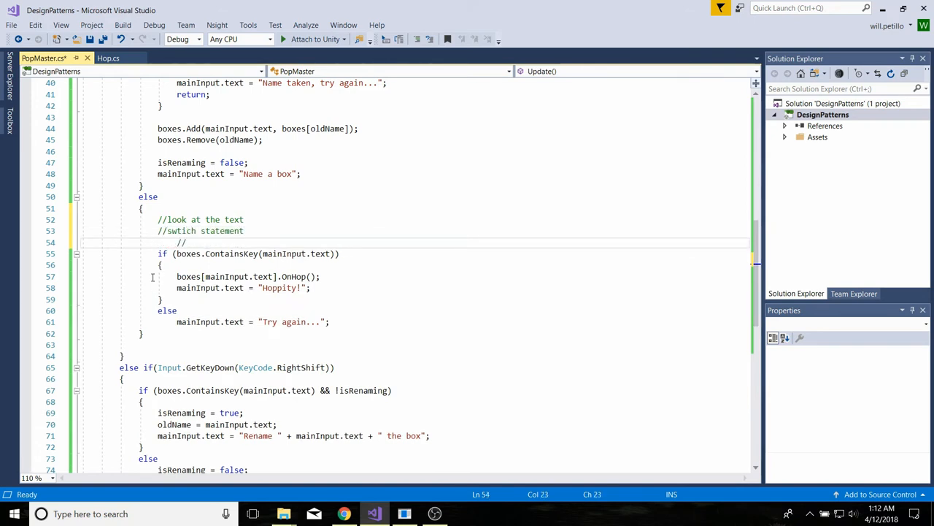
pyautogui.write('case ""r')
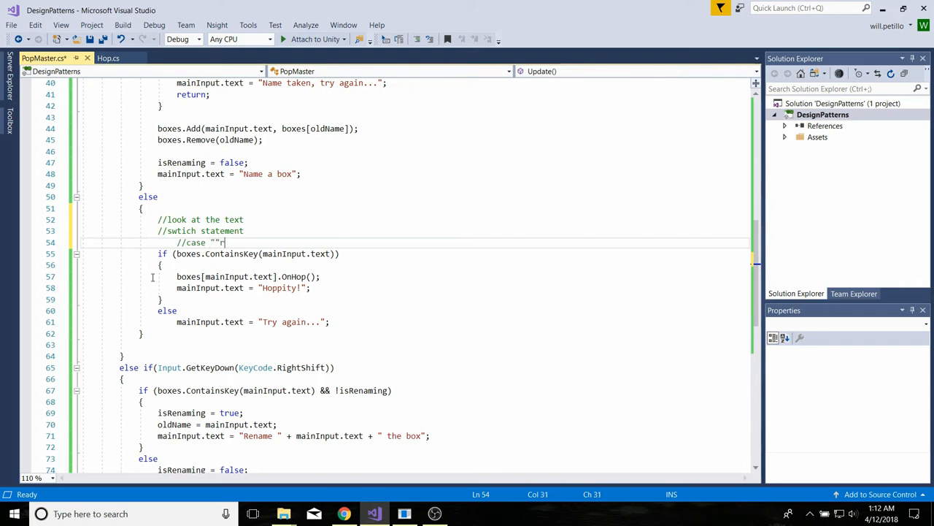
pyautogui.press('Backspace')
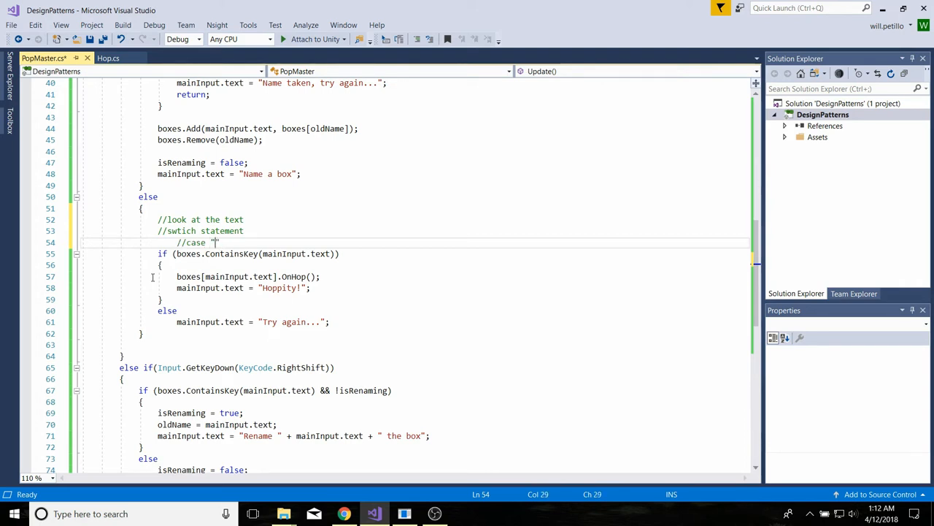
pyautogui.write('red"')
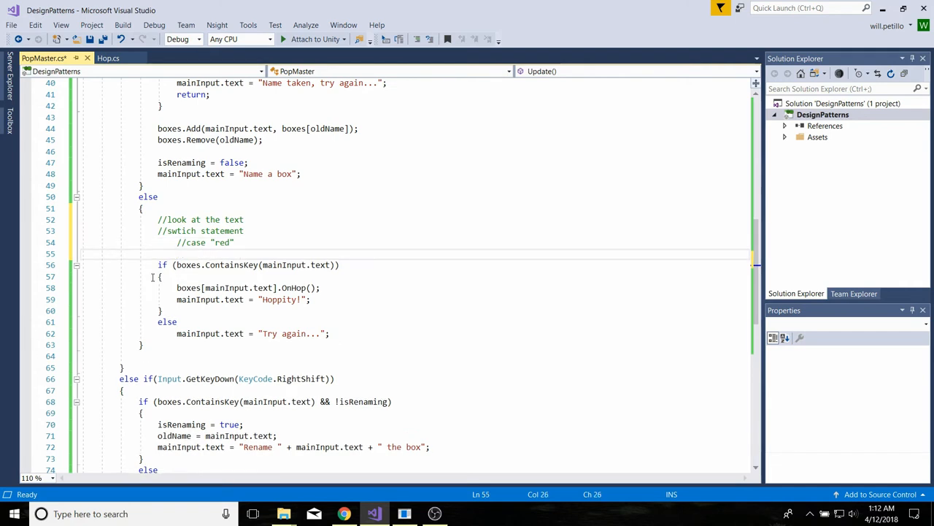
pyautogui.write('//')
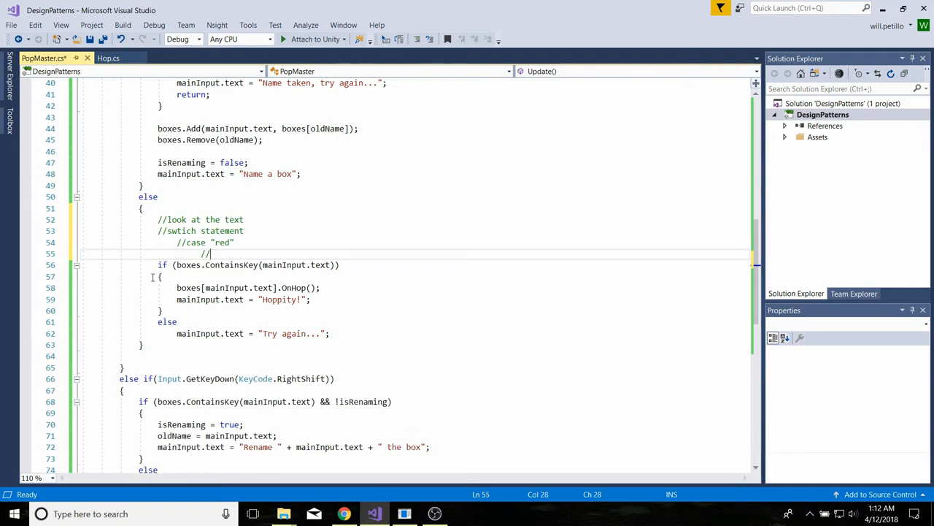
pyautogui.write('box[0].')
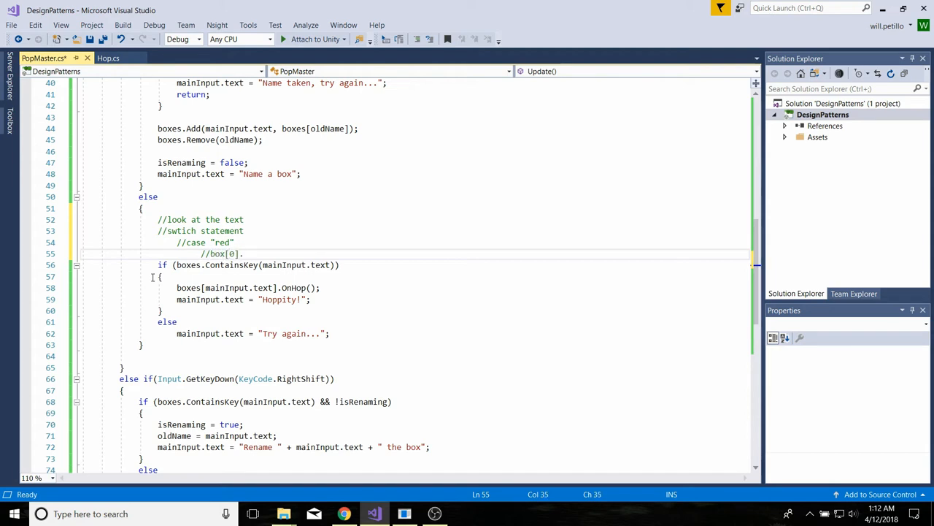
pyautogui.write('OnHop')
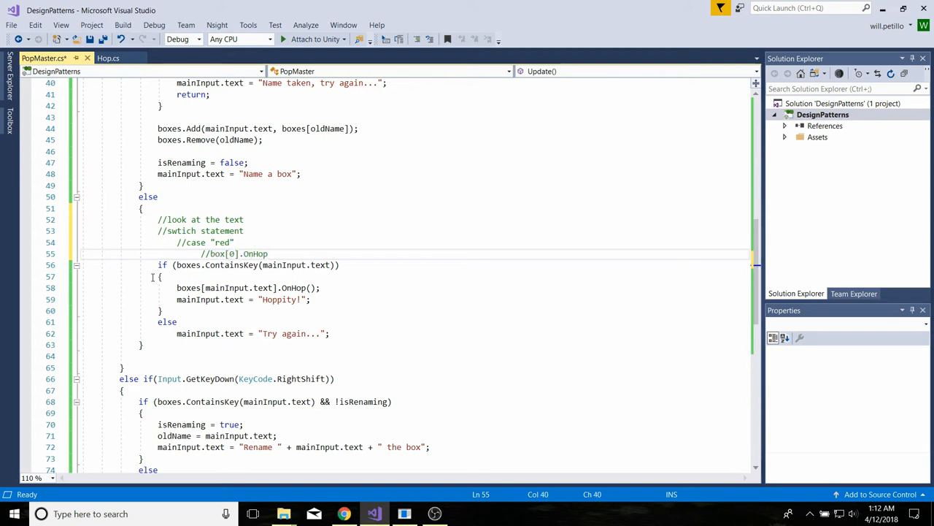
pyautogui.write(';')
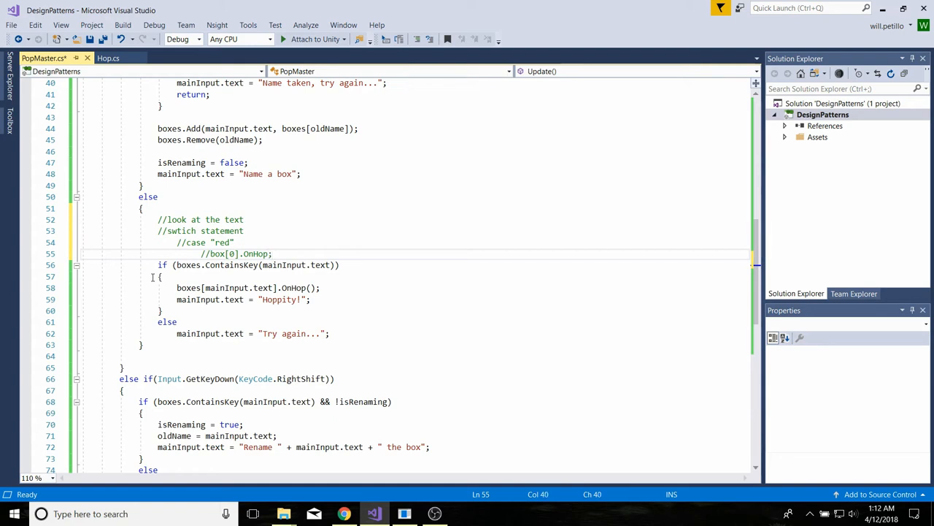
pyautogui.press('Backspace')
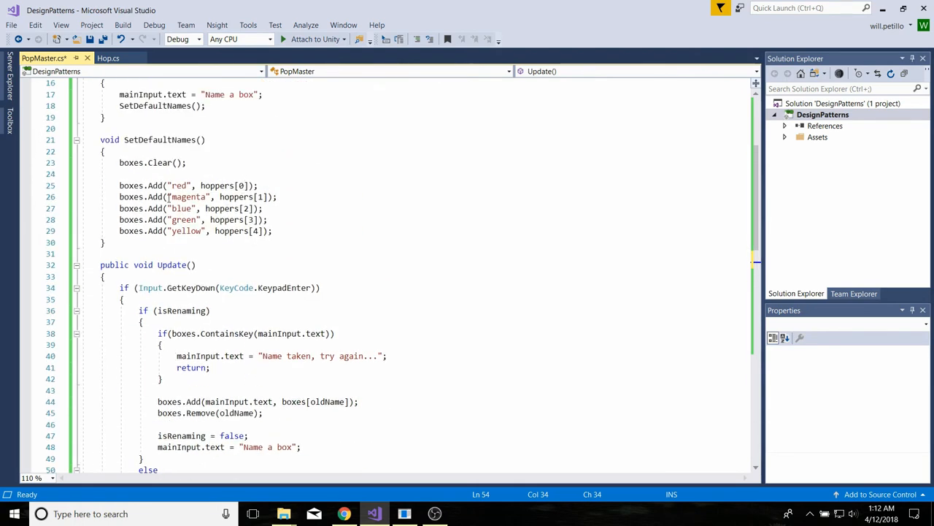
pyautogui.moveTo(274, 207)
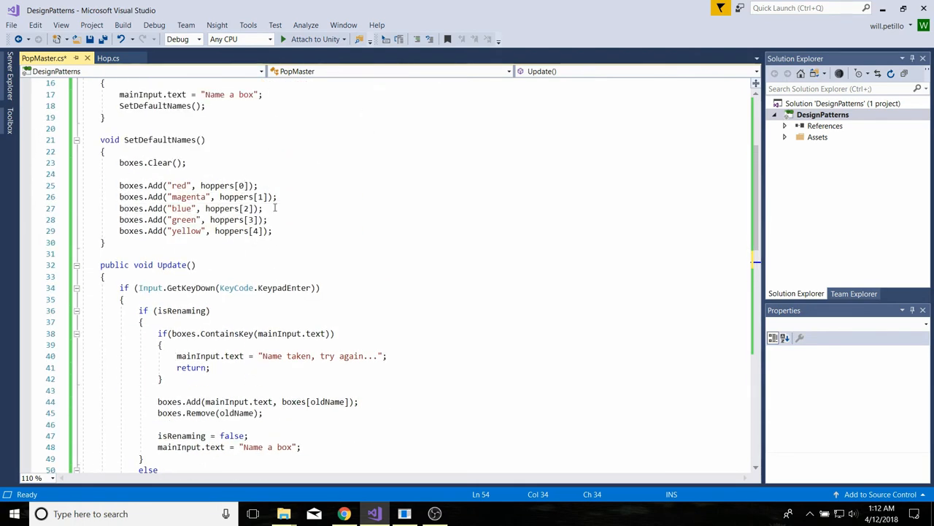
pyautogui.scroll(-3)
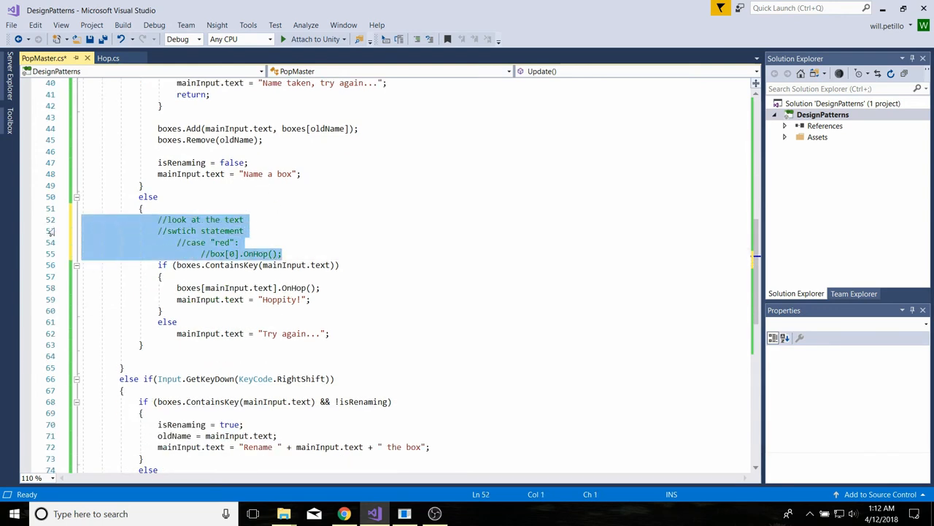
pyautogui.press('Delete')
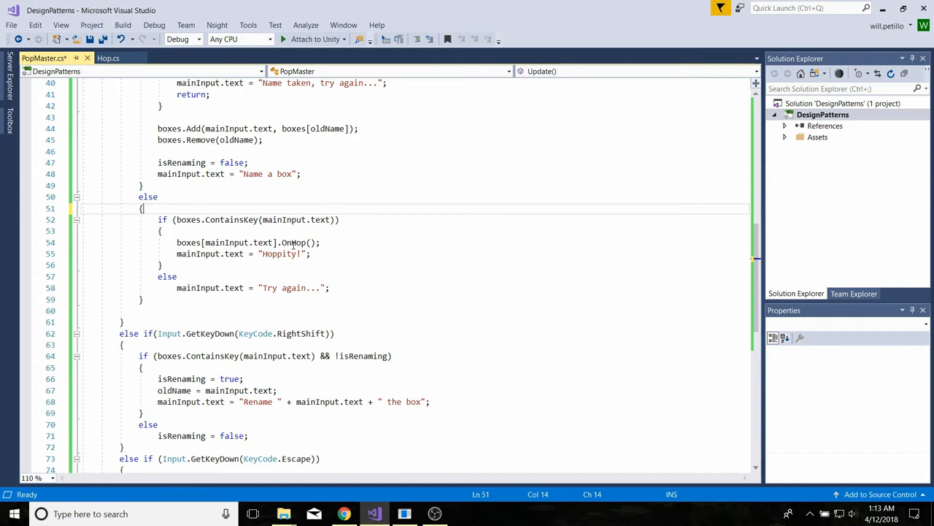
pyautogui.scroll(-3)
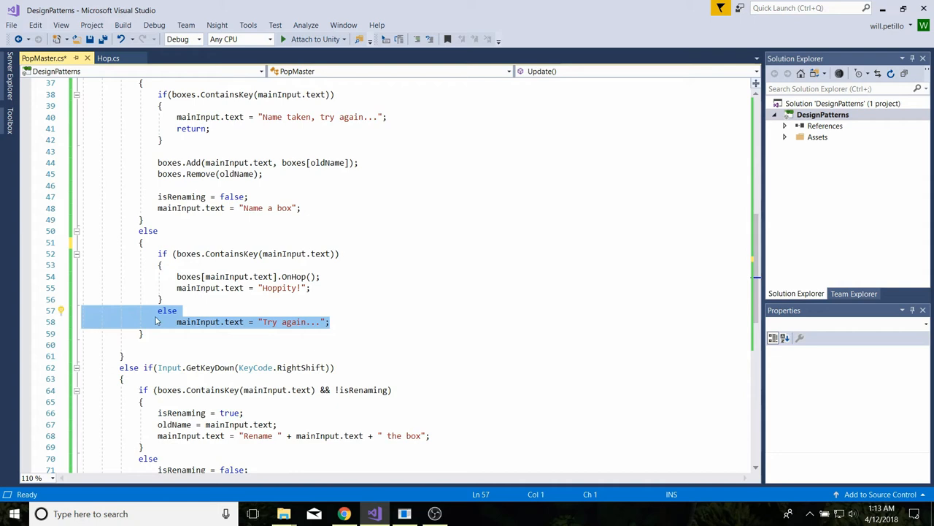
pyautogui.moveTo(213, 329)
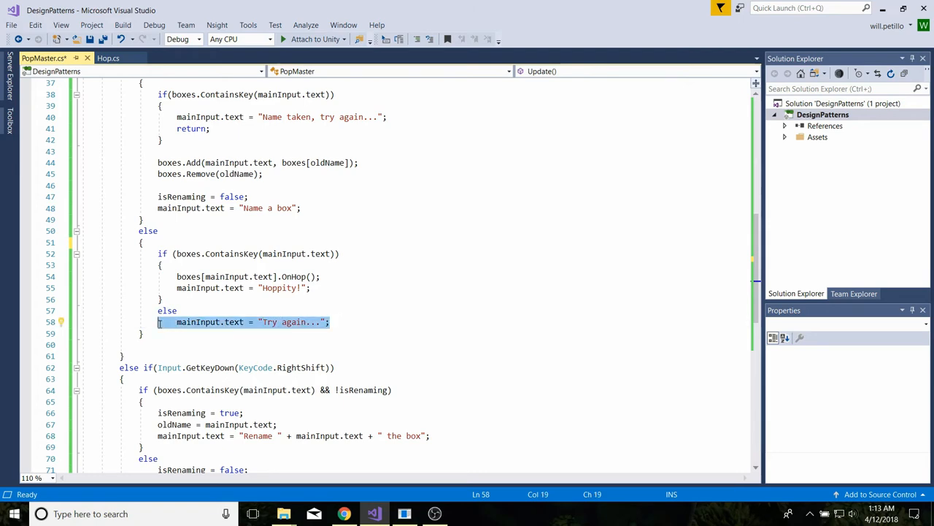
pyautogui.scroll(-3)
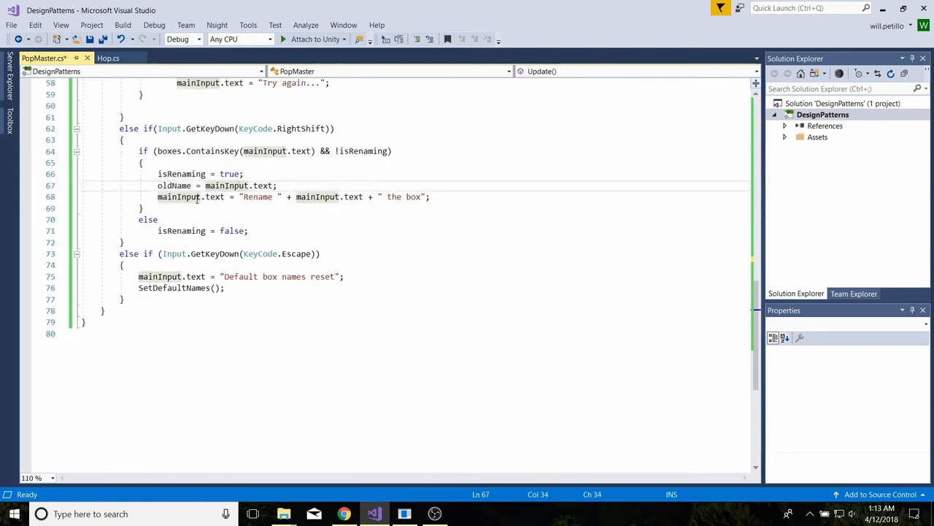
pyautogui.doubleClick(321, 196)
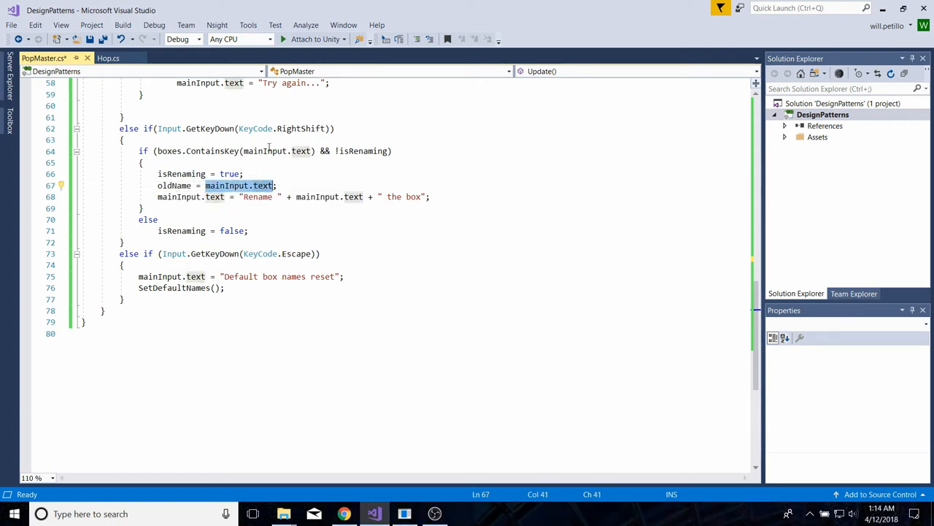
pyautogui.moveTo(301, 150)
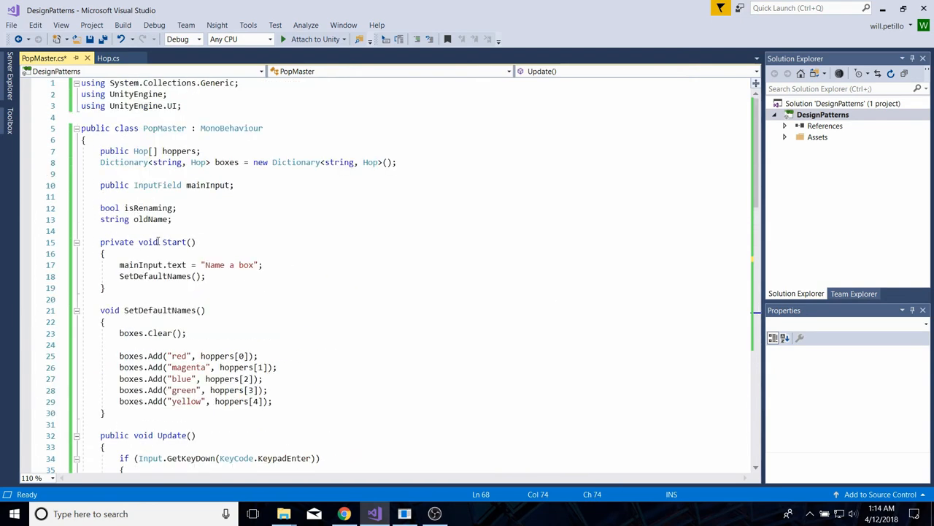
pyautogui.scroll(-3)
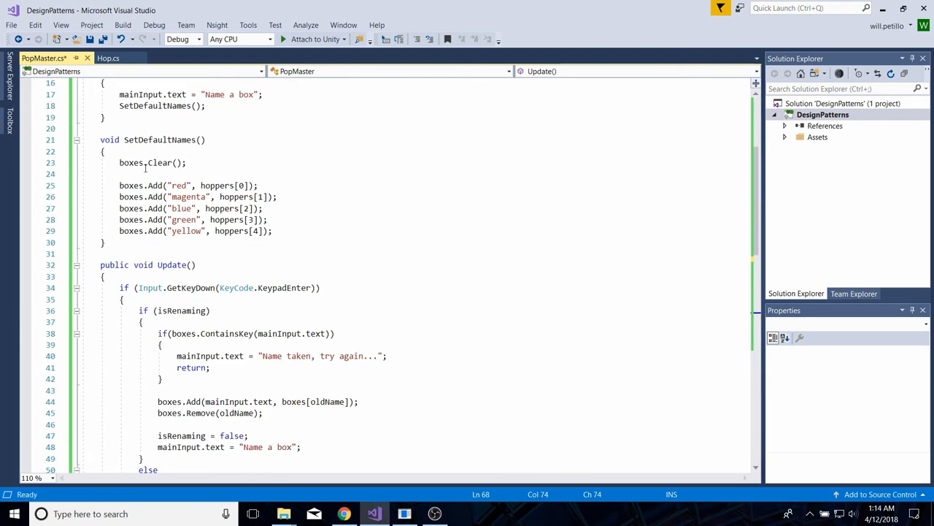
pyautogui.scroll(-3)
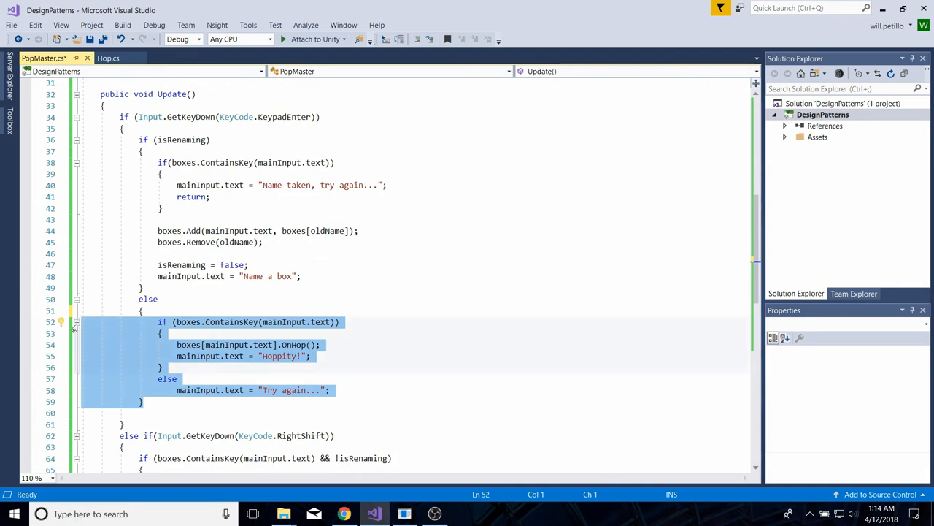
pyautogui.moveTo(365, 365)
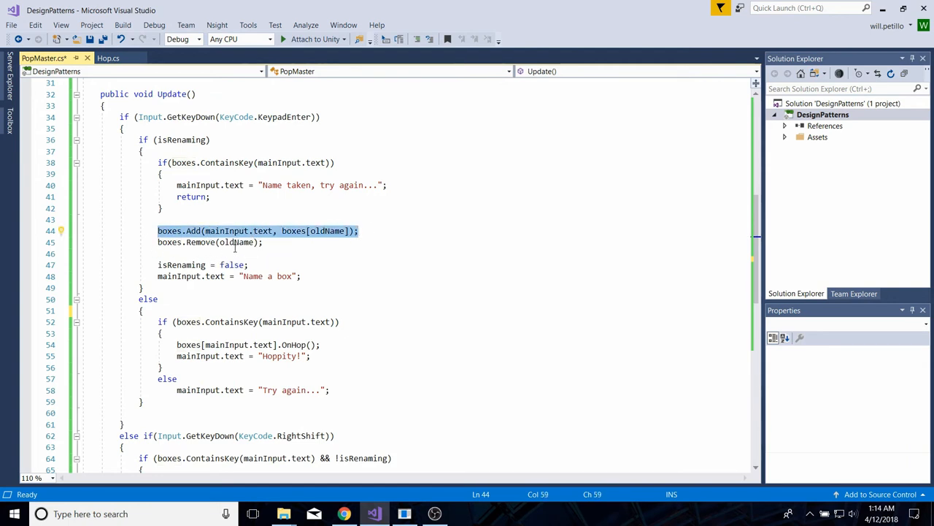
pyautogui.click(207, 231)
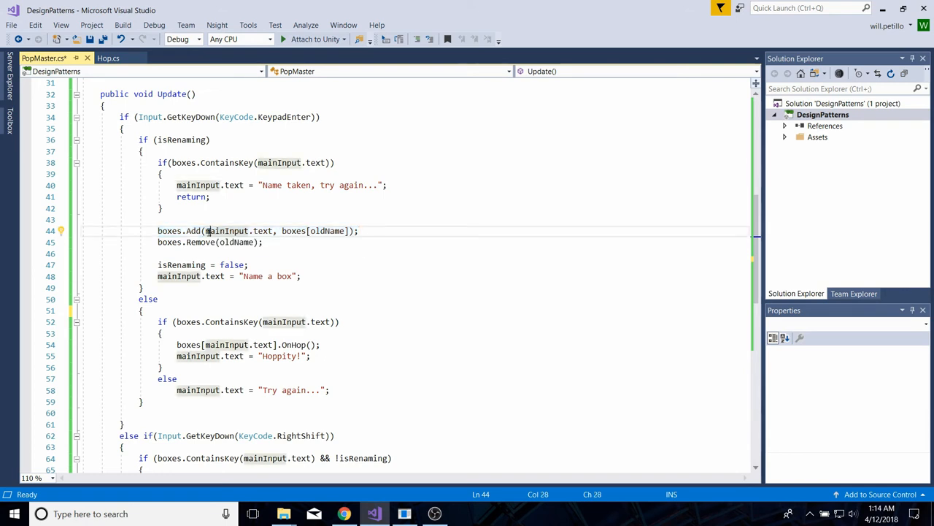
pyautogui.doubleClick(228, 230)
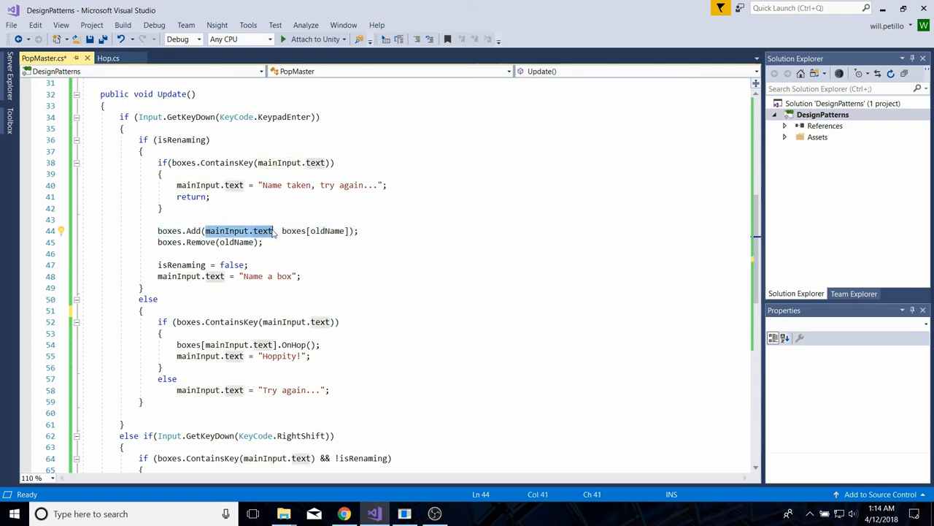
pyautogui.moveTo(241, 230)
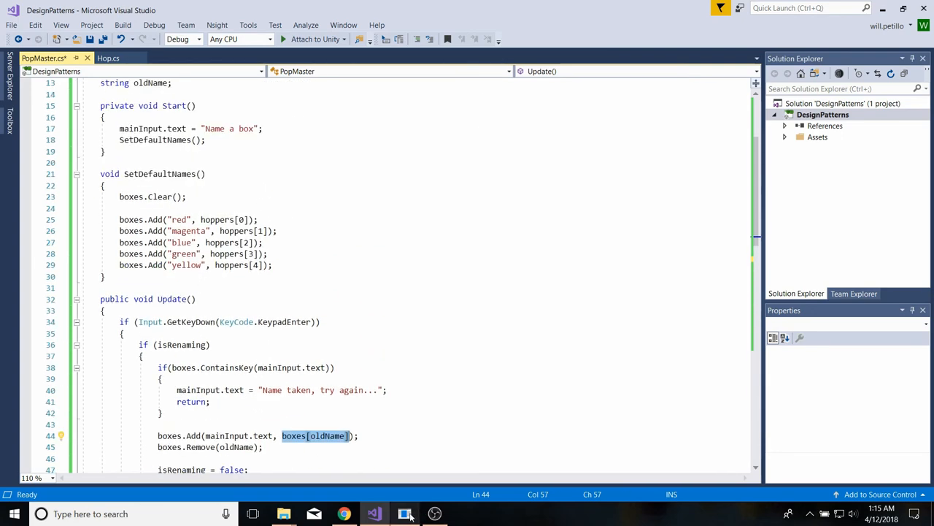
pyautogui.click(404, 514)
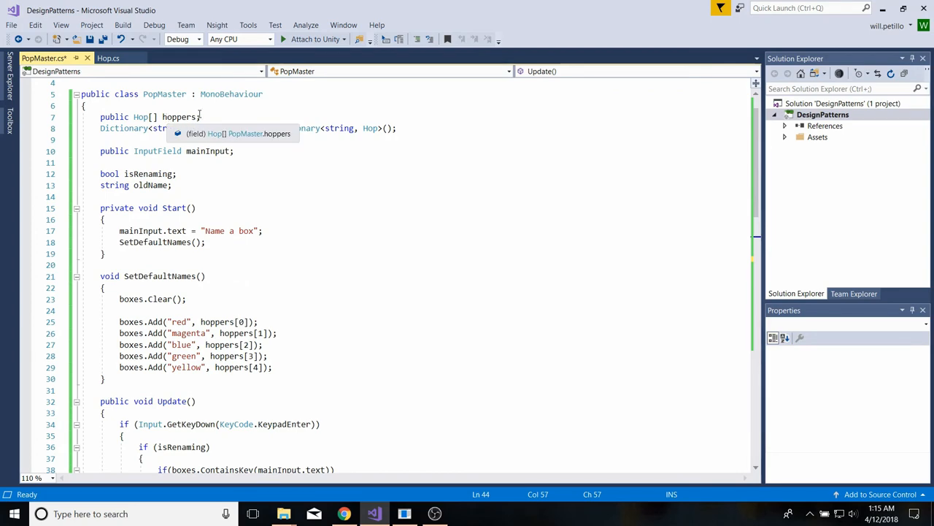
pyautogui.scroll(-3)
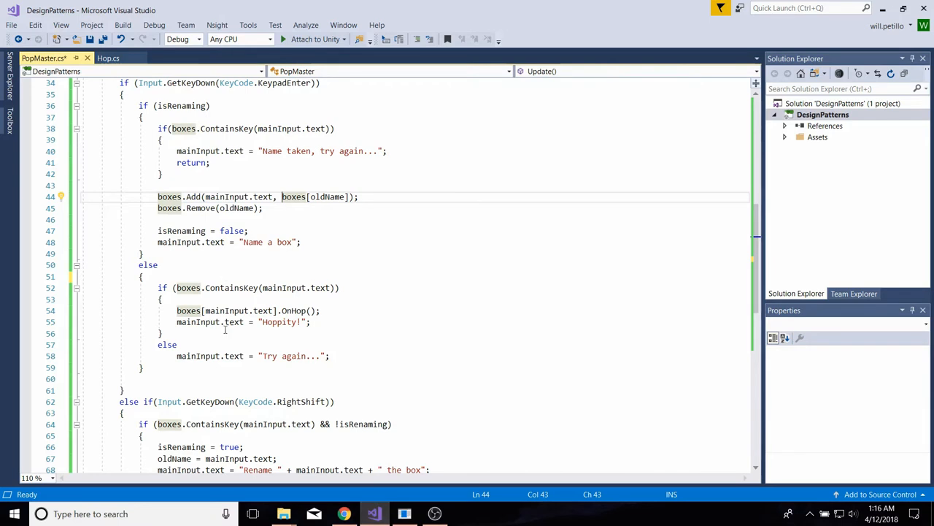
pyautogui.click(262, 208)
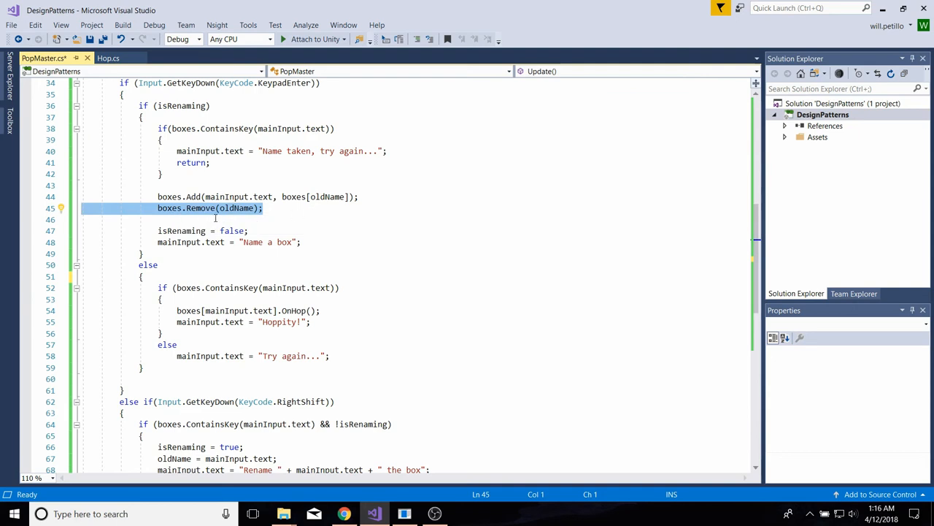
pyautogui.moveTo(237, 207)
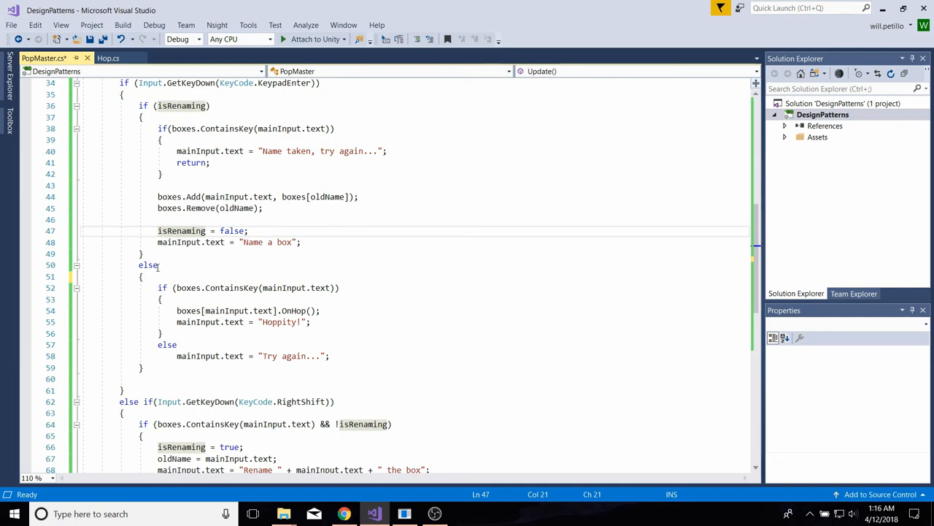
pyautogui.scroll(-3)
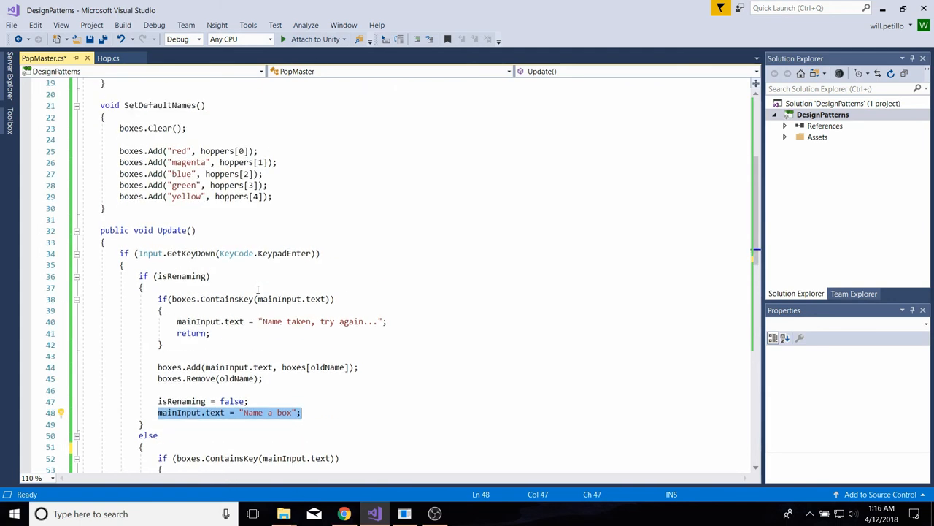
pyautogui.scroll(-3)
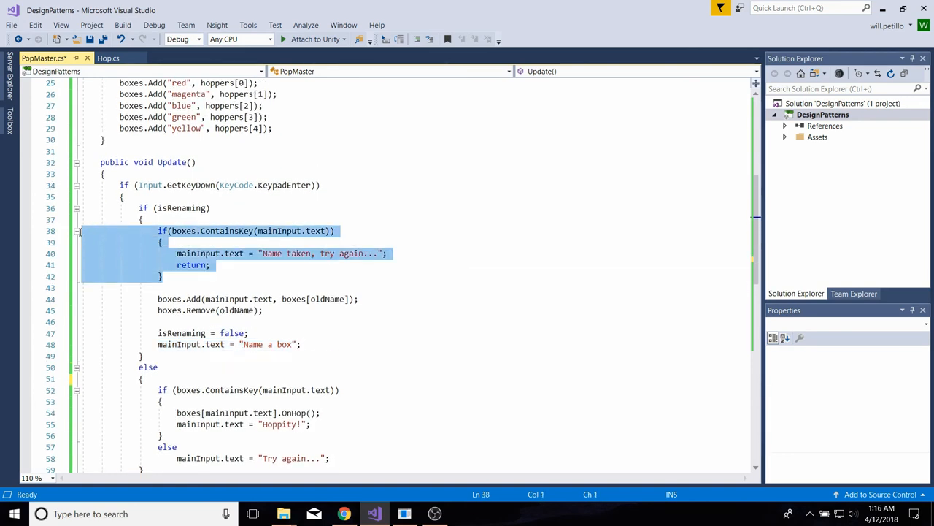
pyautogui.moveTo(227, 298)
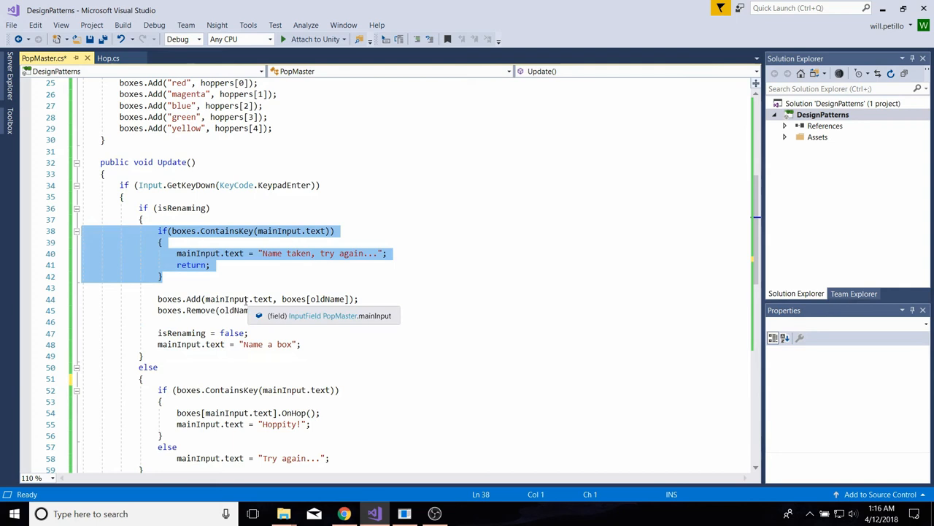
pyautogui.moveTo(234, 292)
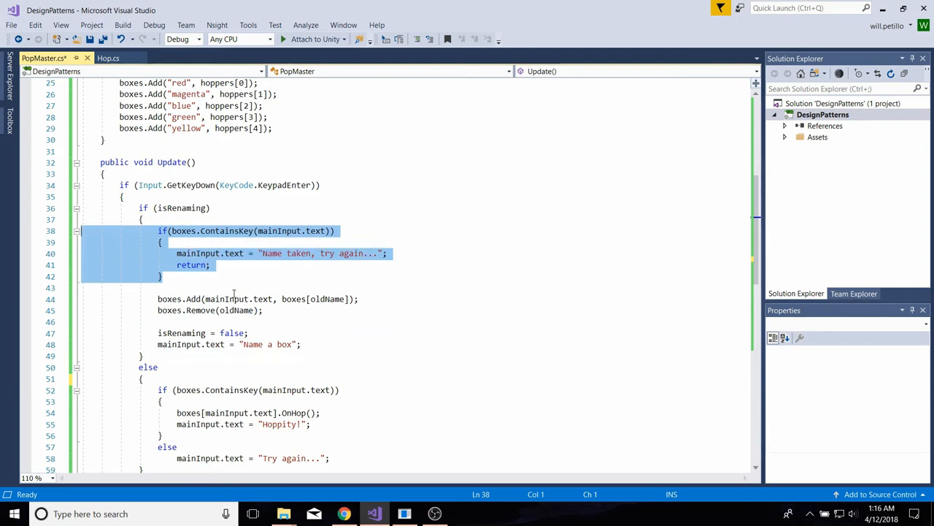
pyautogui.moveTo(334, 265)
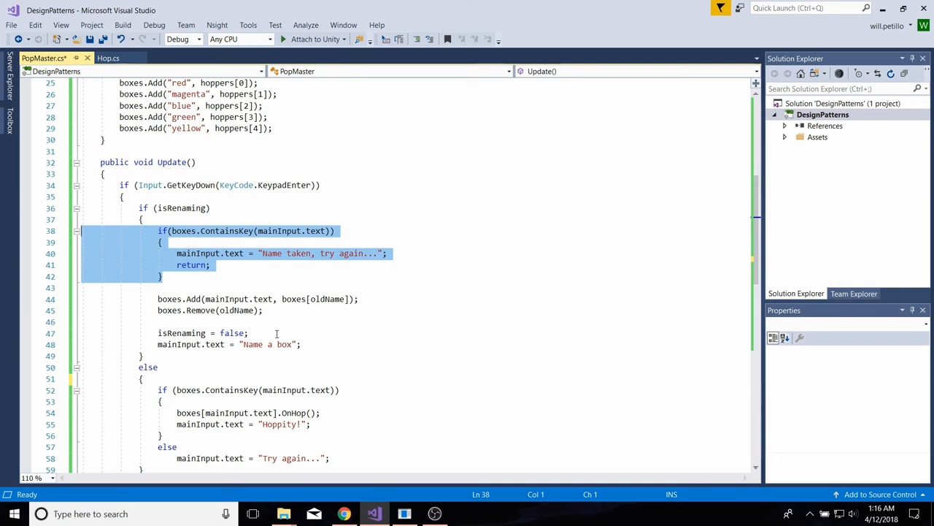
pyautogui.moveTo(114, 266)
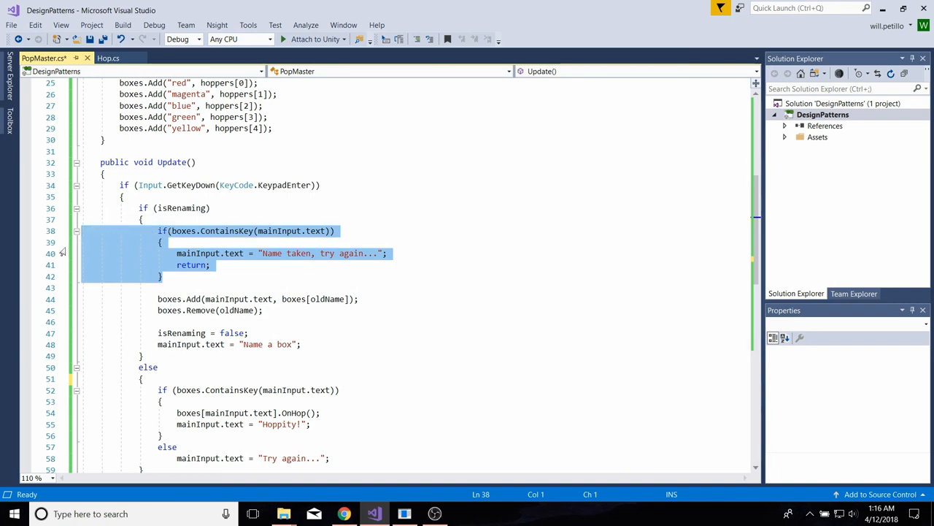
pyautogui.moveTo(104, 254)
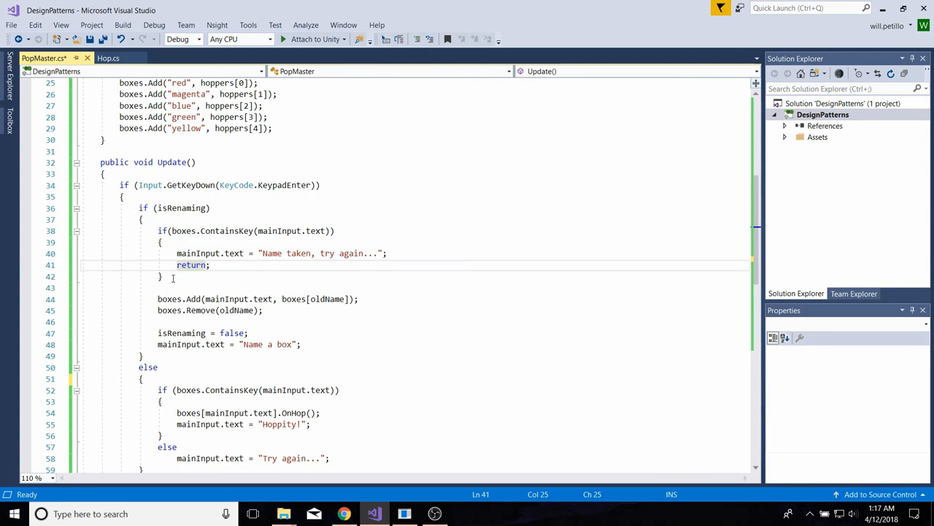
pyautogui.moveTo(157, 230); pyautogui.dragTo(162, 276)
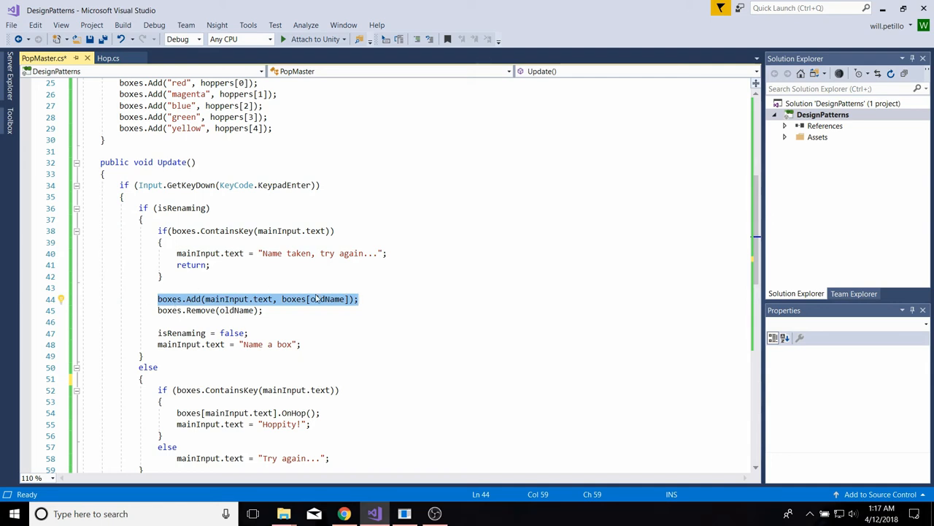
pyautogui.moveTo(243, 303)
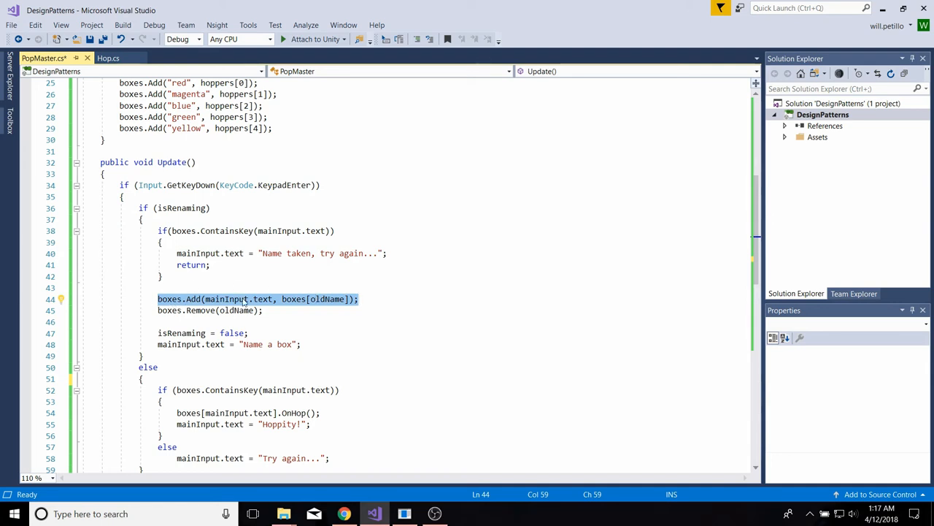
pyautogui.moveTo(191, 298)
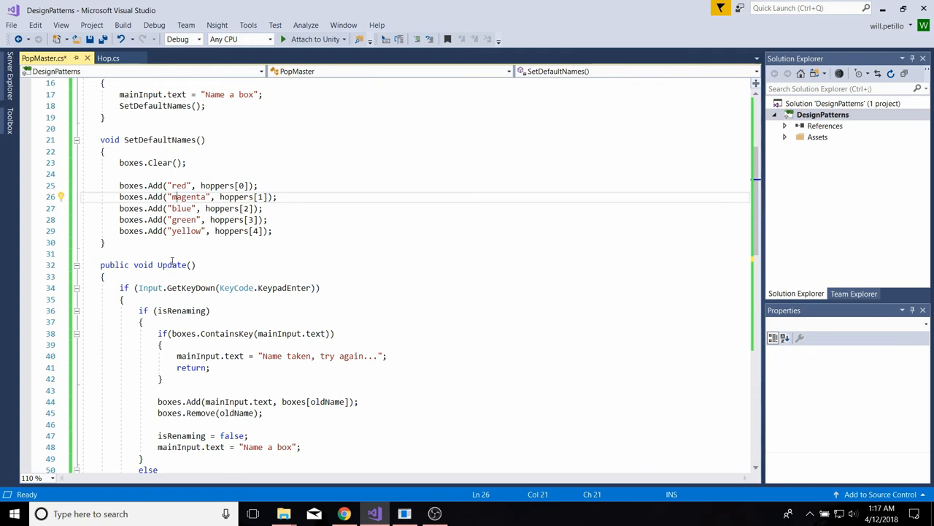
pyautogui.scroll(-3)
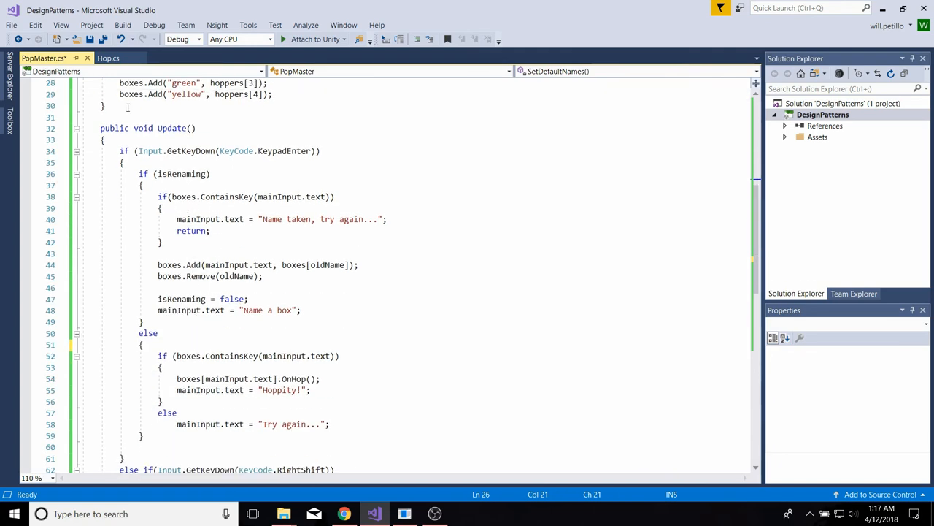
pyautogui.scroll(-3)
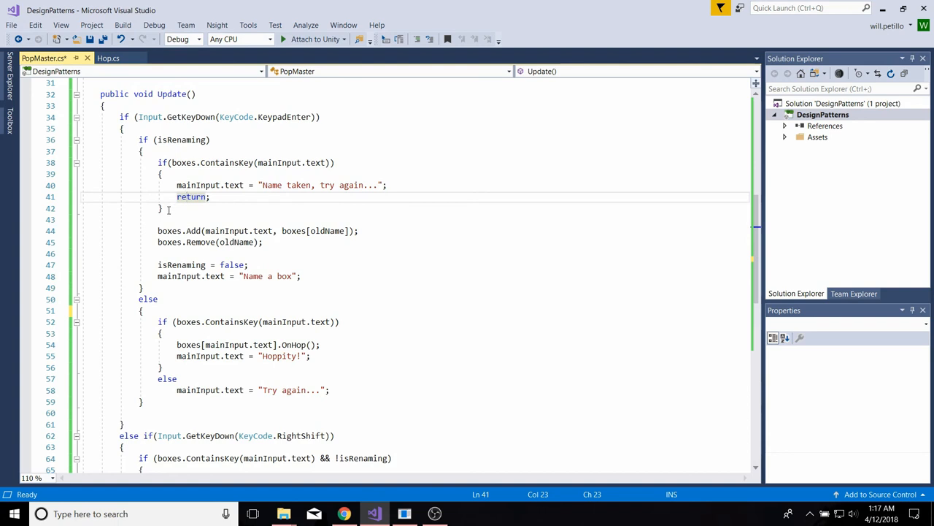
# In the running game, rename the blue box to bob using Right Shift
pyautogui.click(211, 184)
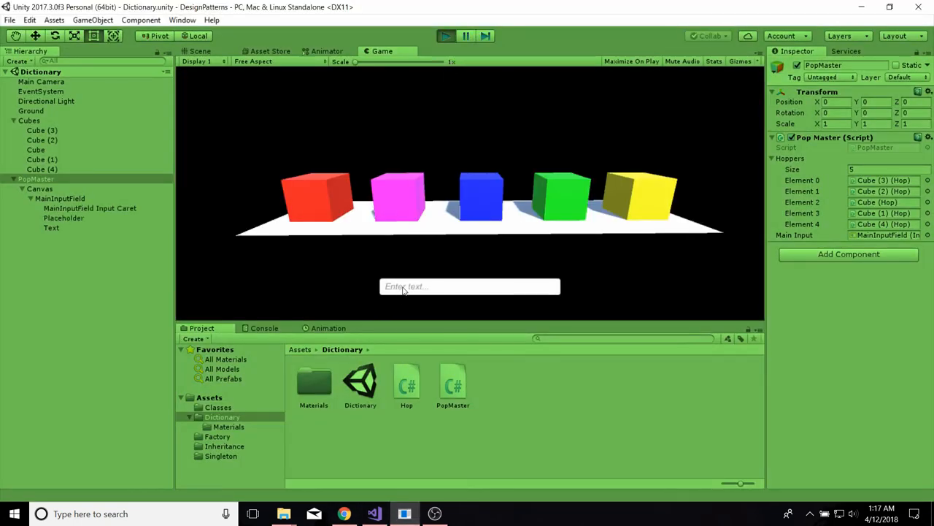
pyautogui.write('b')
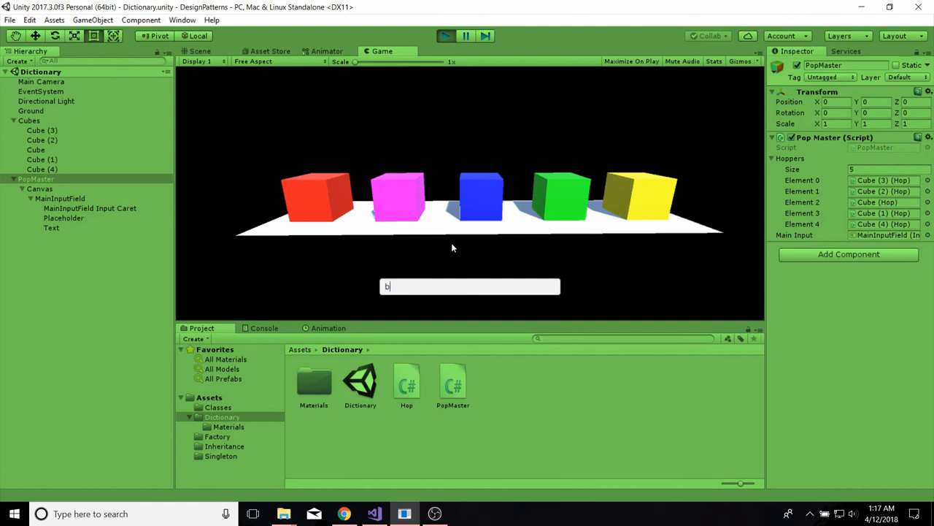
pyautogui.write('Rename blue the box')
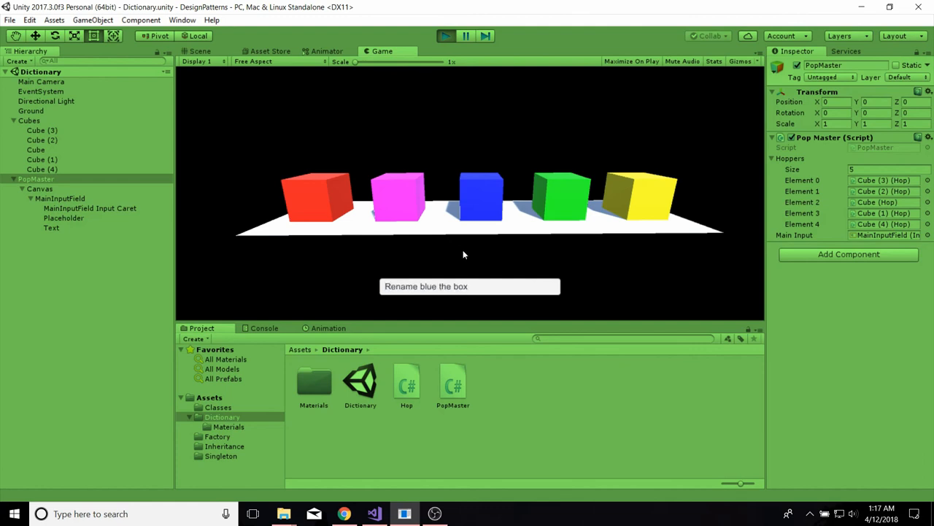
pyautogui.write('bob')
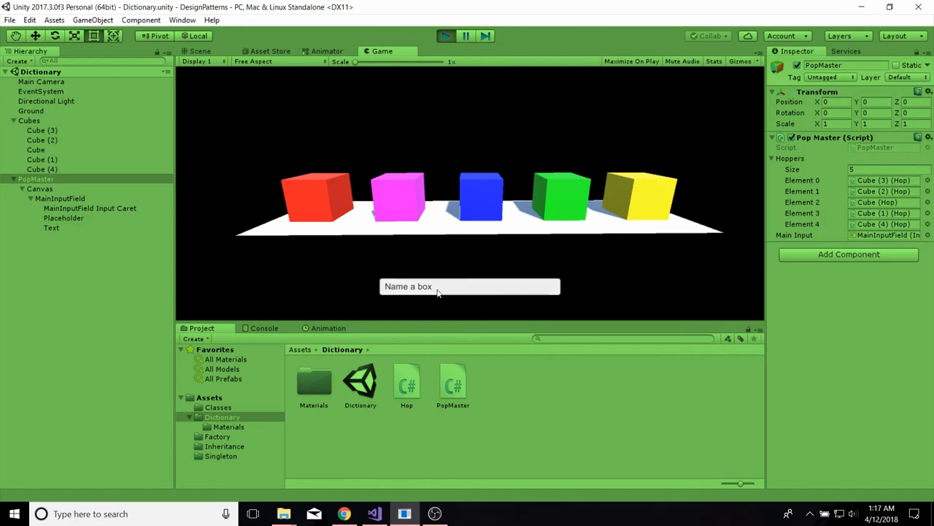
# Try renaming bob to the taken name bob and get 'Name taken, try again...'
pyautogui.write('bob')
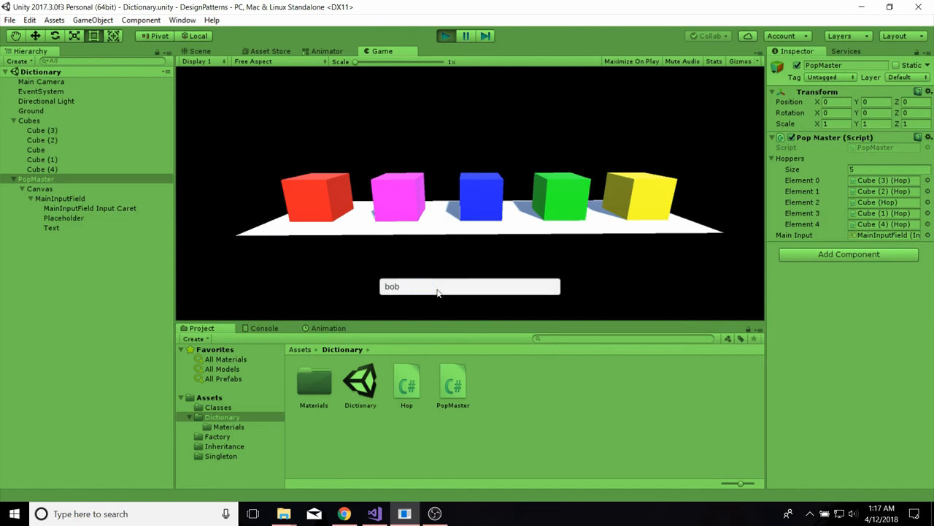
pyautogui.write('Rename bob the box')
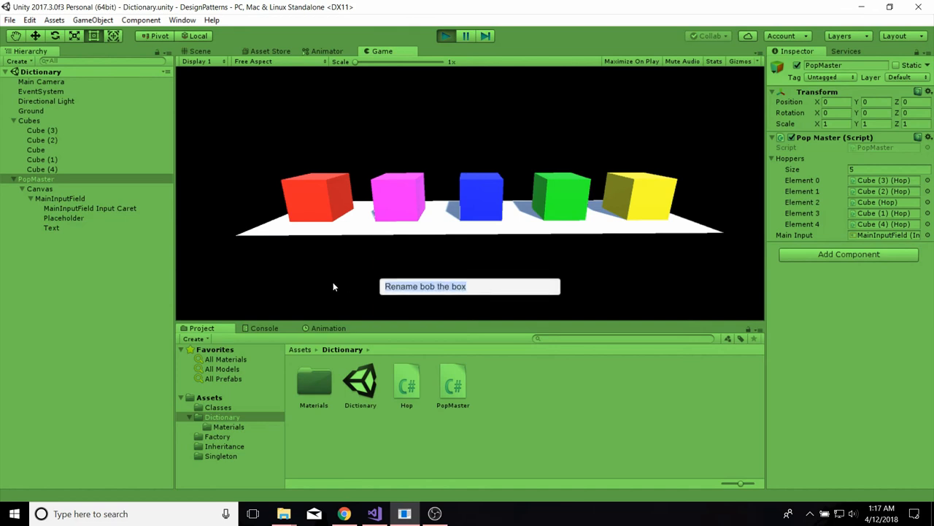
pyautogui.write('bob')
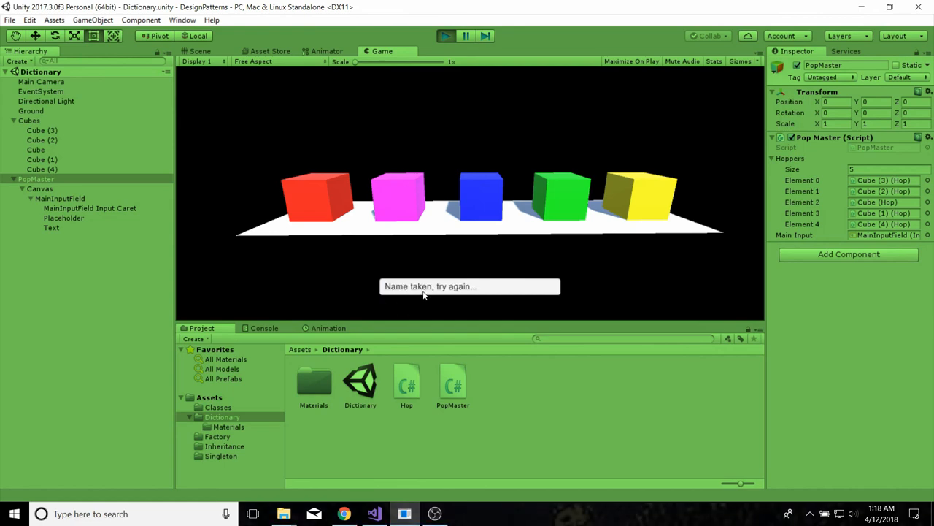
# Review the Escape reset branch and the SetDefaultNames call in Start of PopMaster.cs
pyautogui.click(402, 514)
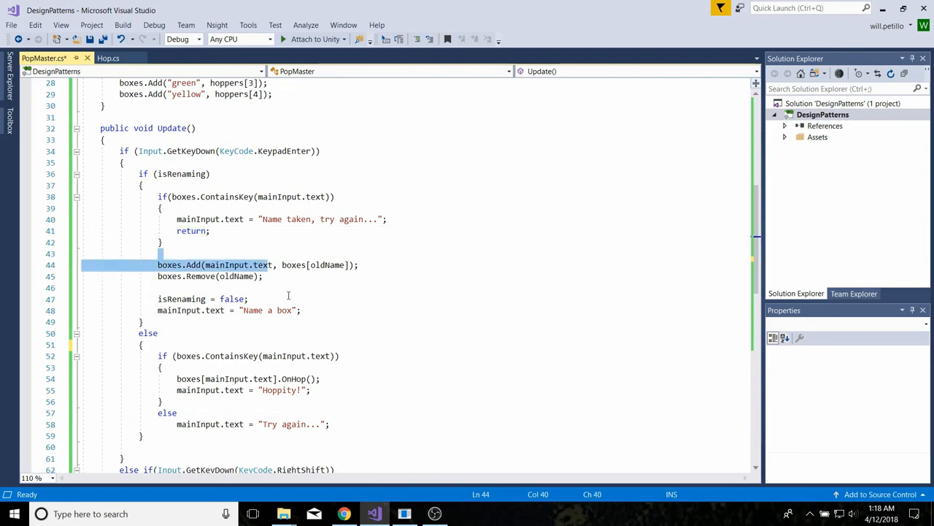
pyautogui.scroll(-3)
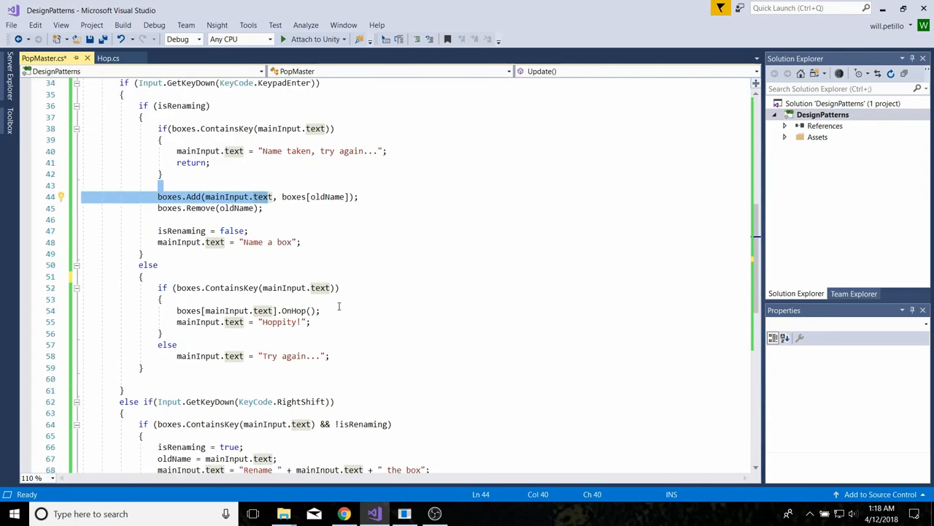
pyautogui.scroll(-3)
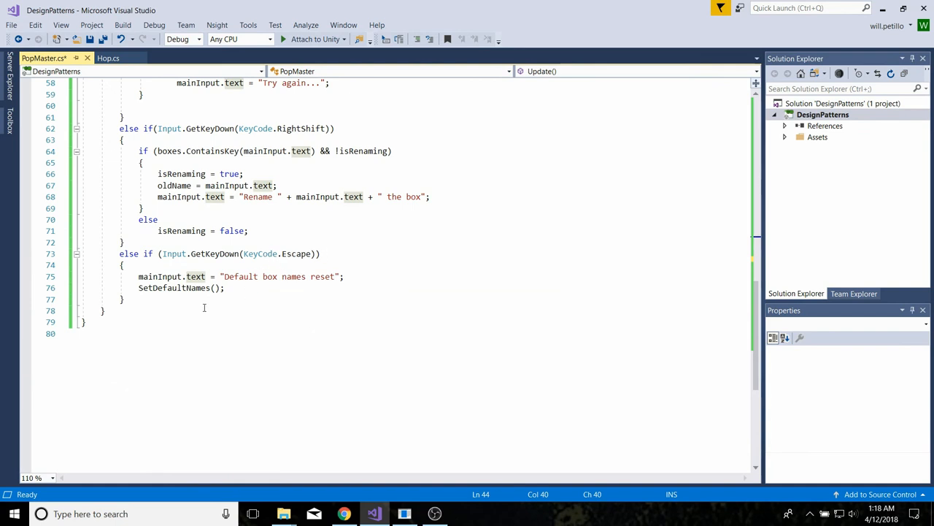
pyautogui.click(371, 276)
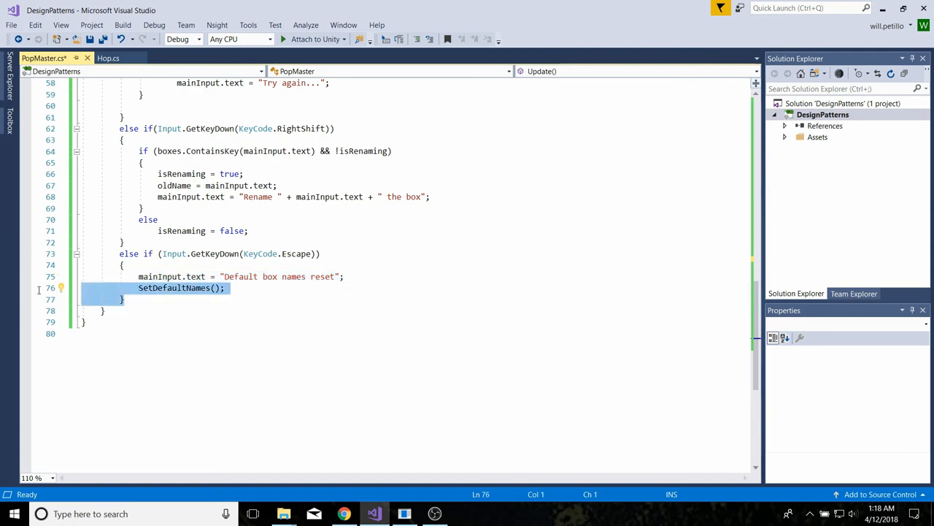
pyautogui.scroll(3)
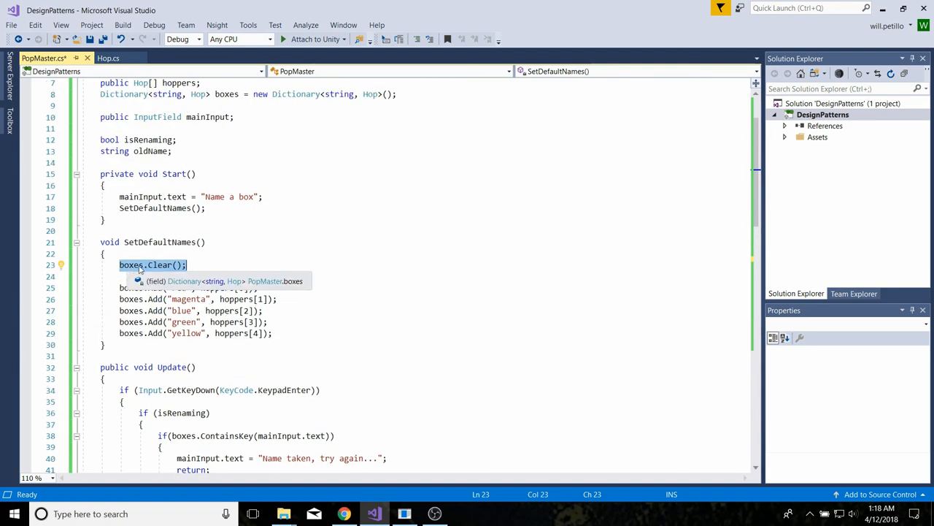
pyautogui.click(132, 208)
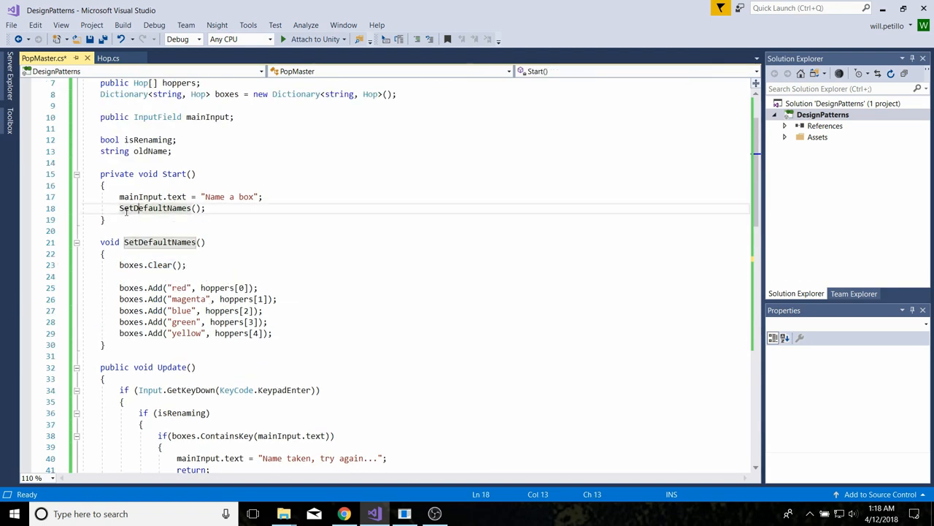
# Review SetDefaultNames, which clears boxes and re-adds the five default names
pyautogui.scroll(-3)
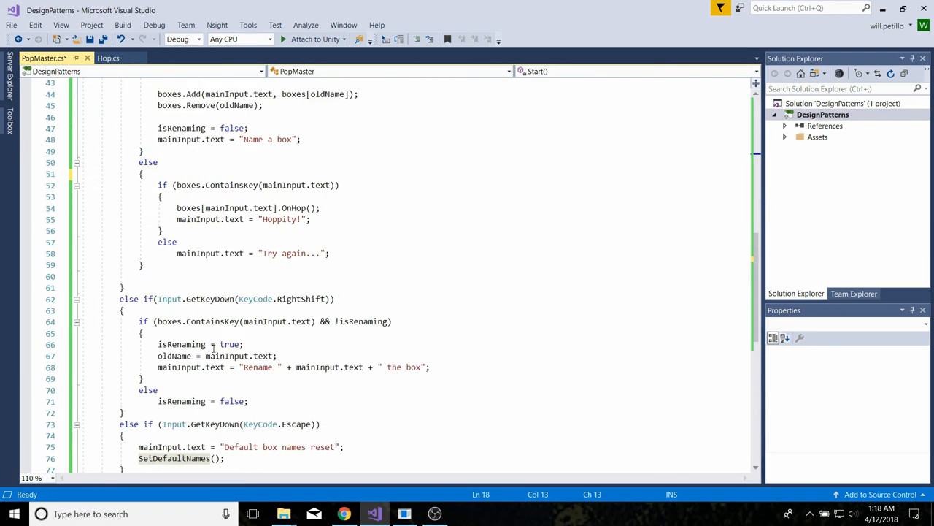
pyautogui.scroll(-3)
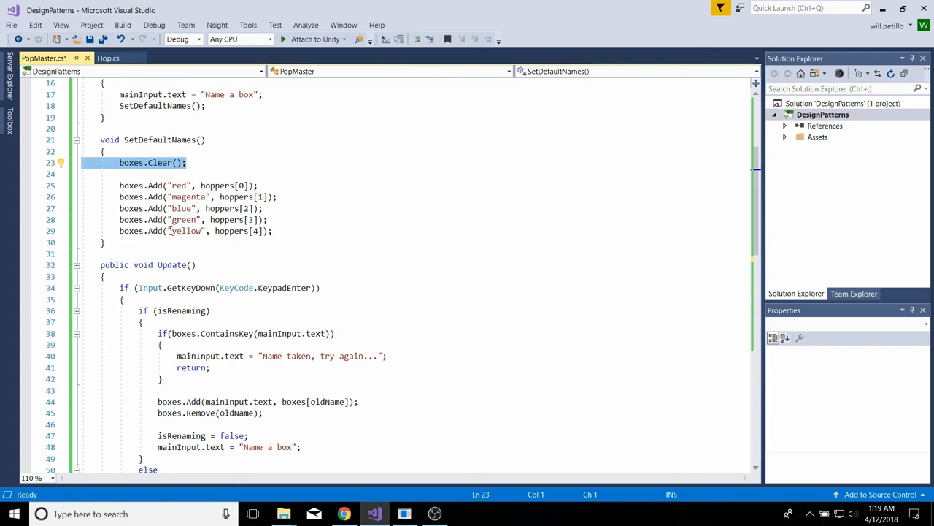
pyautogui.click(271, 230)
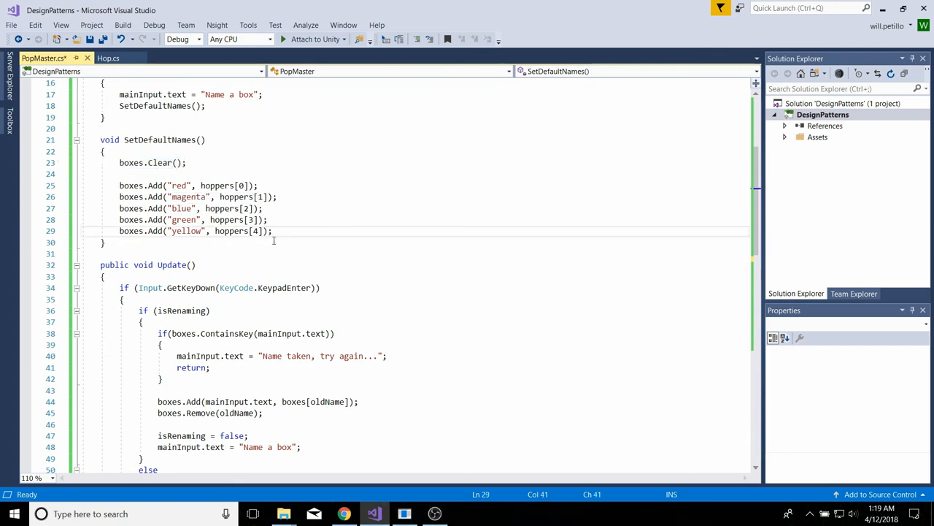
pyautogui.moveTo(283, 246)
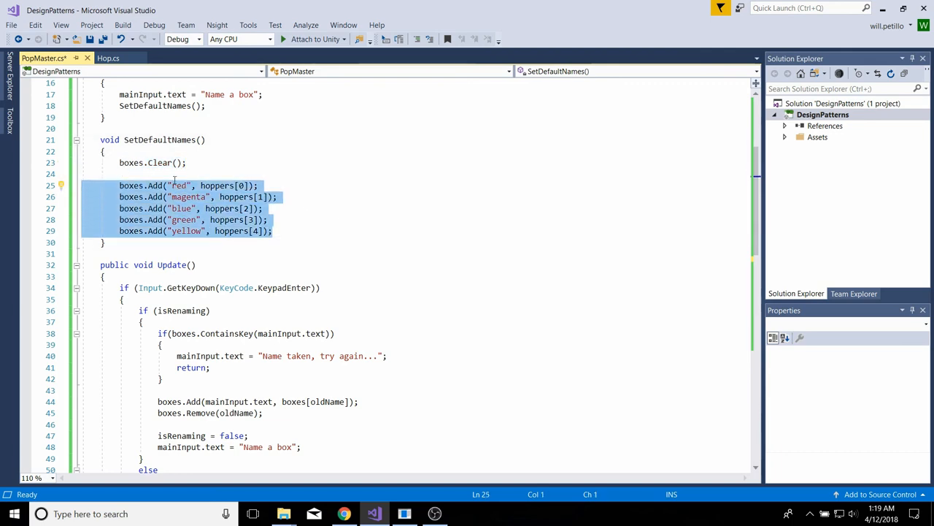
pyautogui.scroll(-3)
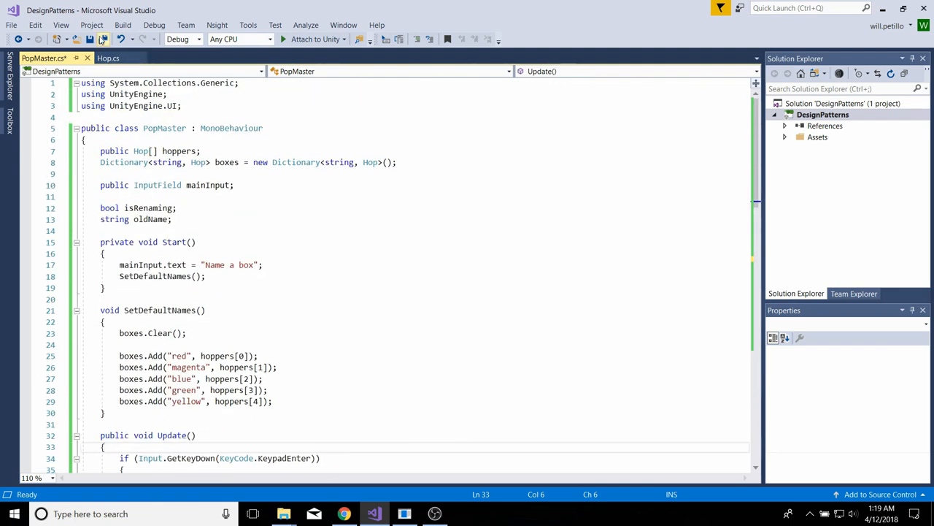
# Scroll through PopMaster's Update method down to the Escape branch calling SetDefaultNames
pyautogui.scroll(-3)
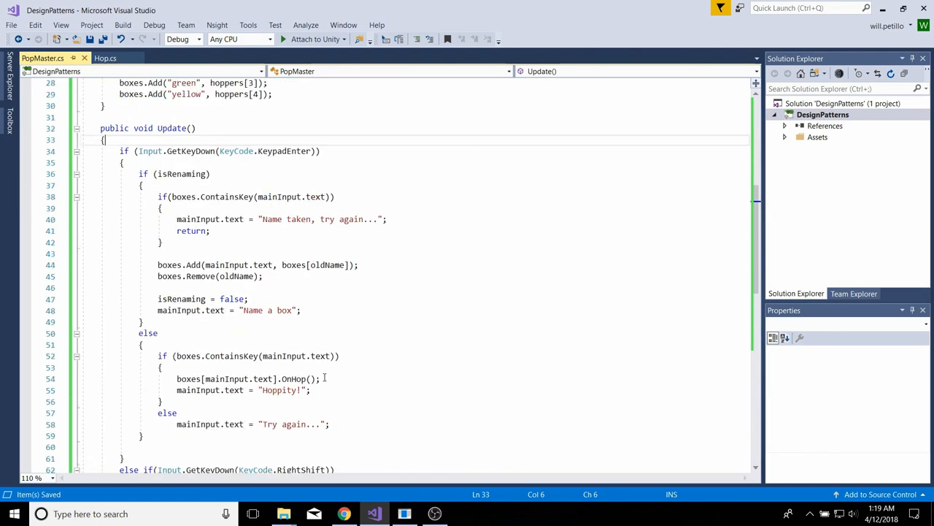
pyautogui.scroll(-3)
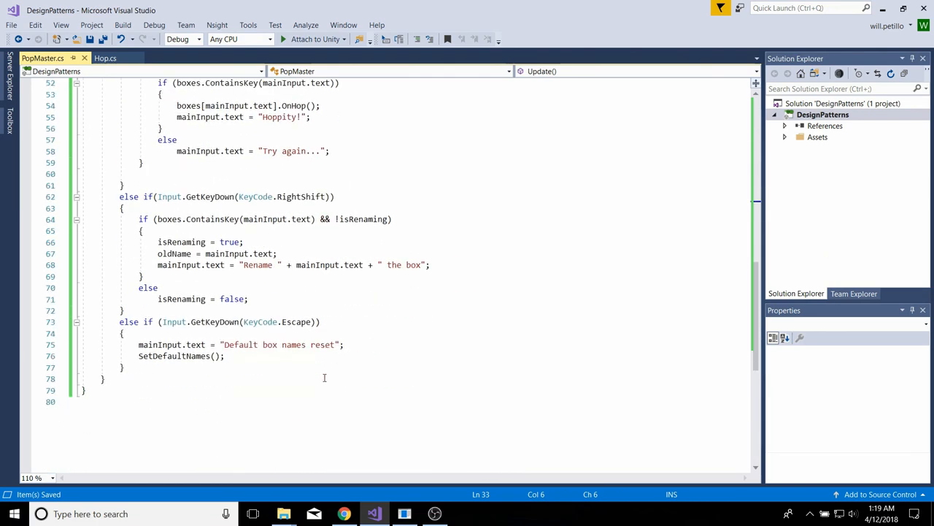
pyautogui.scroll(3)
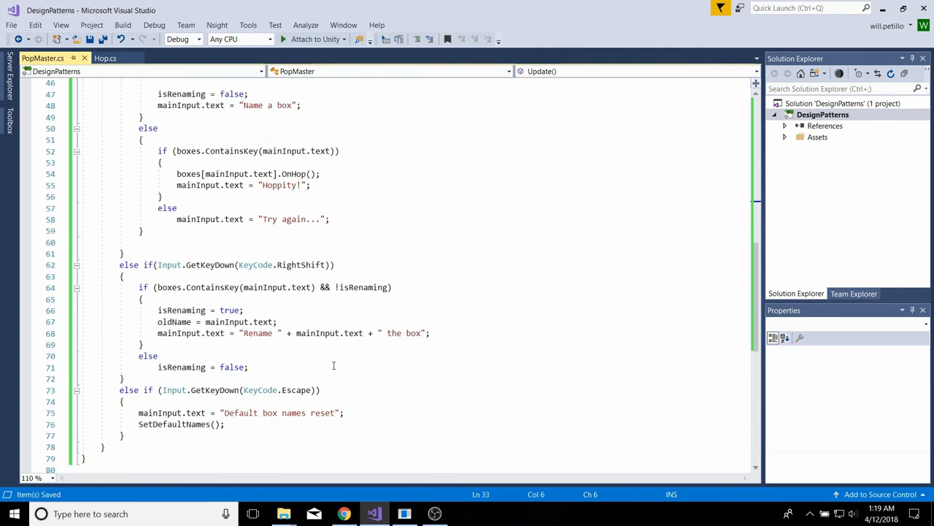
pyautogui.scroll(-3)
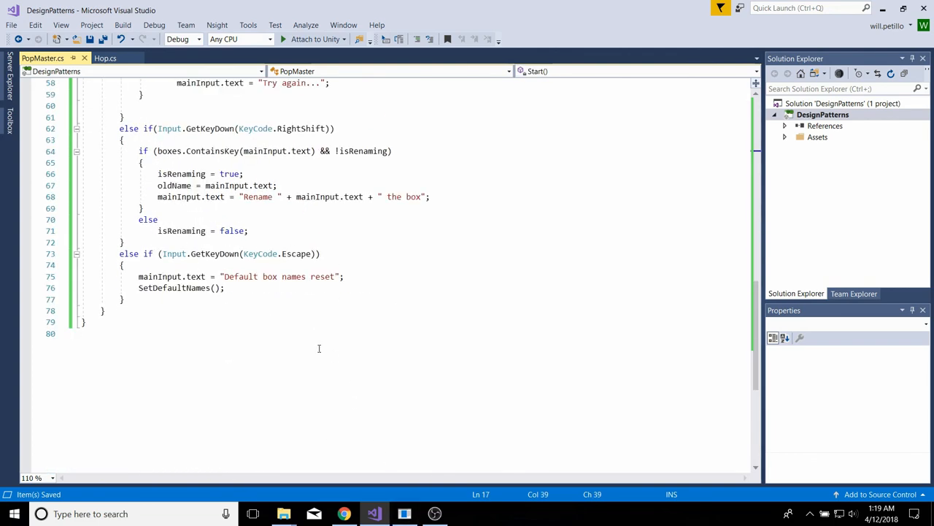
# Return to Unity, stop the game and inspect MainInputField under Canvas
pyautogui.click(403, 514)
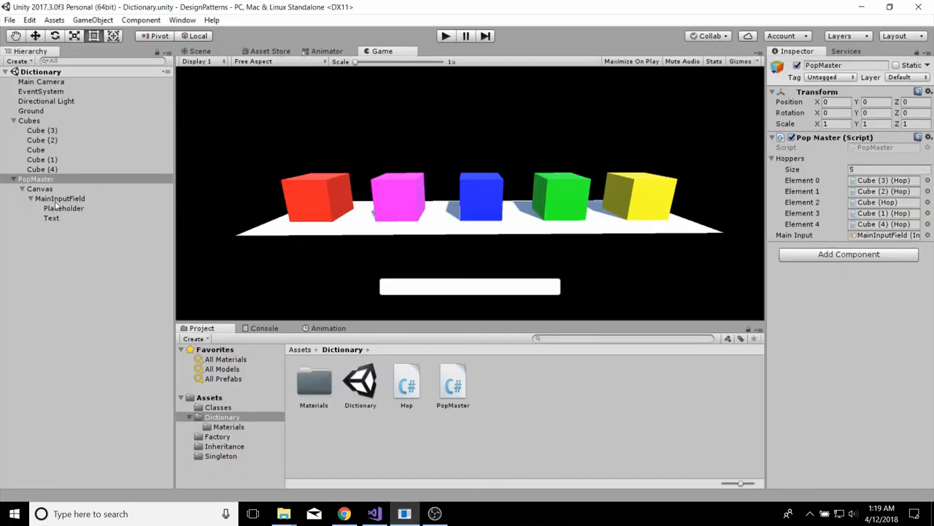
pyautogui.click(60, 199)
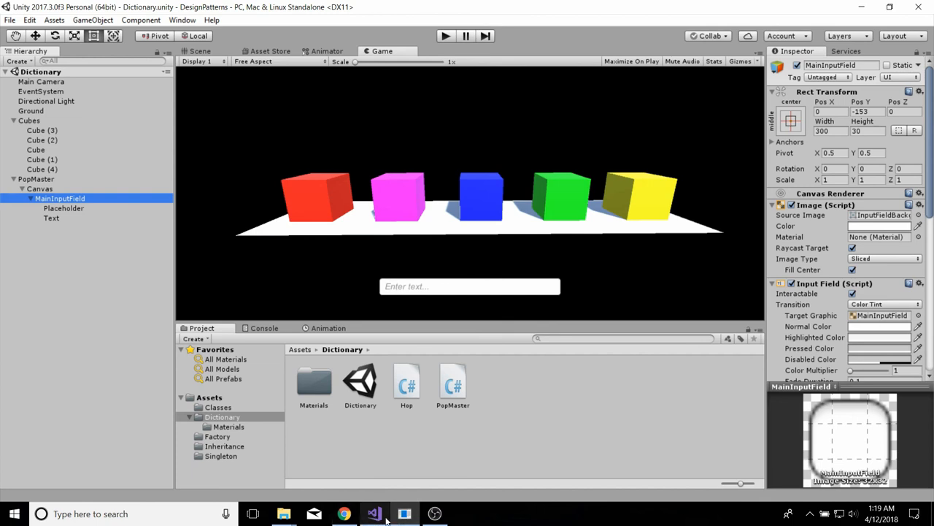
pyautogui.moveTo(374, 514)
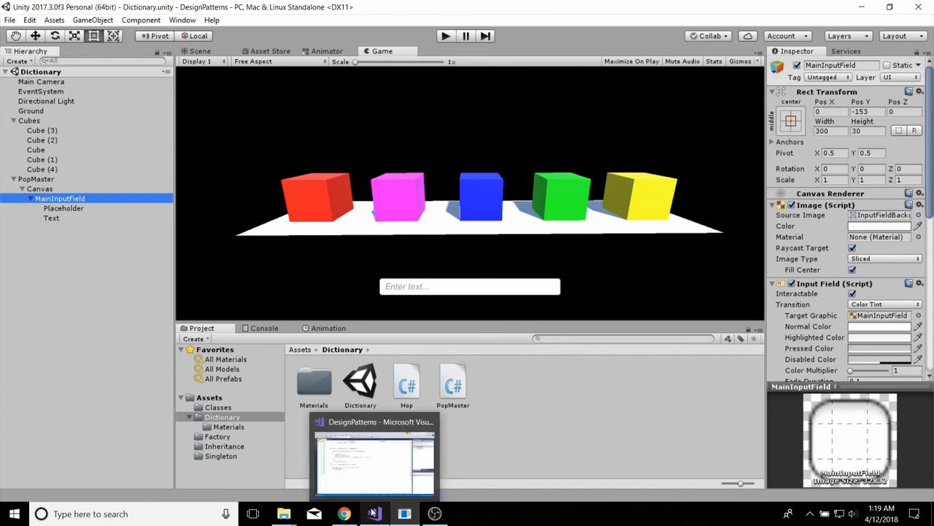
pyautogui.moveTo(374, 512)
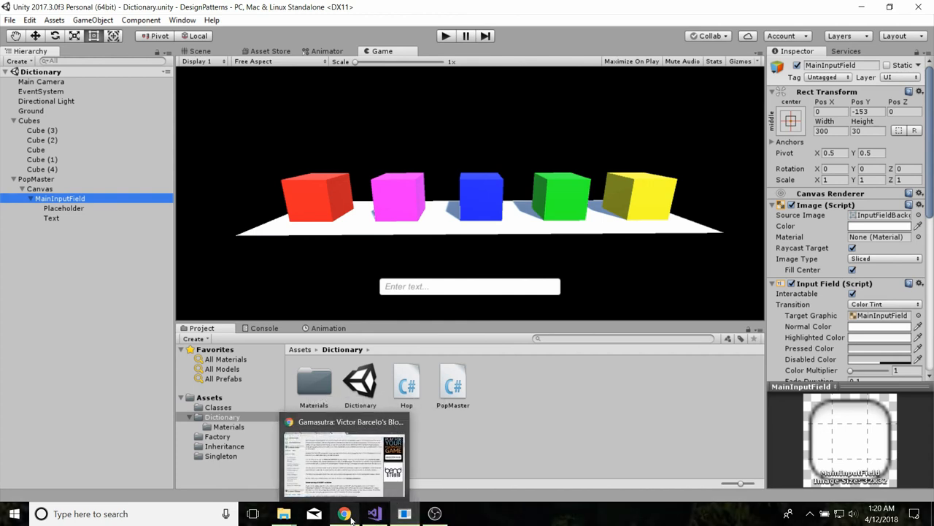
pyautogui.moveTo(511, 257)
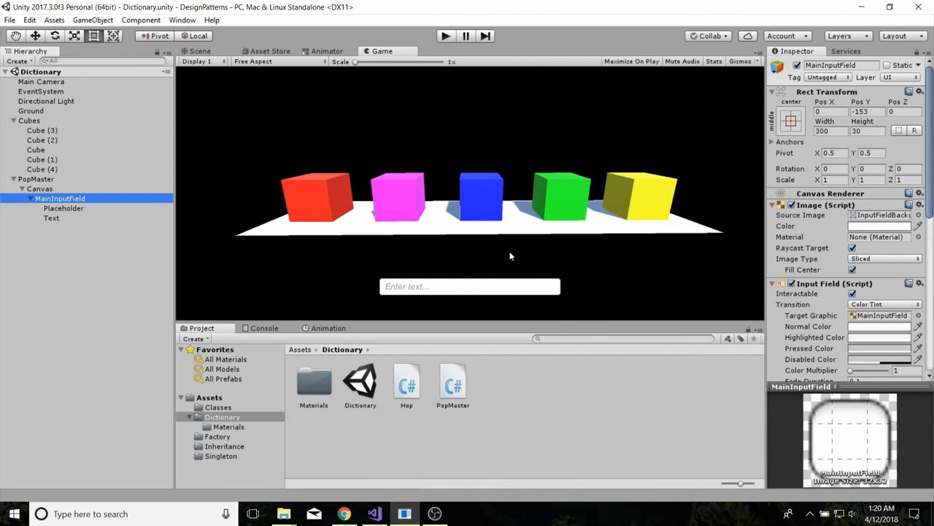
pyautogui.moveTo(348, 359)
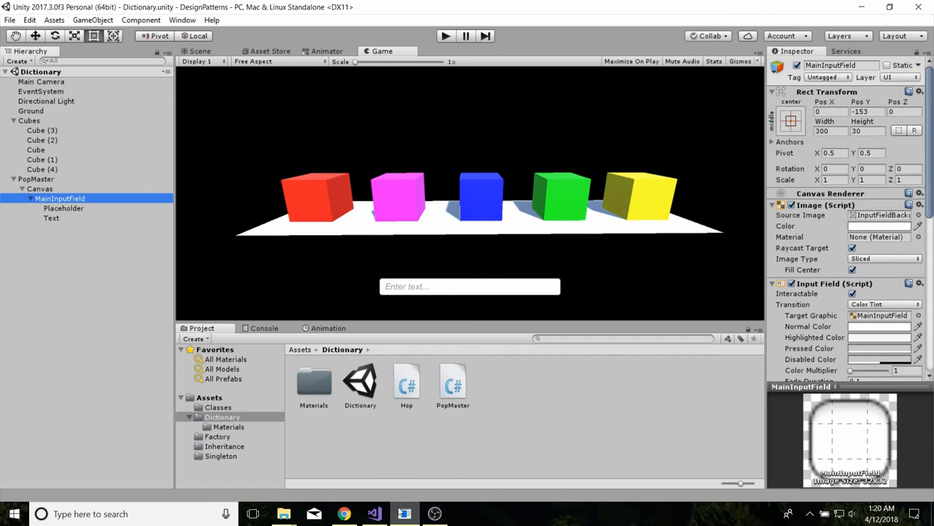
pyautogui.moveTo(482, 477)
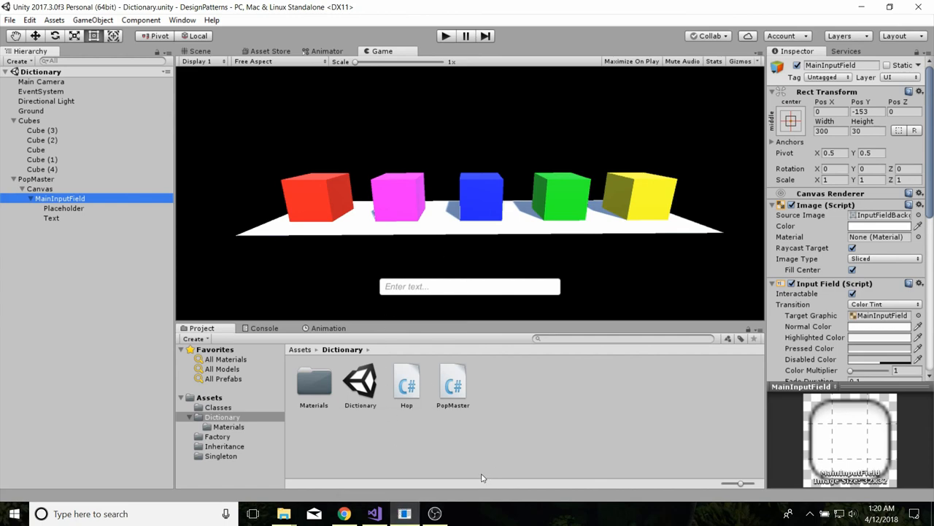